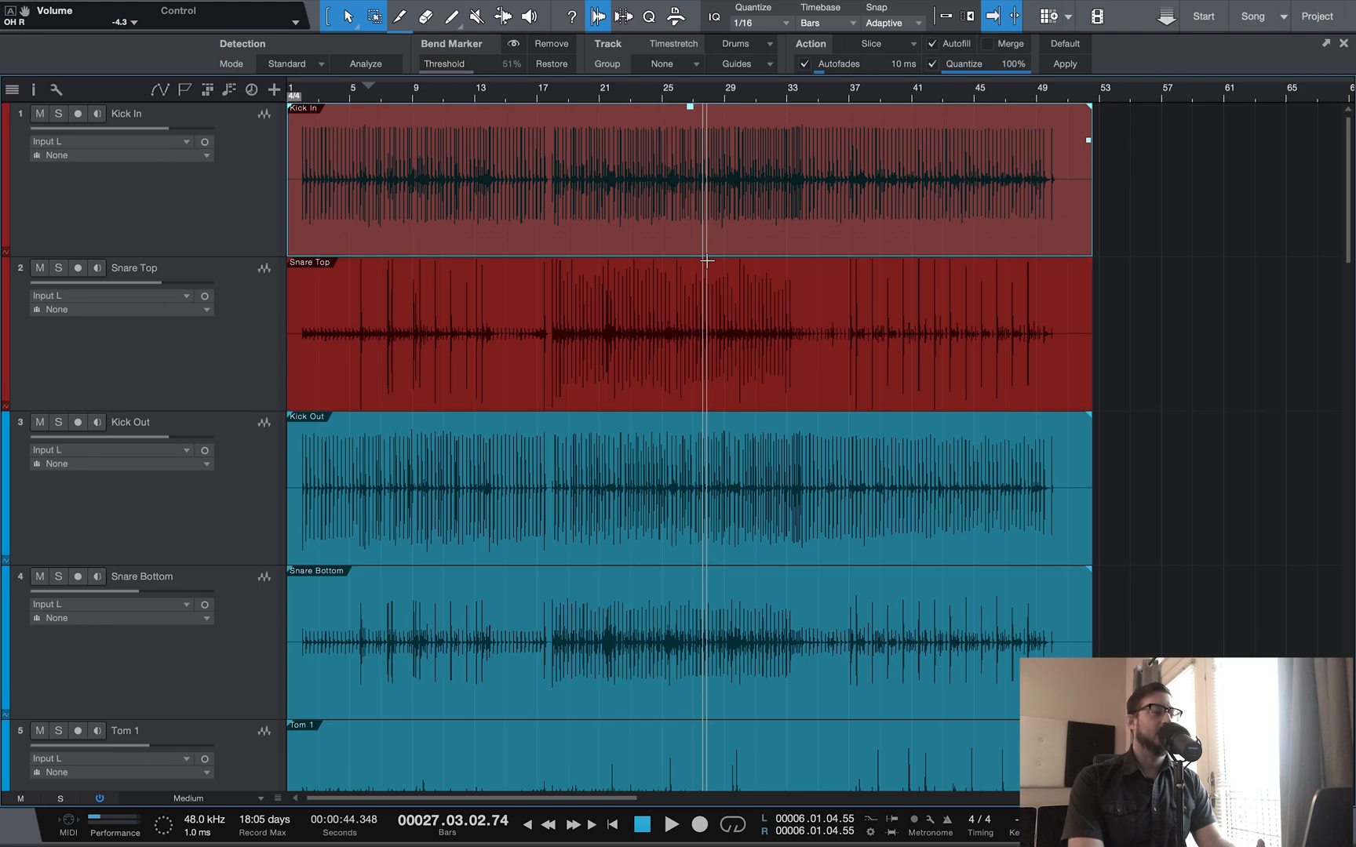
pyautogui.moveTo(1150, 255)
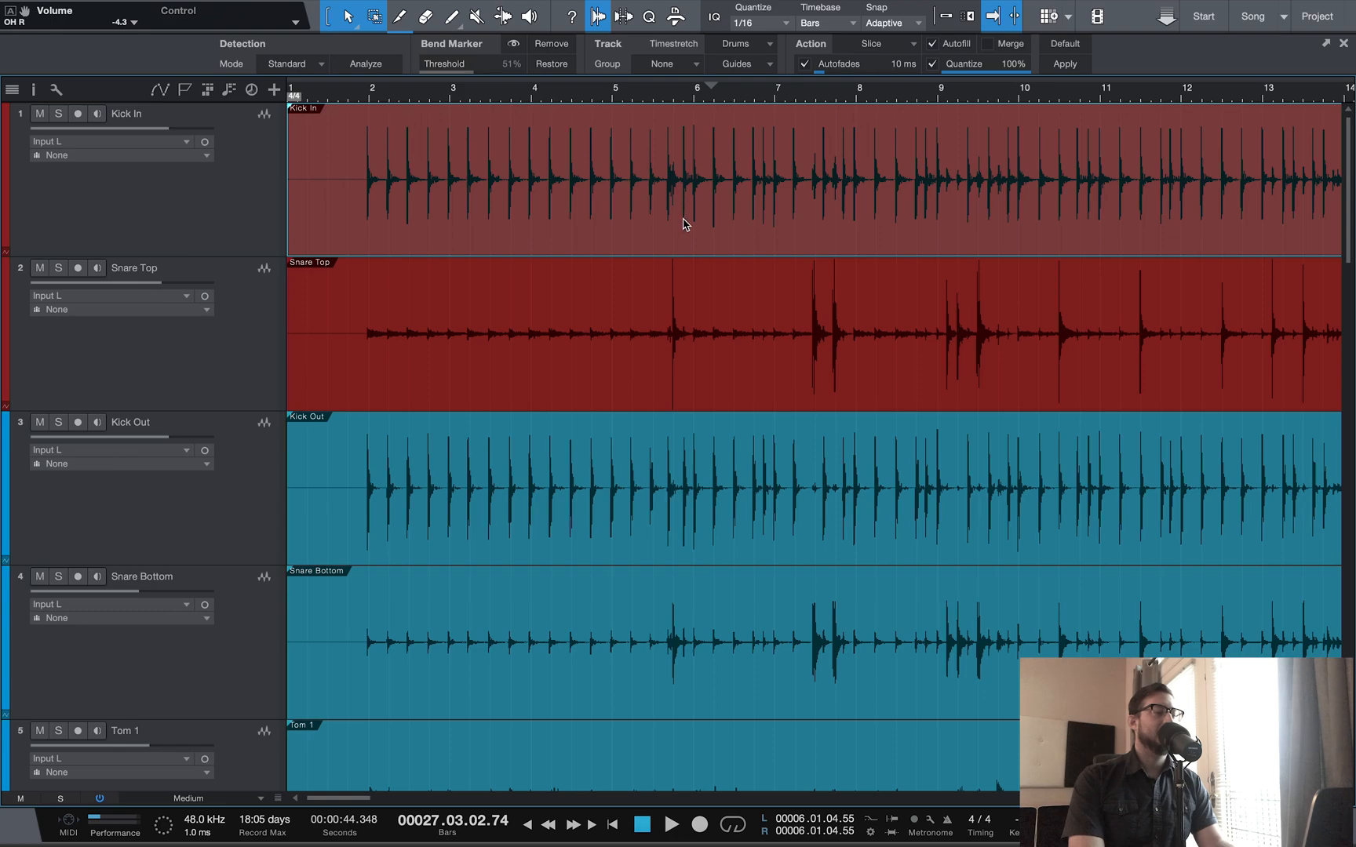
pyautogui.moveTo(704, 231)
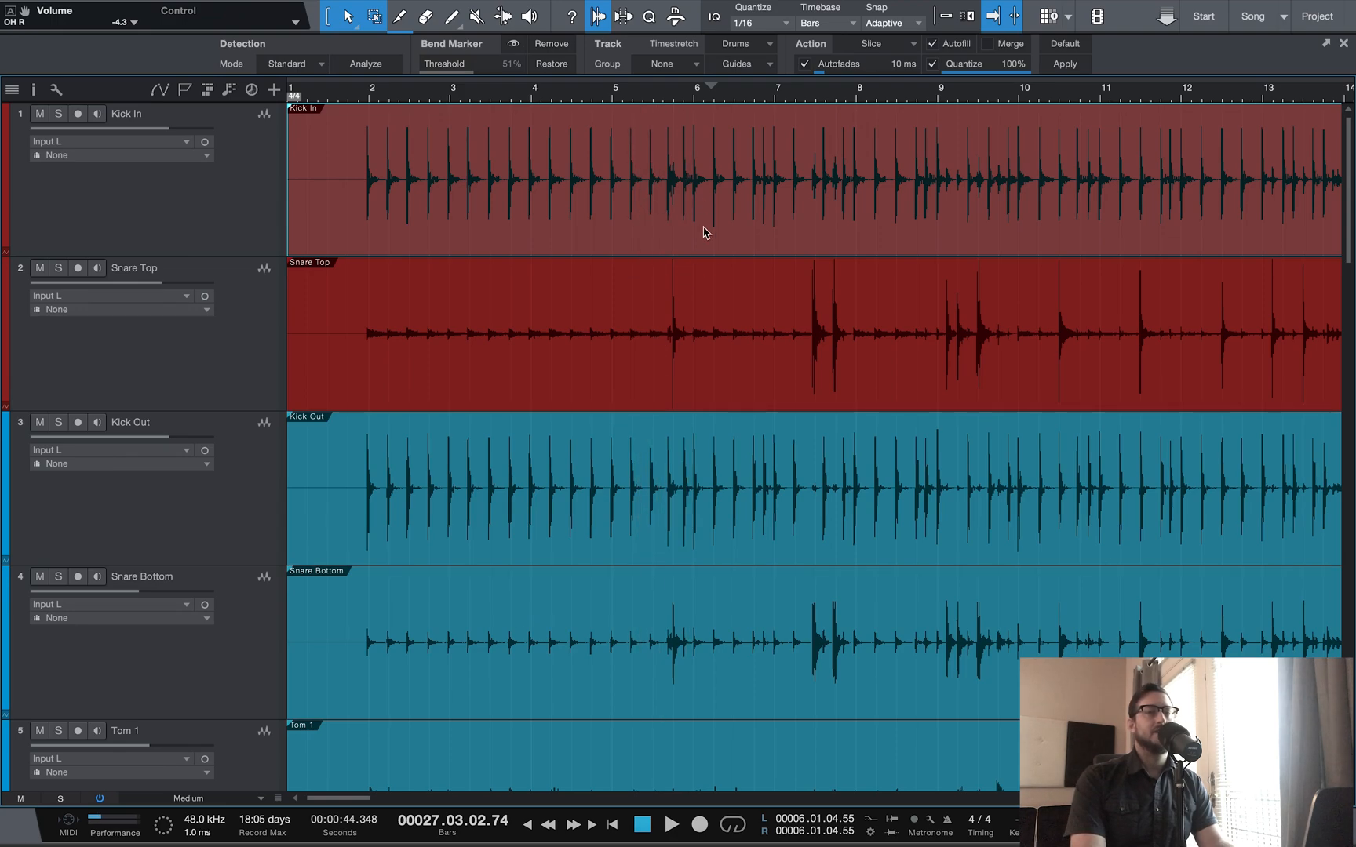
pyautogui.moveTo(673, 247)
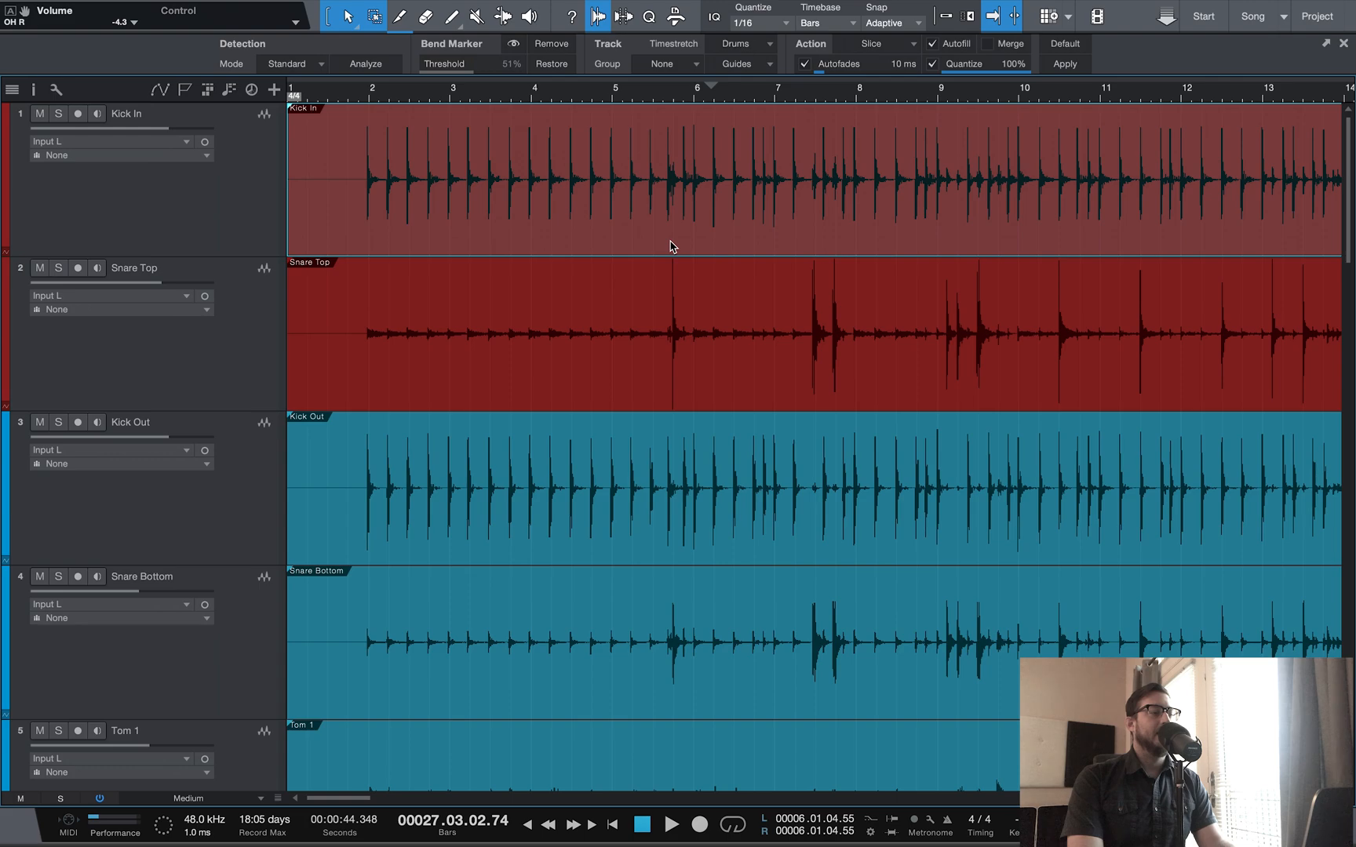
pyautogui.moveTo(691, 242)
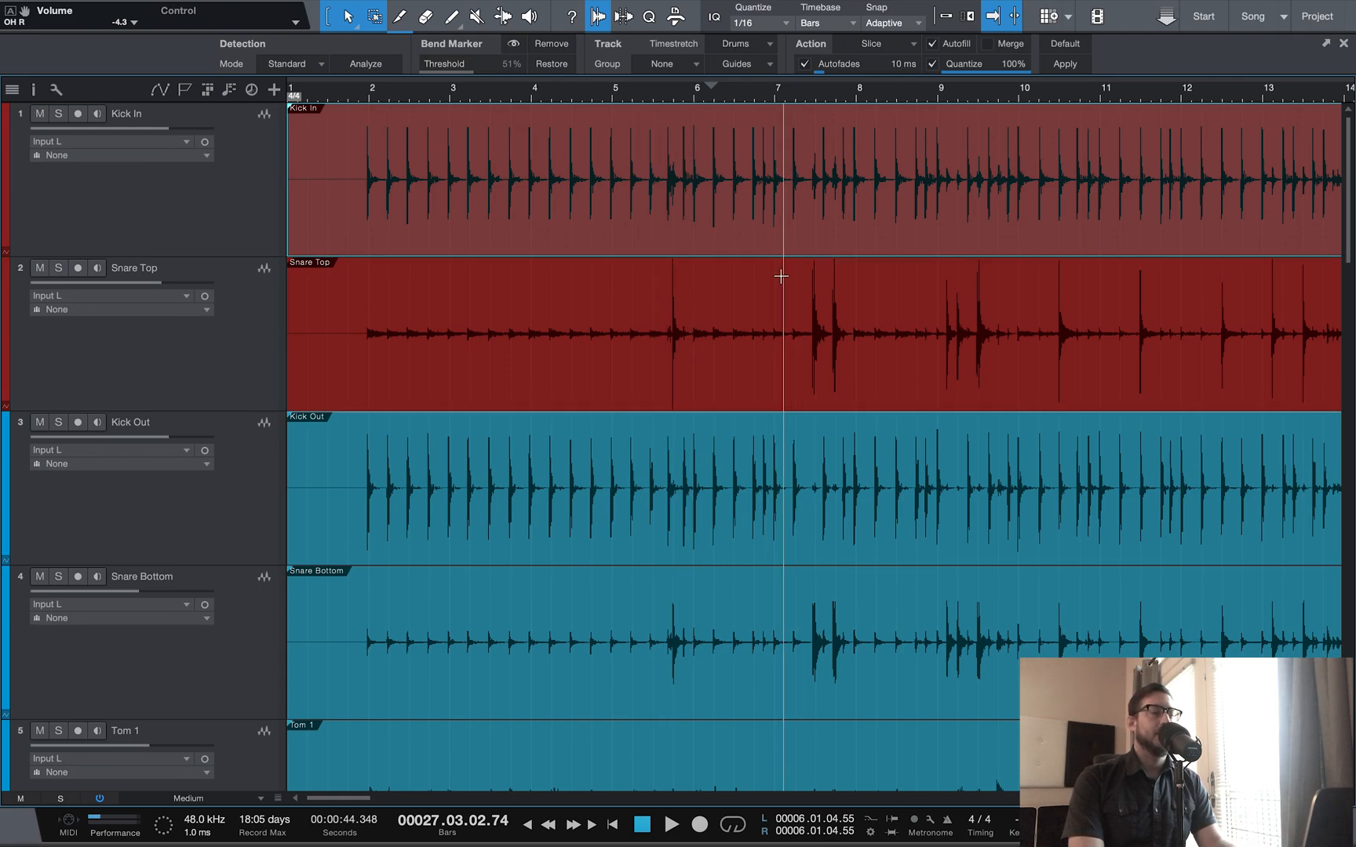
pyautogui.moveTo(725, 300)
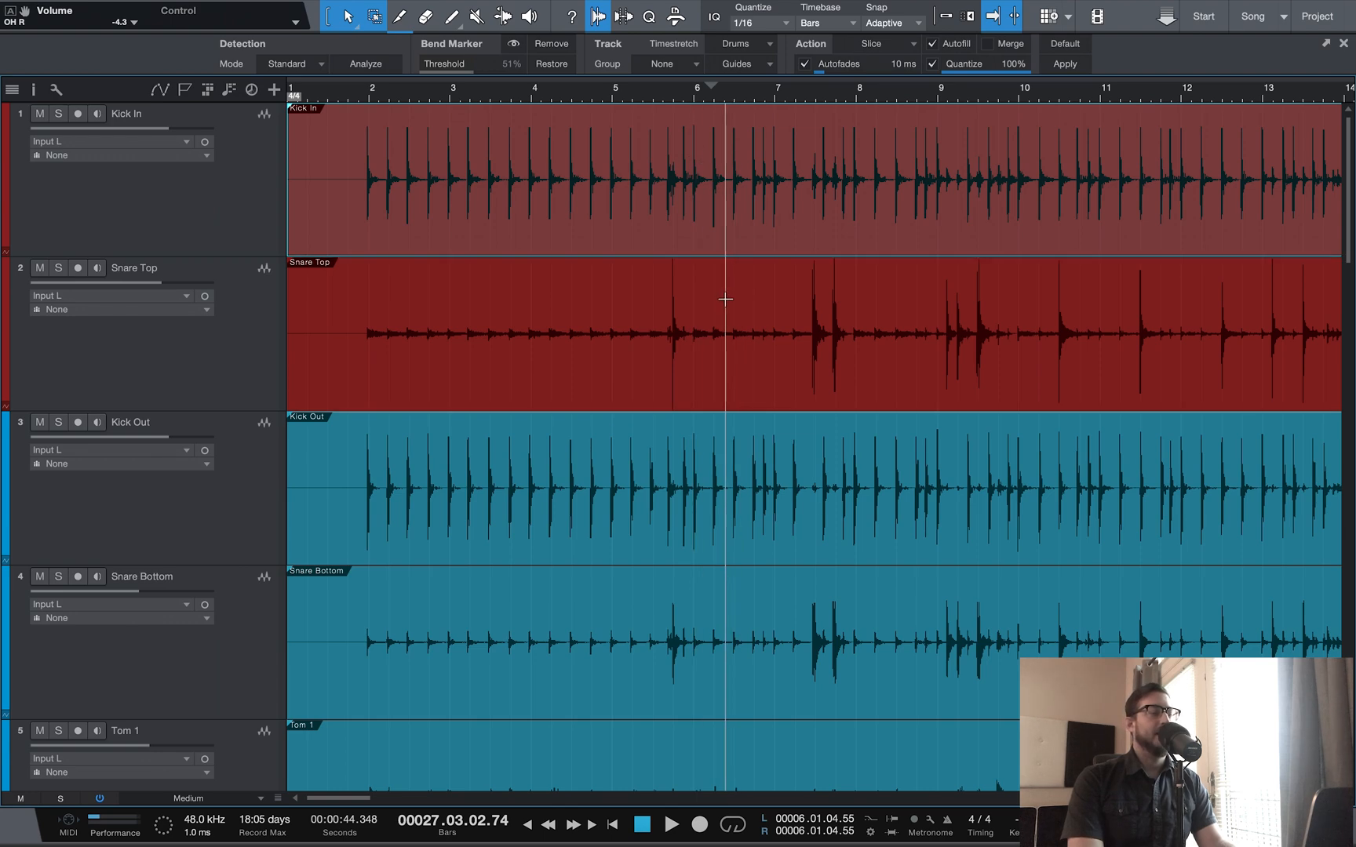
pyautogui.moveTo(723, 320)
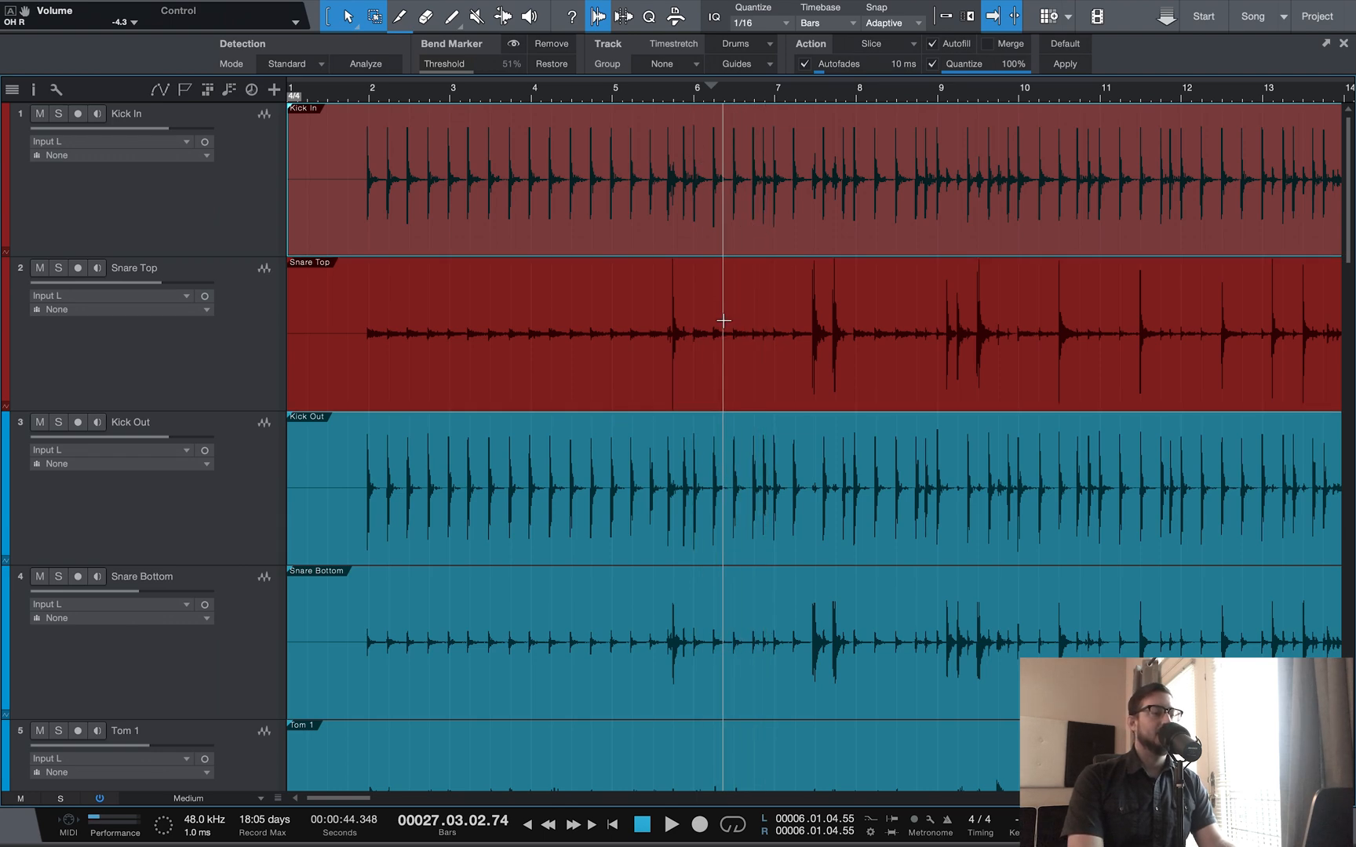
pyautogui.moveTo(723, 259)
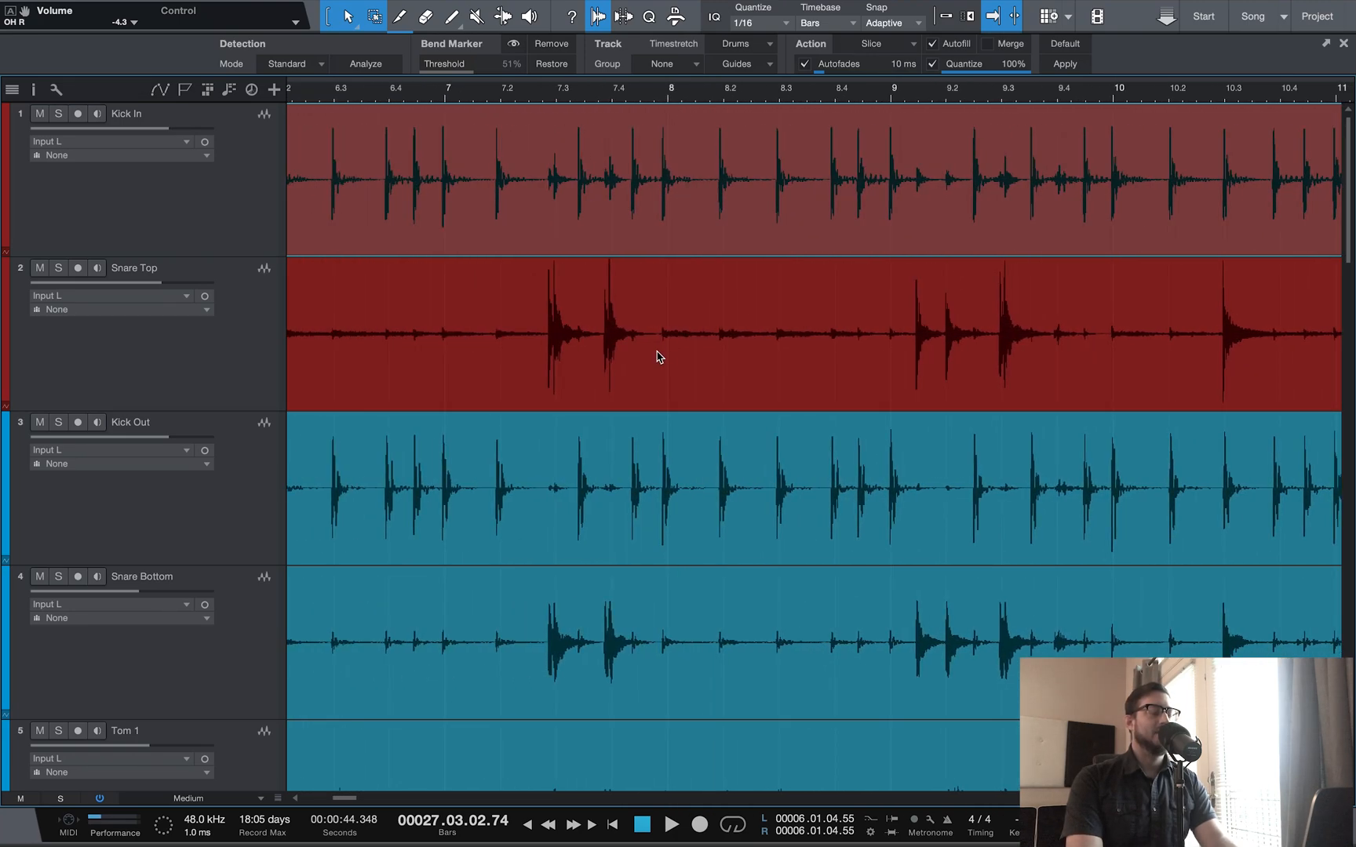
pyautogui.moveTo(697, 220)
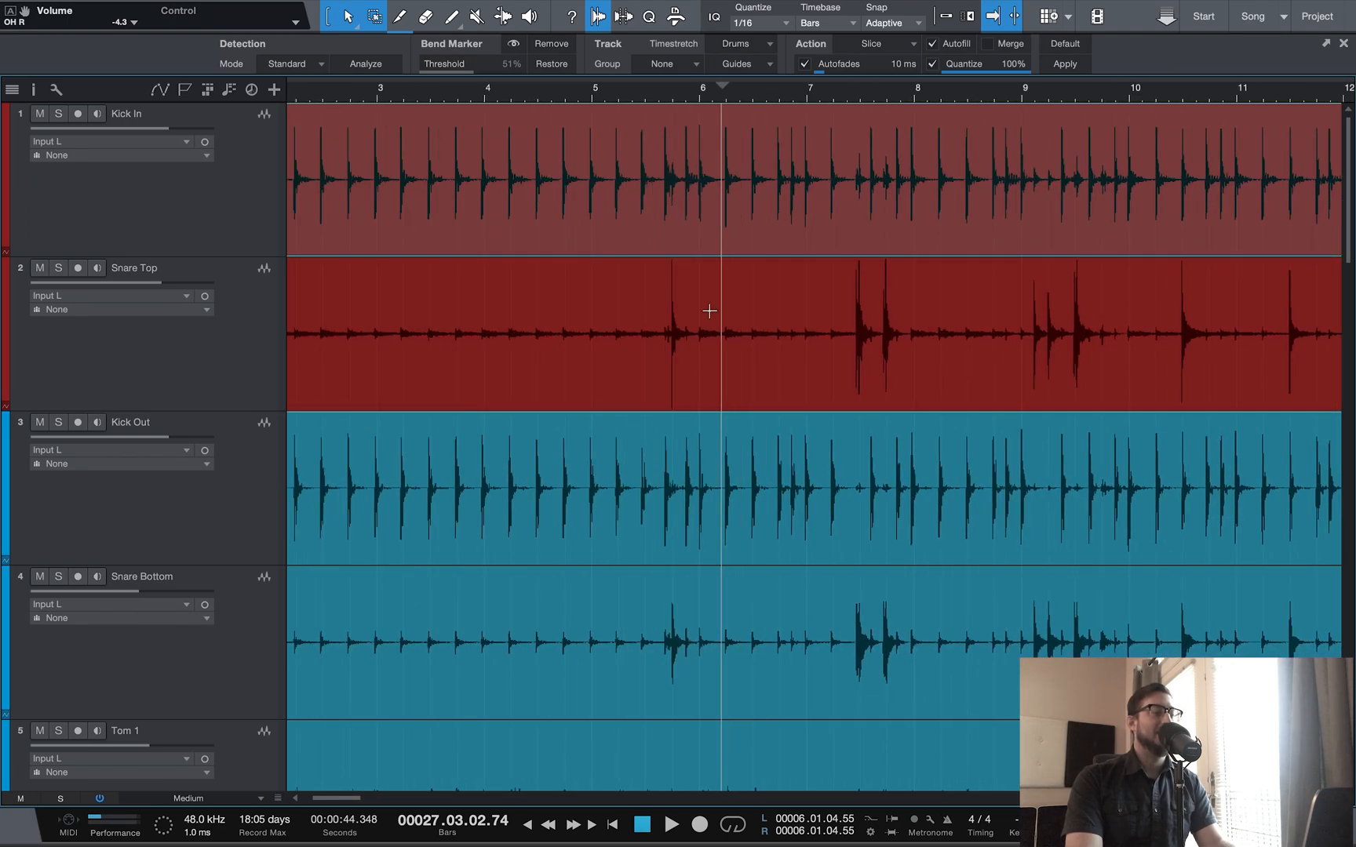
pyautogui.moveTo(664, 262)
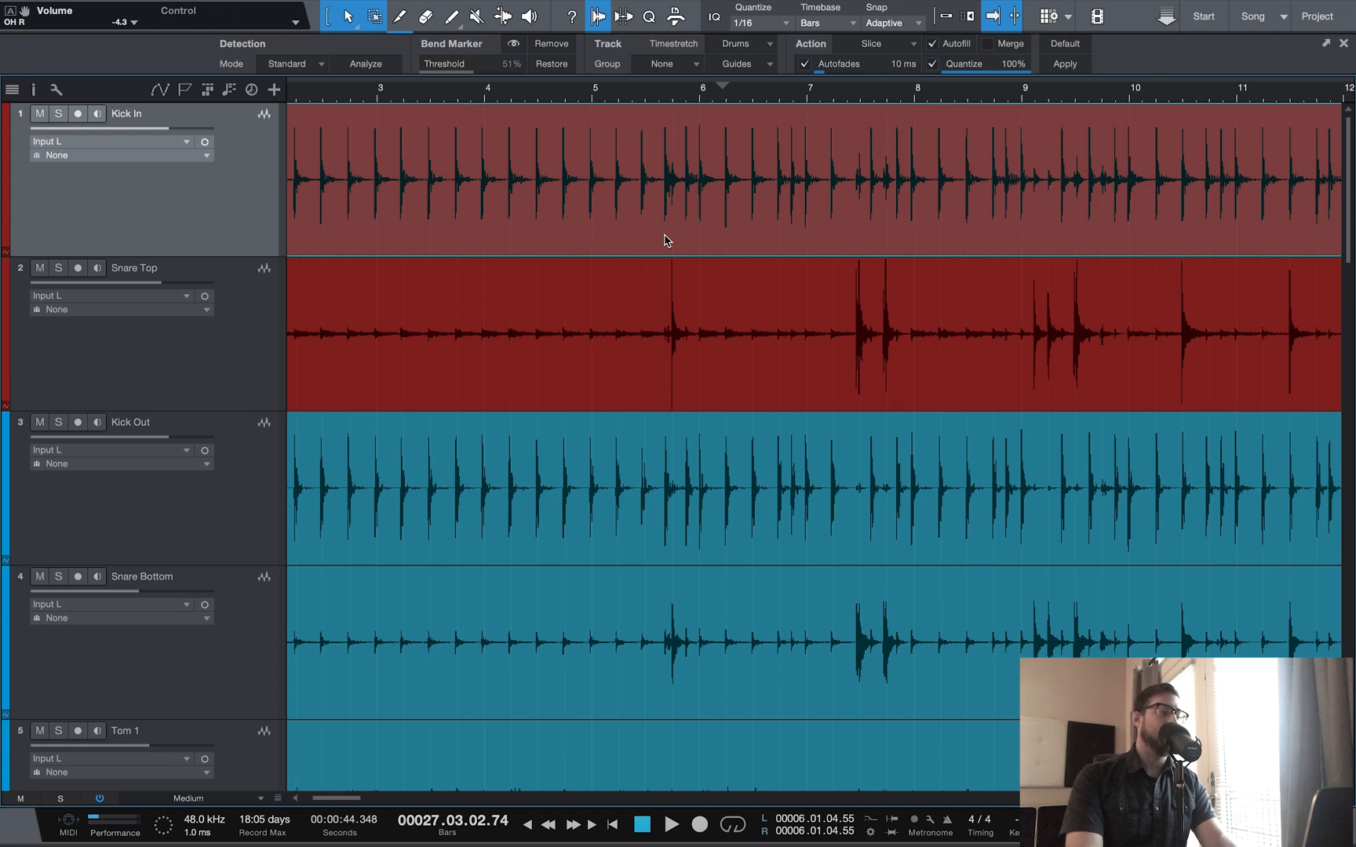
# Run Detect Transients on the Kick In event so bend markers land on every kick hit.
pyautogui.rightClick(666, 240)
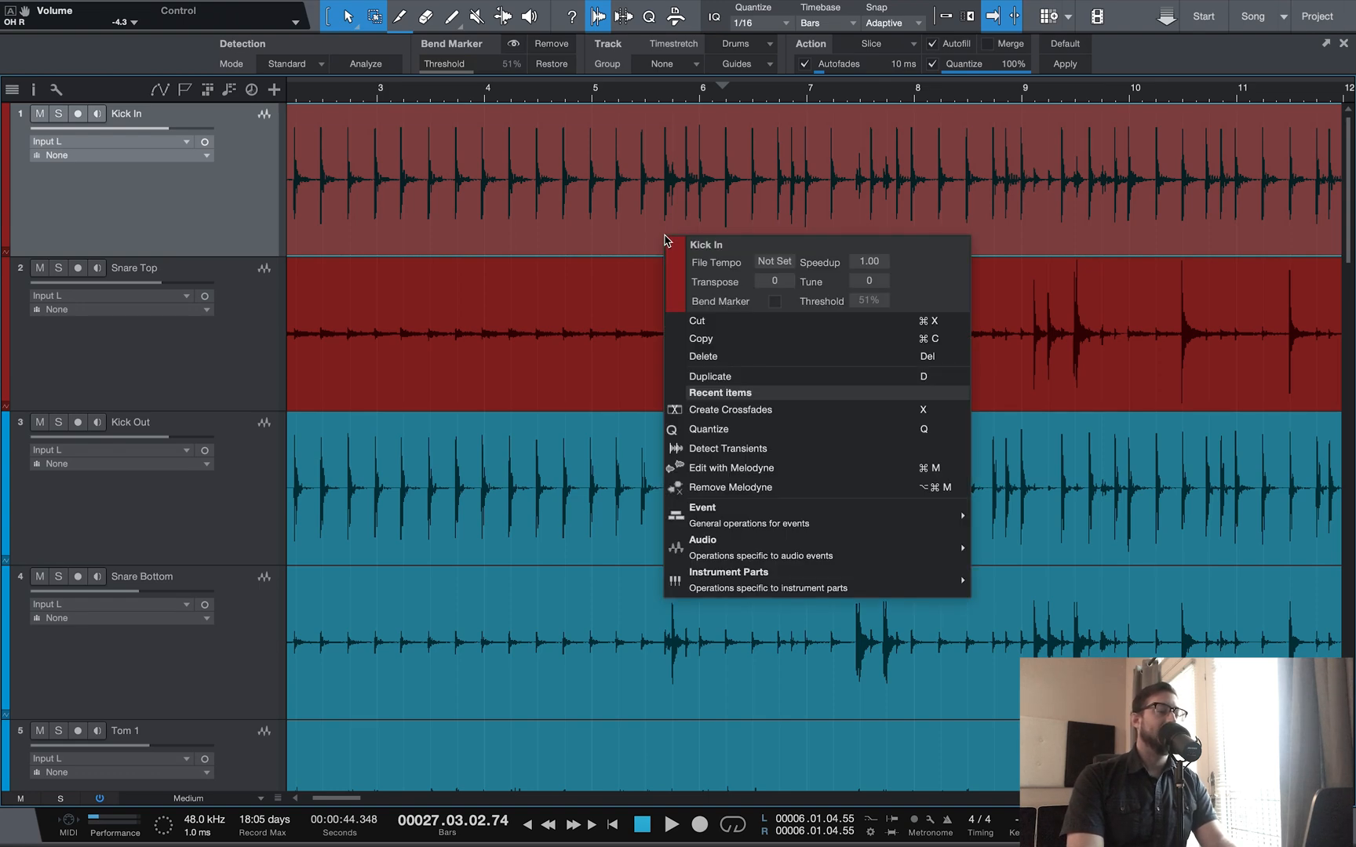
pyautogui.moveTo(636, 207)
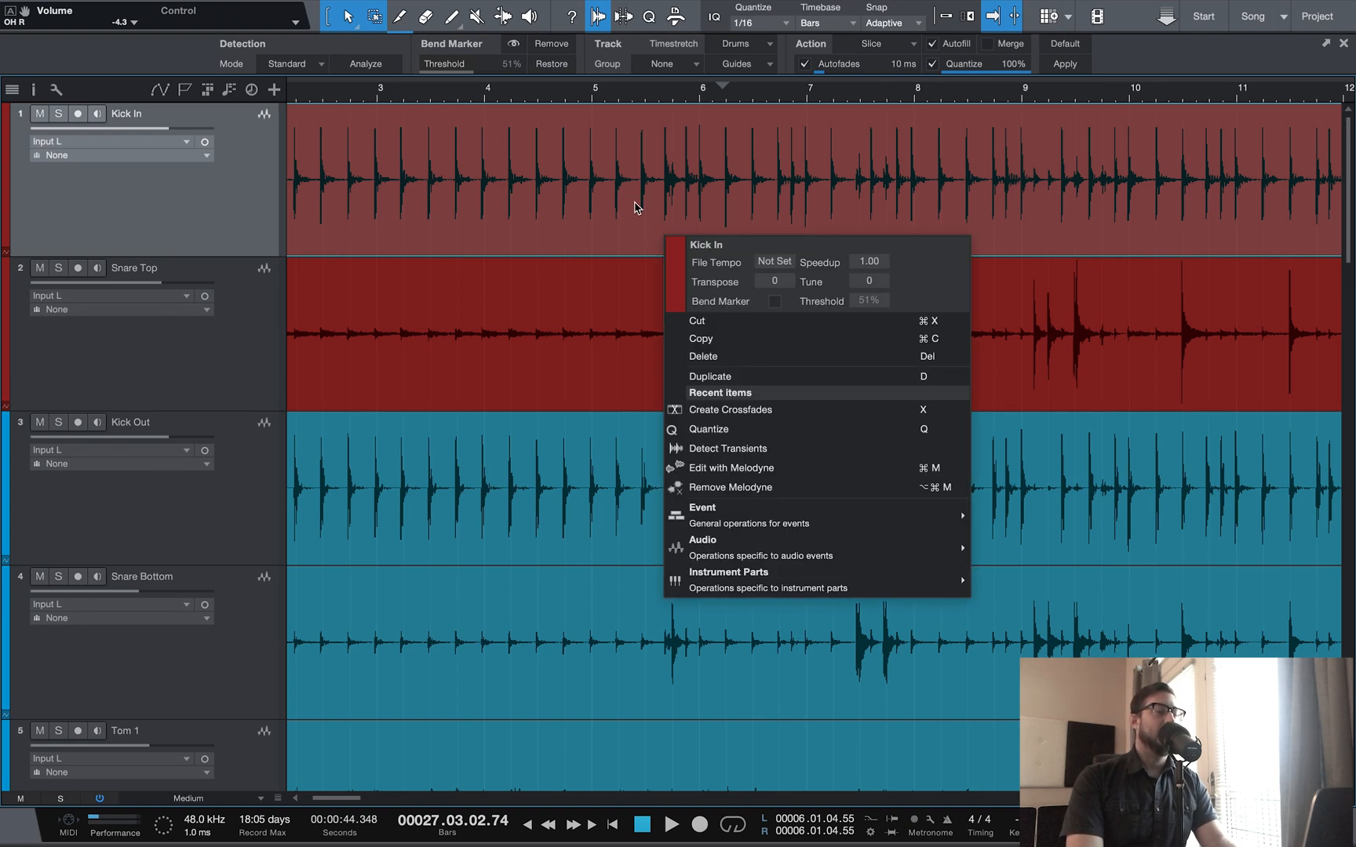
pyautogui.moveTo(751, 448)
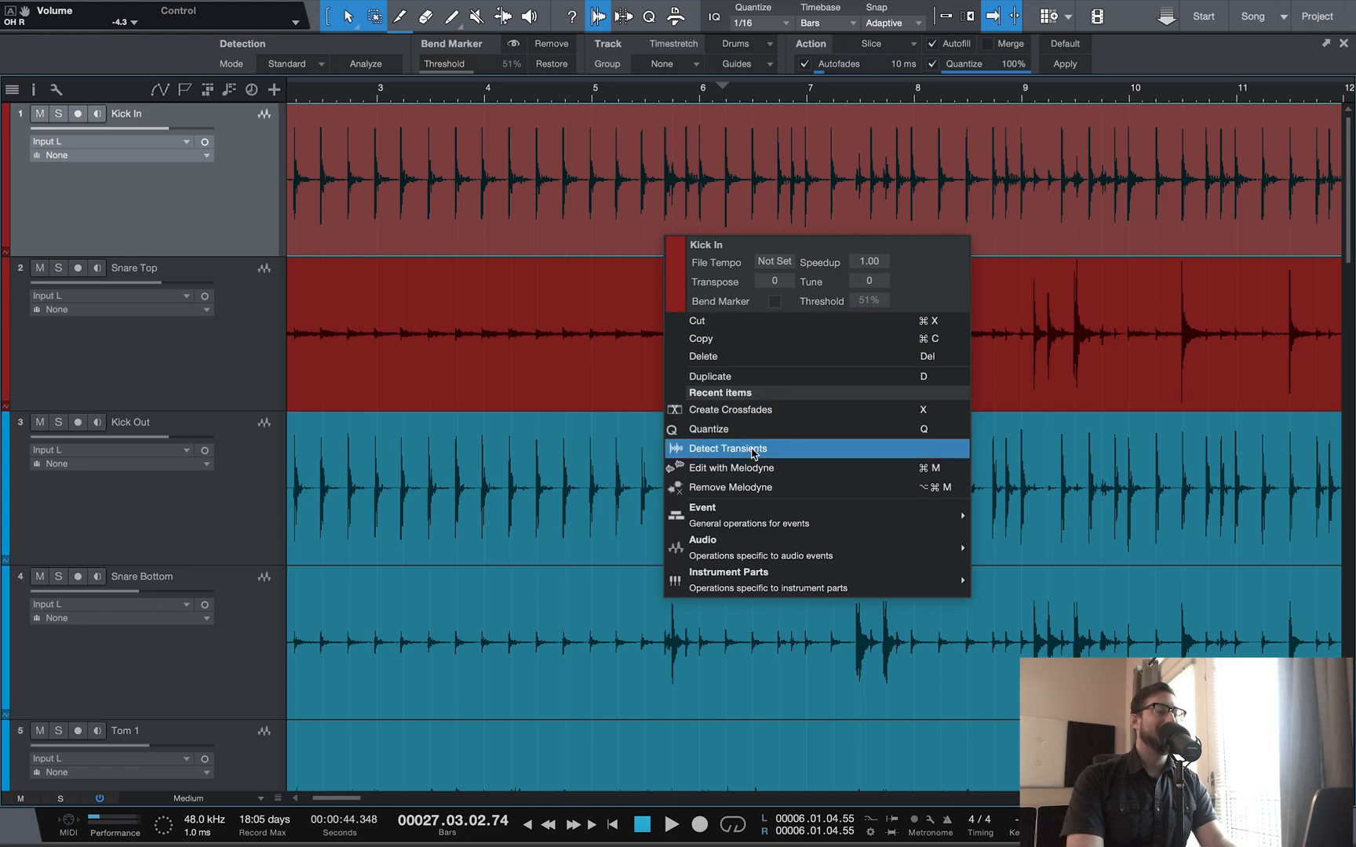
pyautogui.click(726, 447)
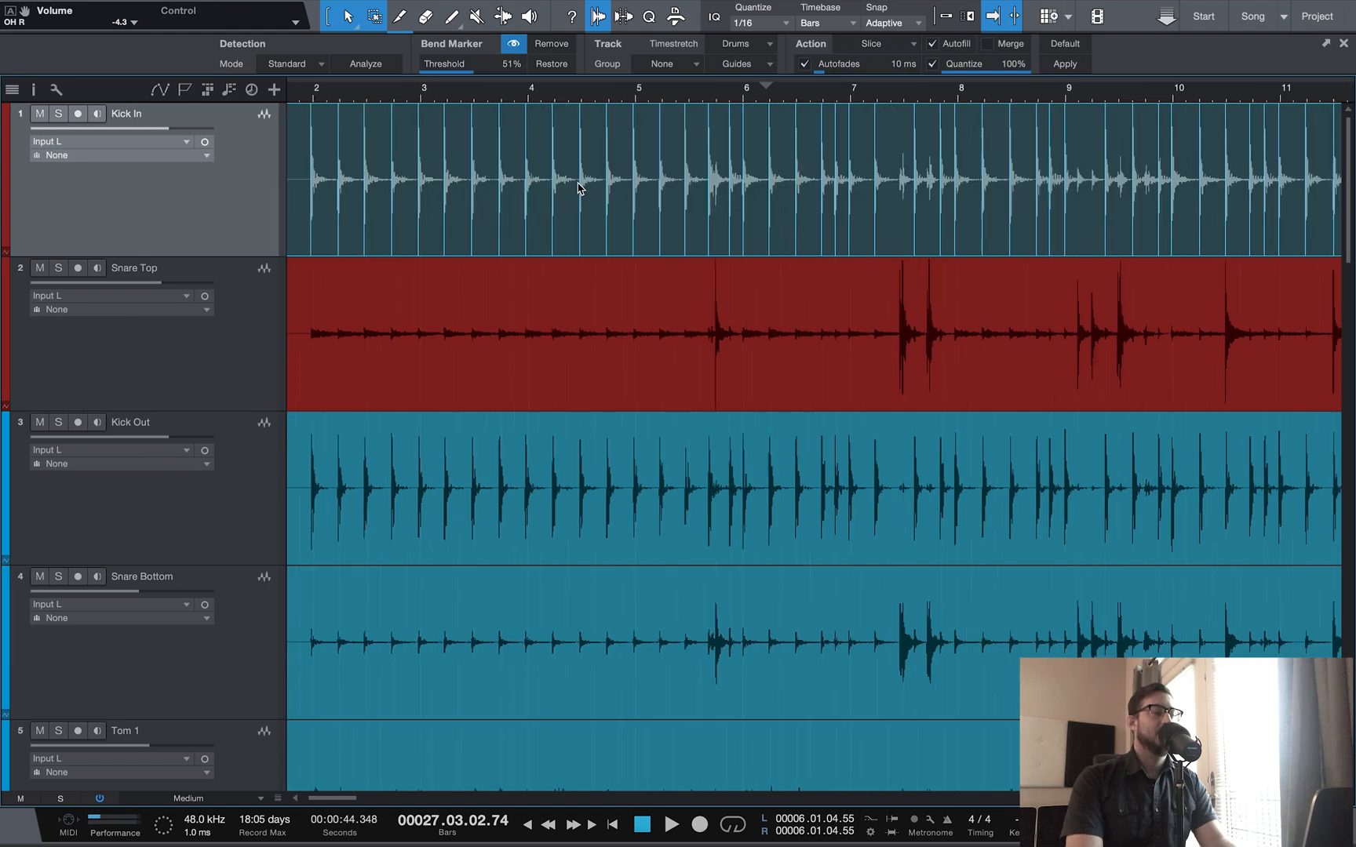
pyautogui.hscroll(3)
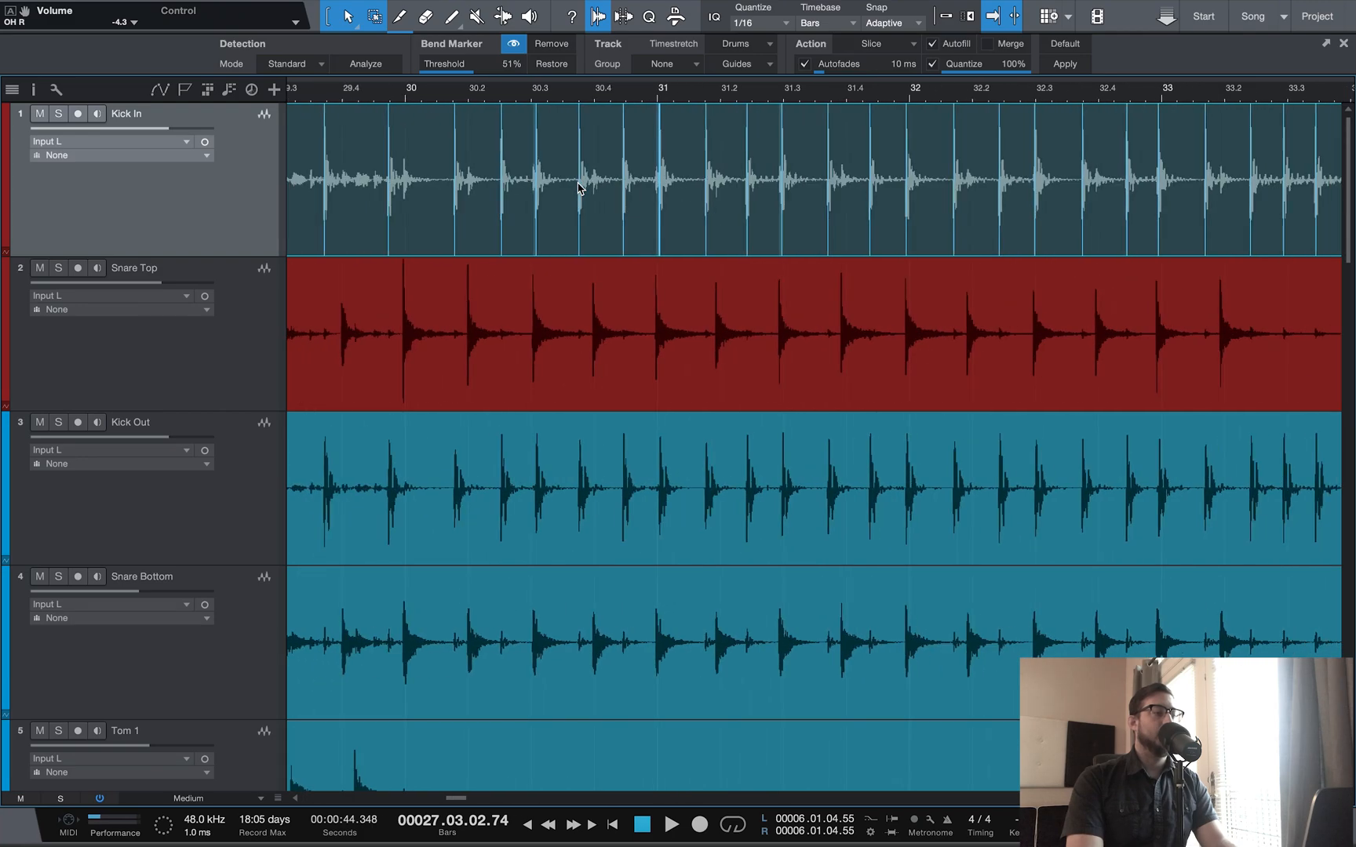
pyautogui.hscroll(-3)
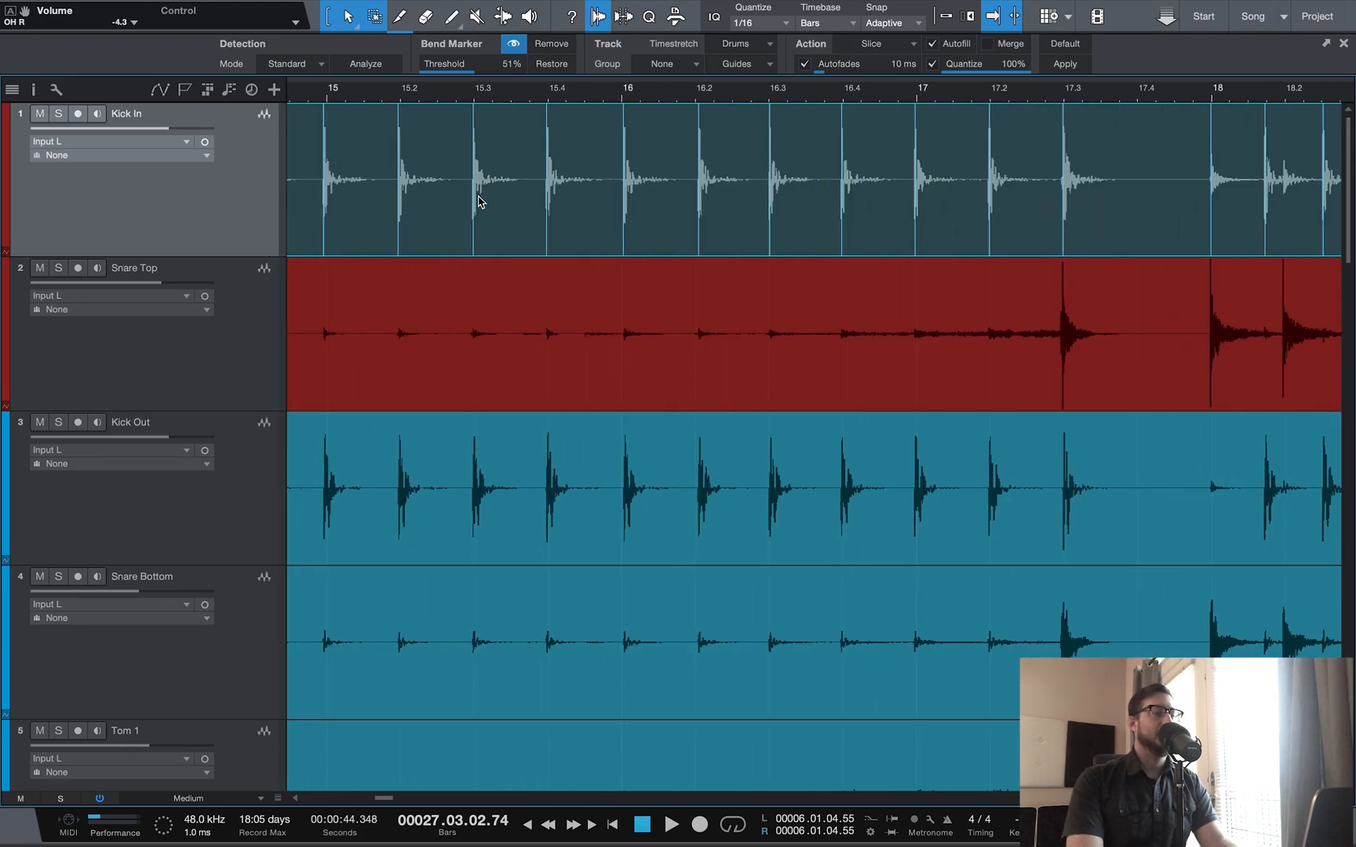
pyautogui.hscroll(3)
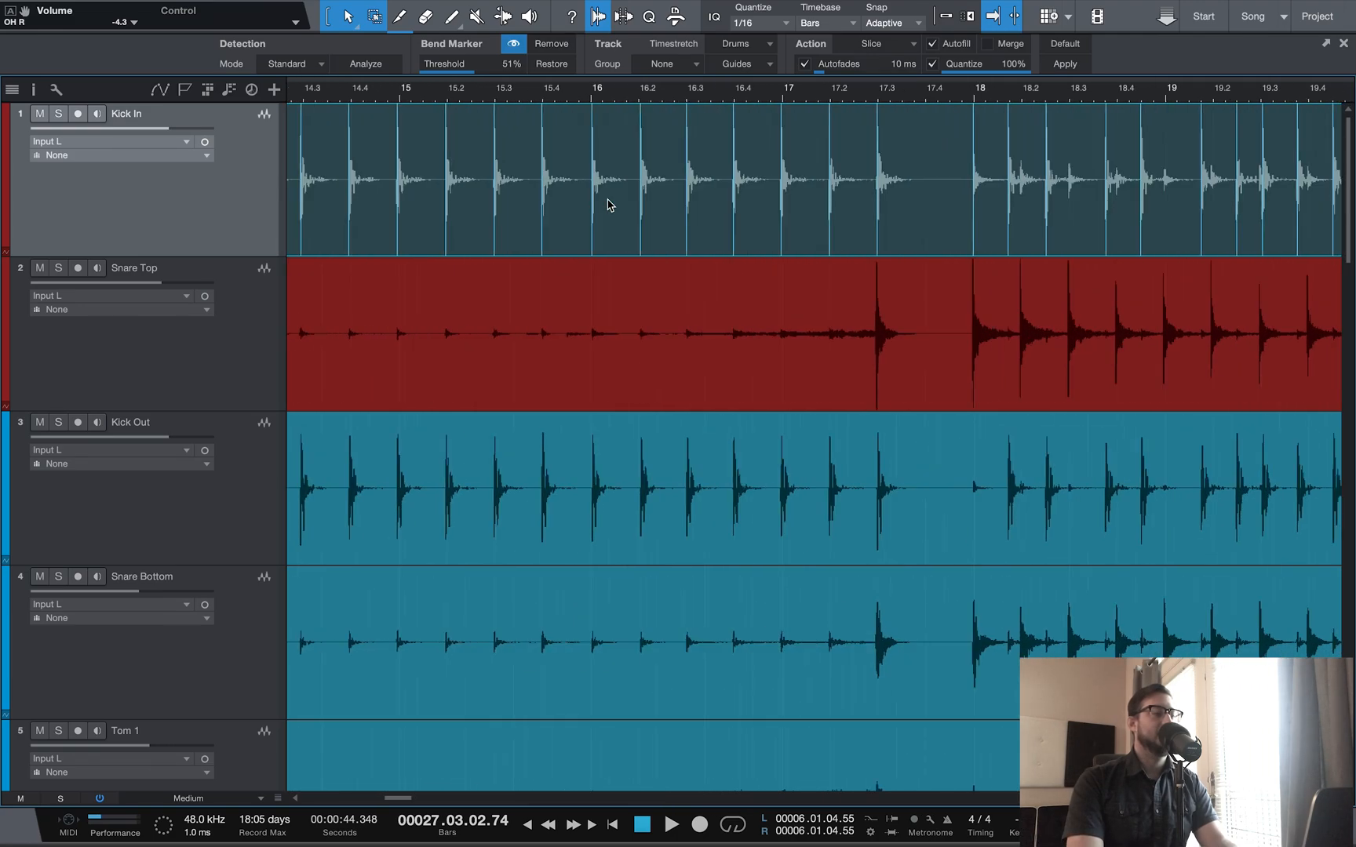
pyautogui.hscroll(-3)
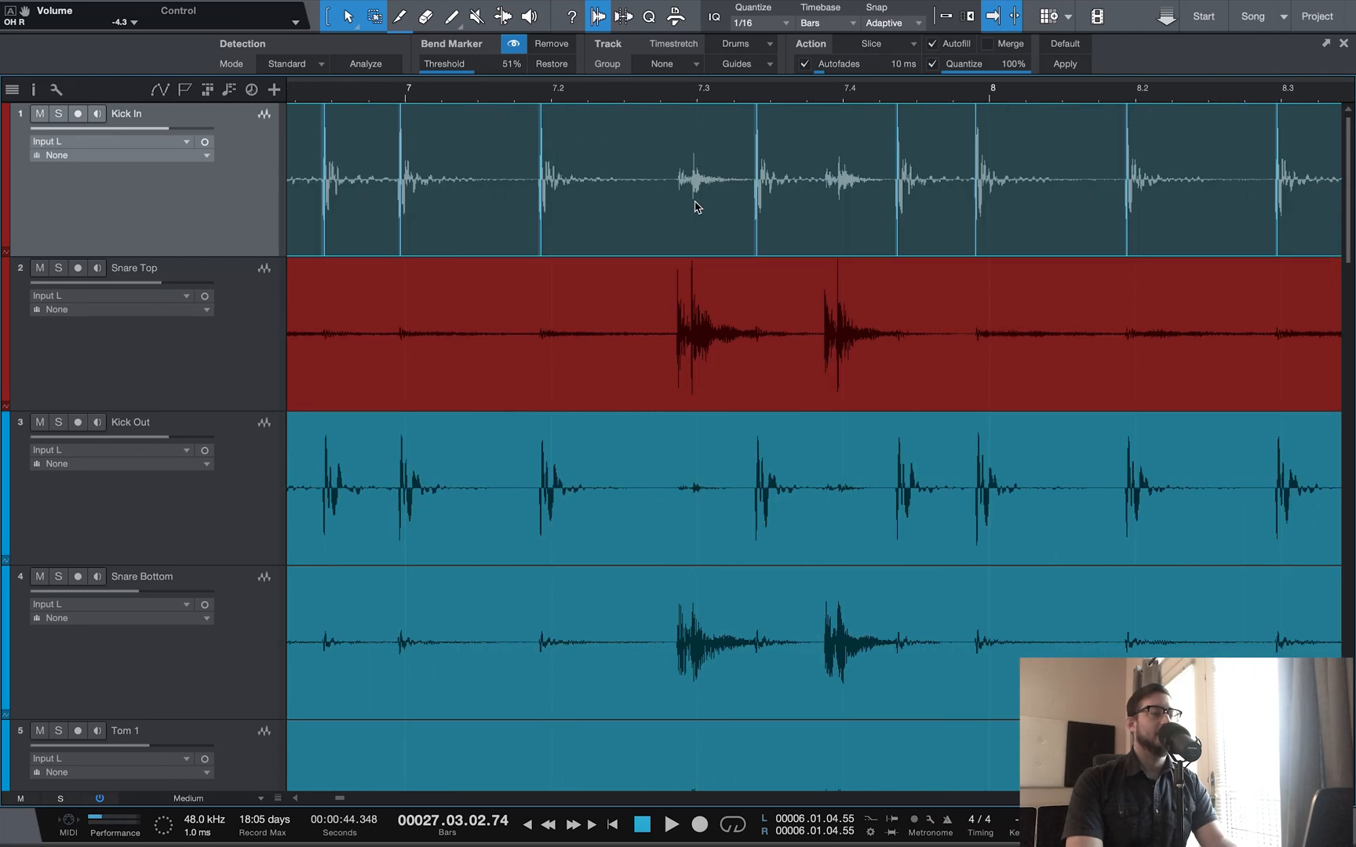
pyautogui.moveTo(700, 189)
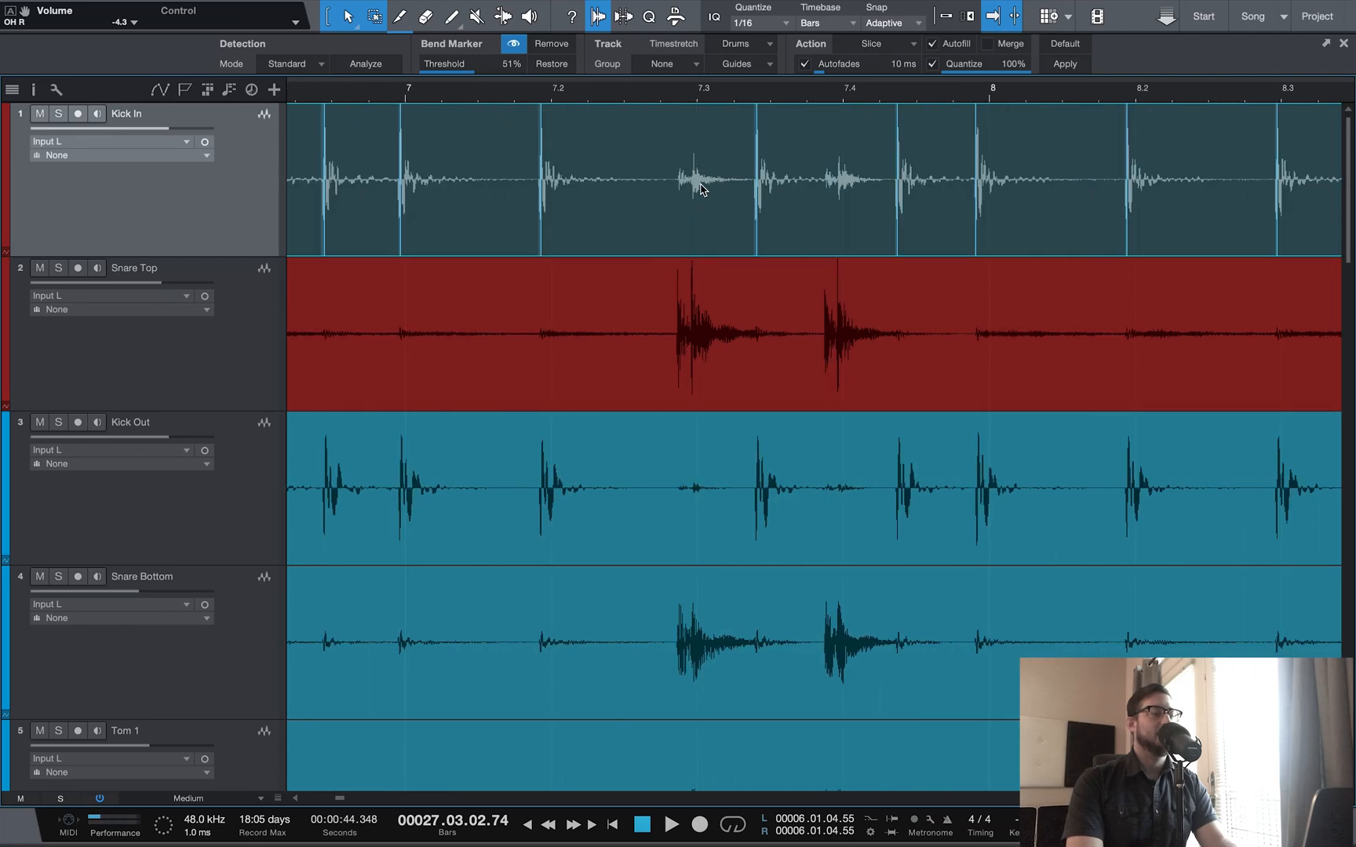
pyautogui.moveTo(825, 199)
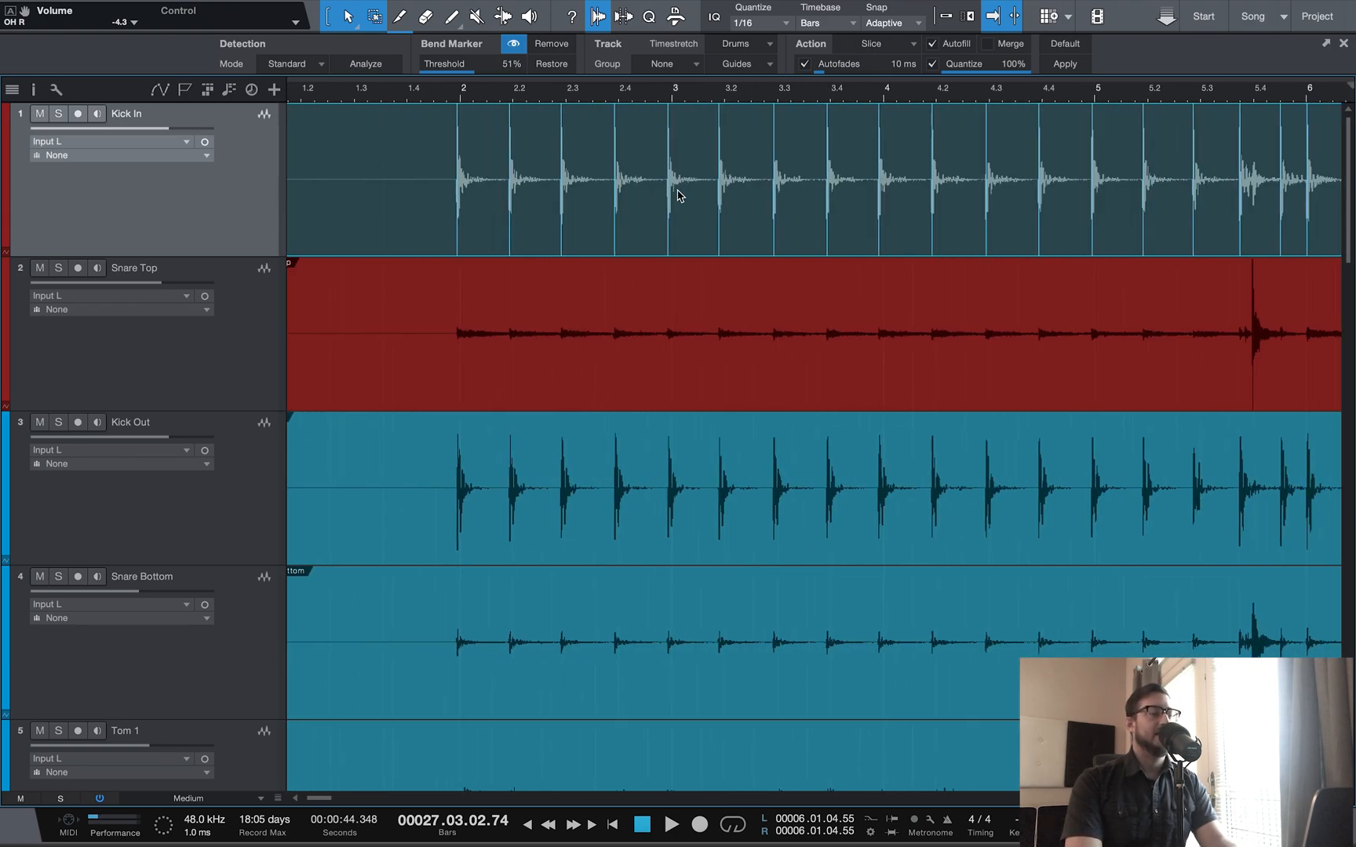
pyautogui.hscroll(3)
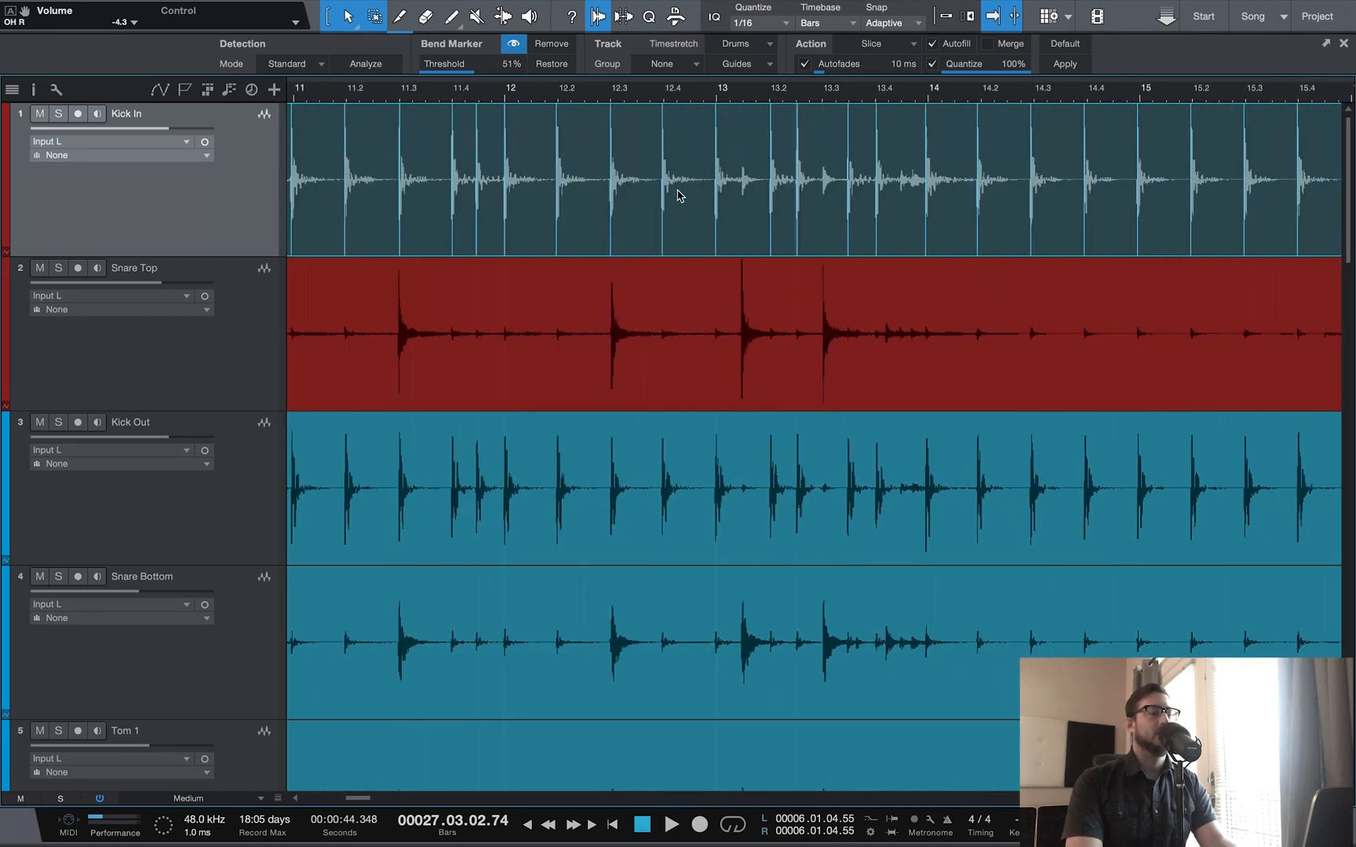
pyautogui.hscroll(3)
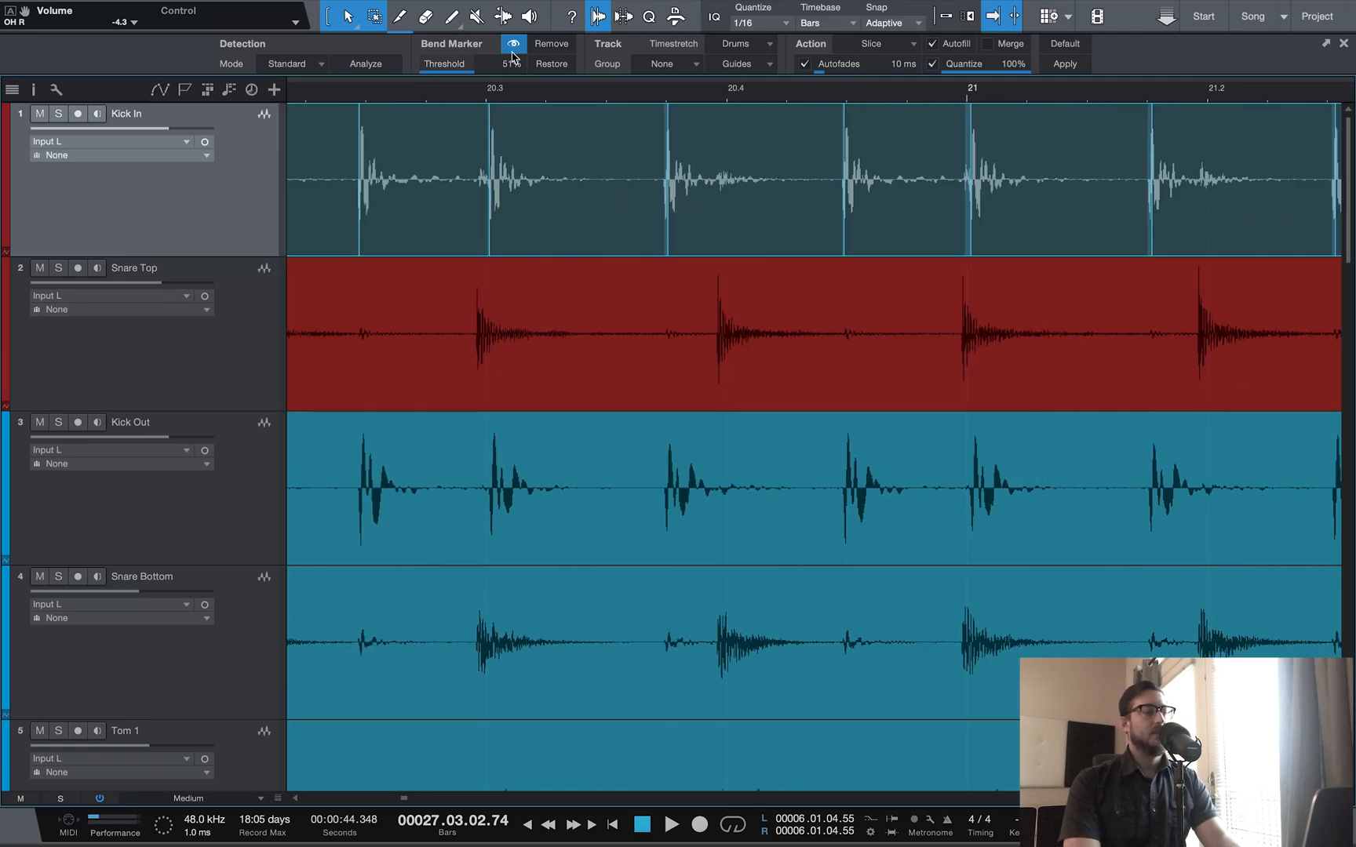
pyautogui.moveTo(513, 18)
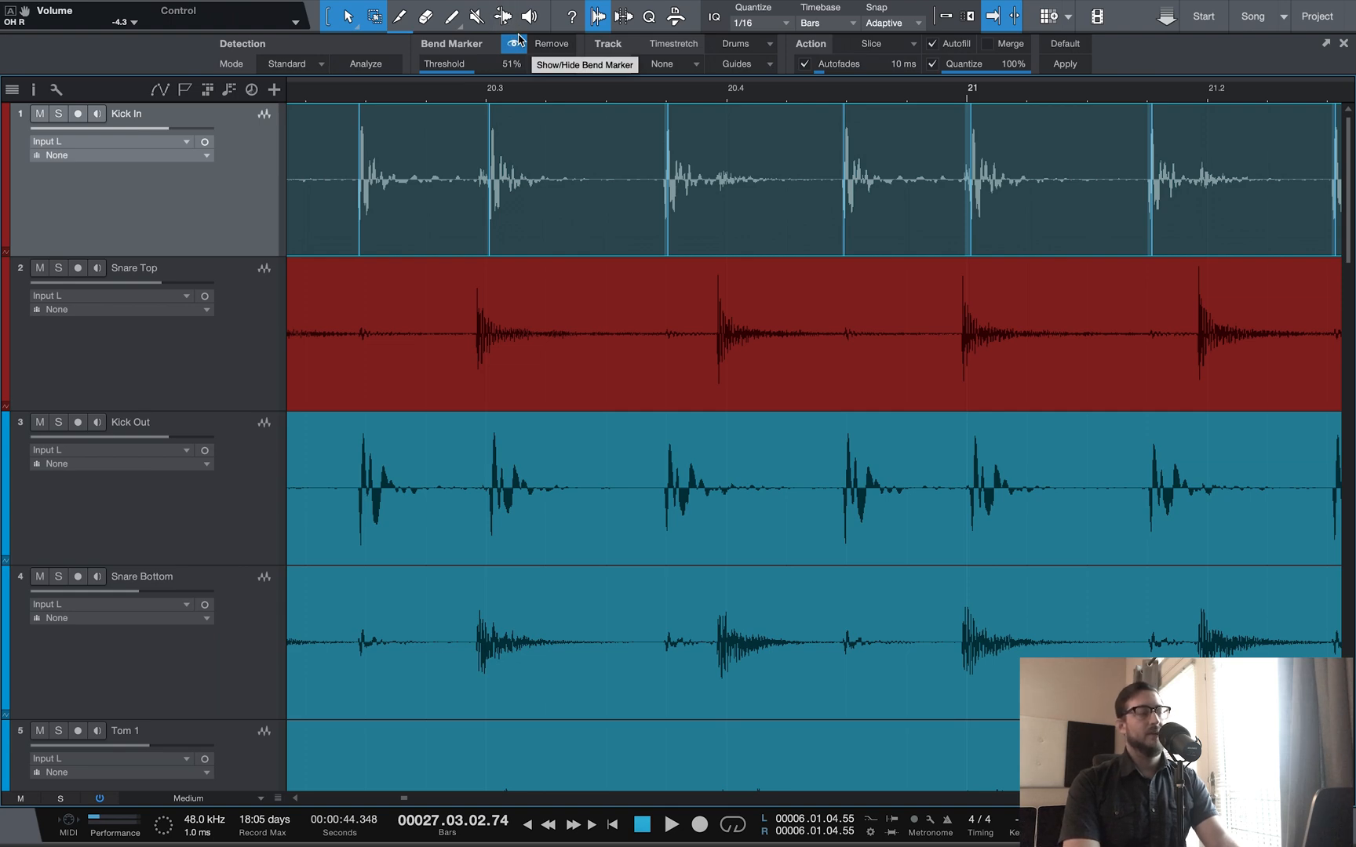
pyautogui.moveTo(451, 15)
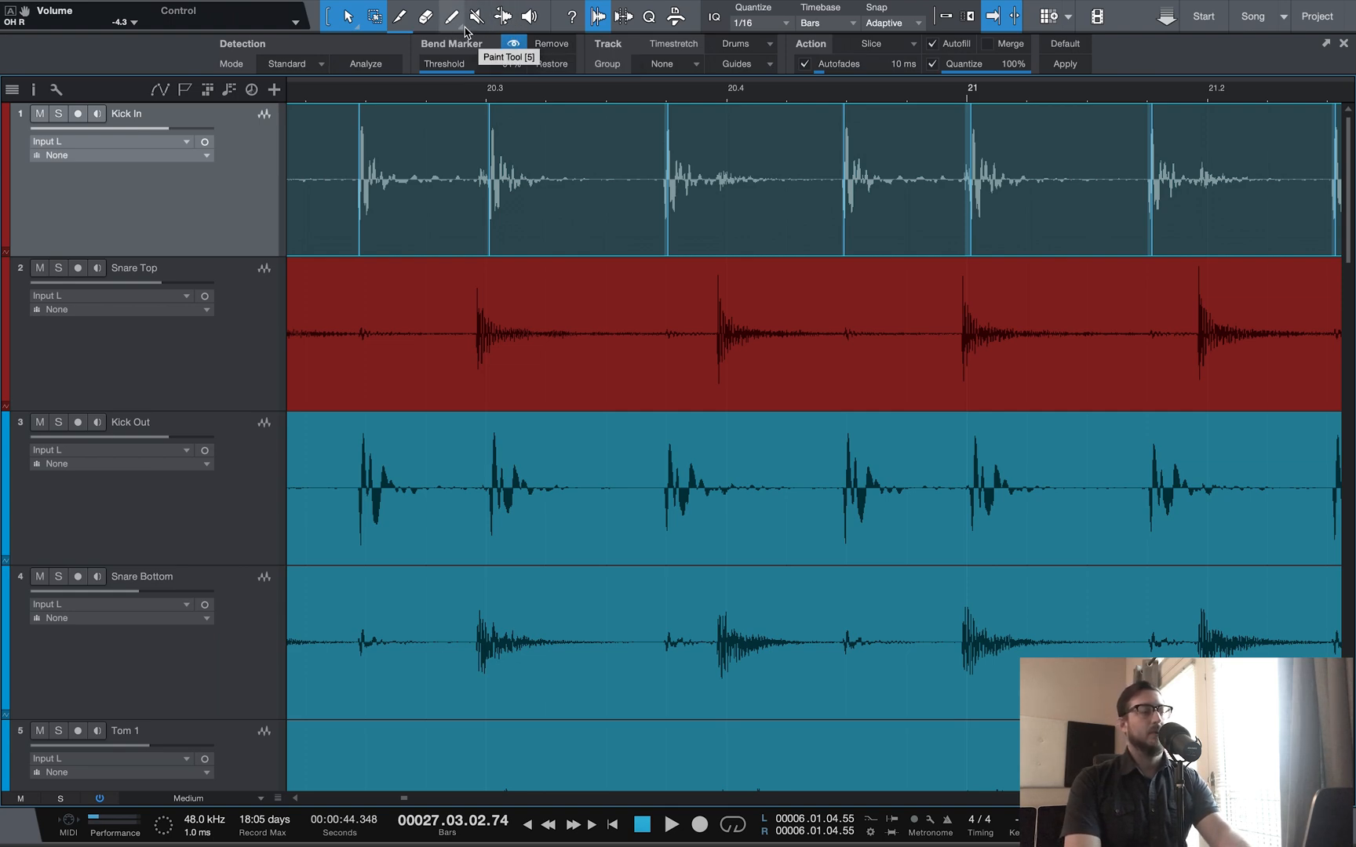
pyautogui.moveTo(573, 113)
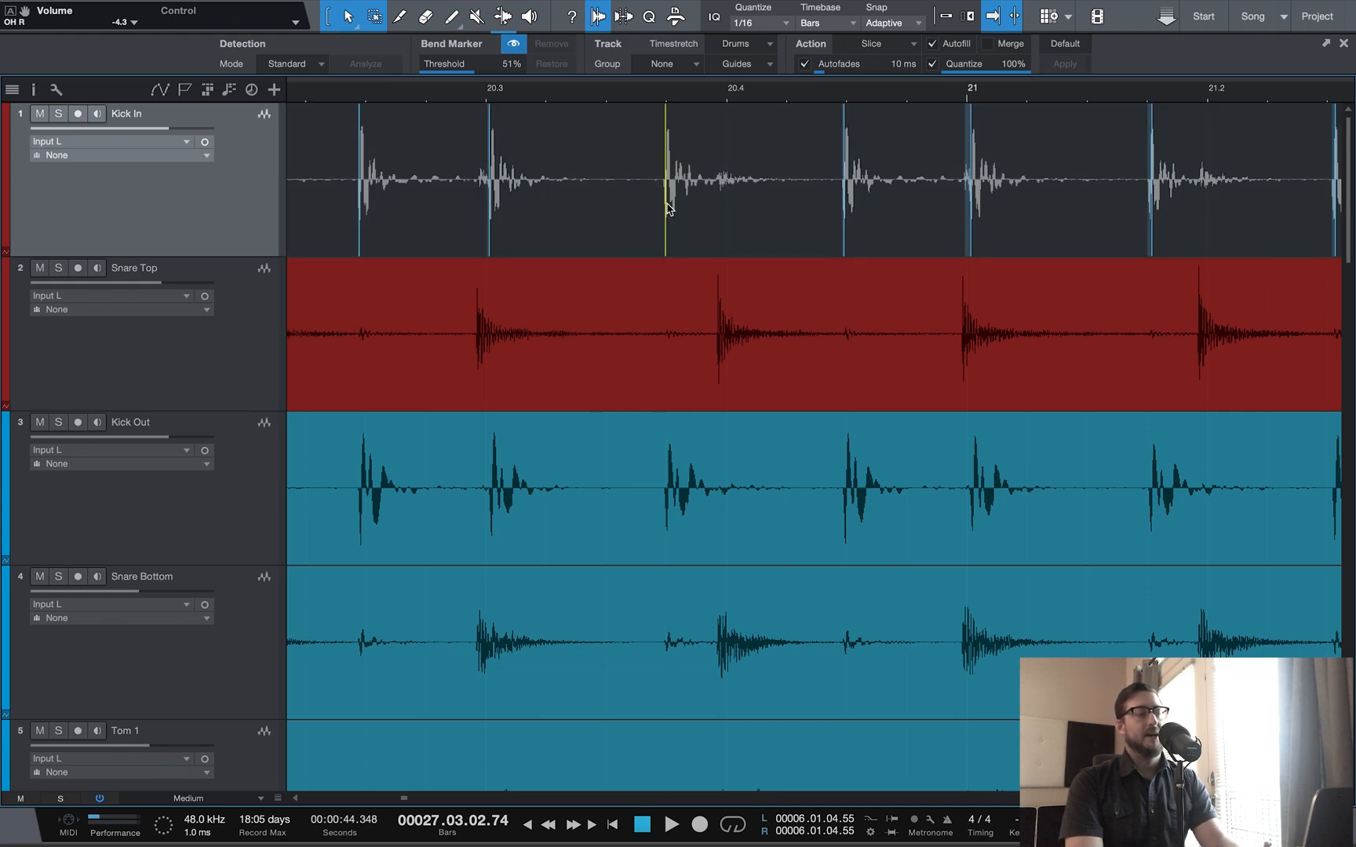
pyautogui.moveTo(766, 215)
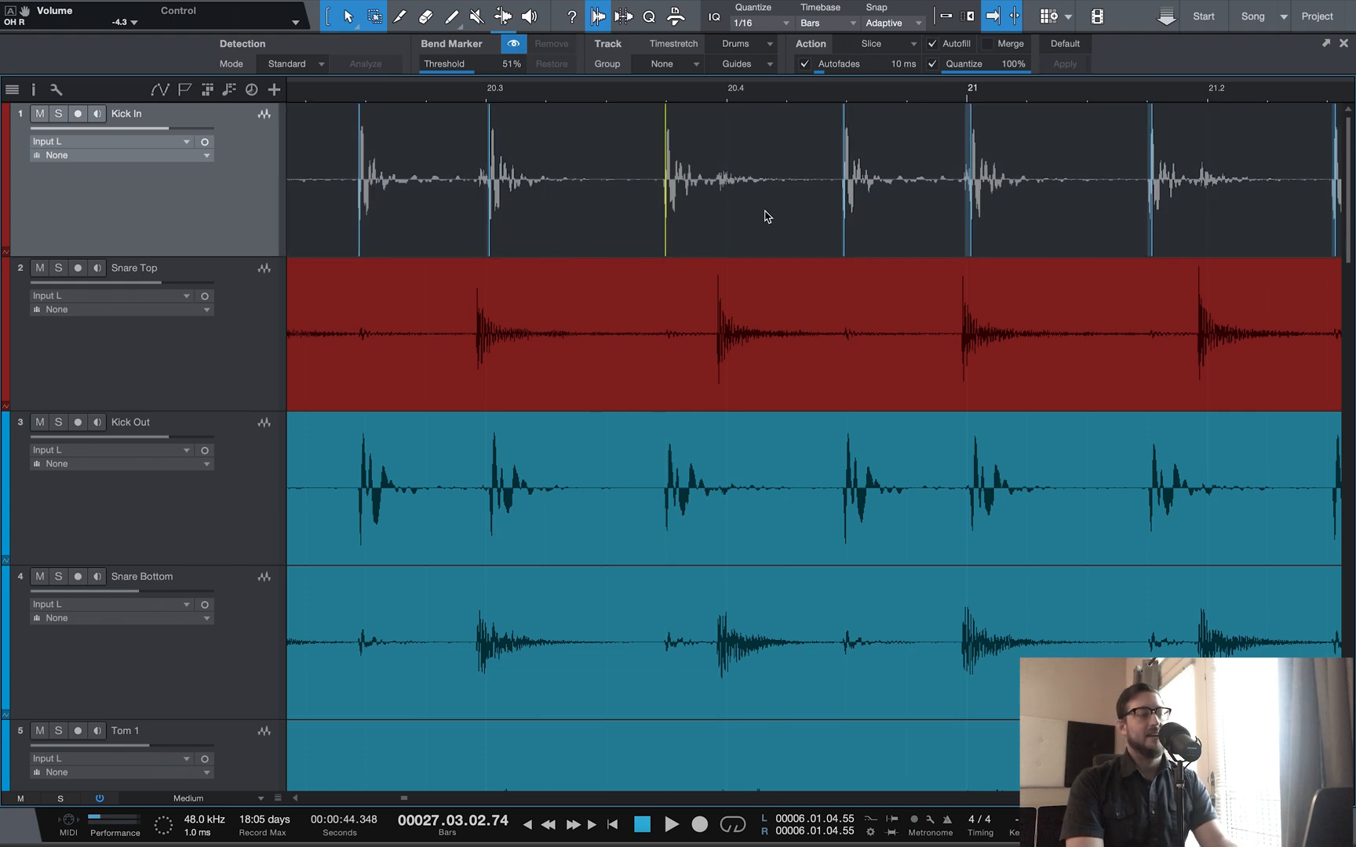
pyautogui.moveTo(488, 61)
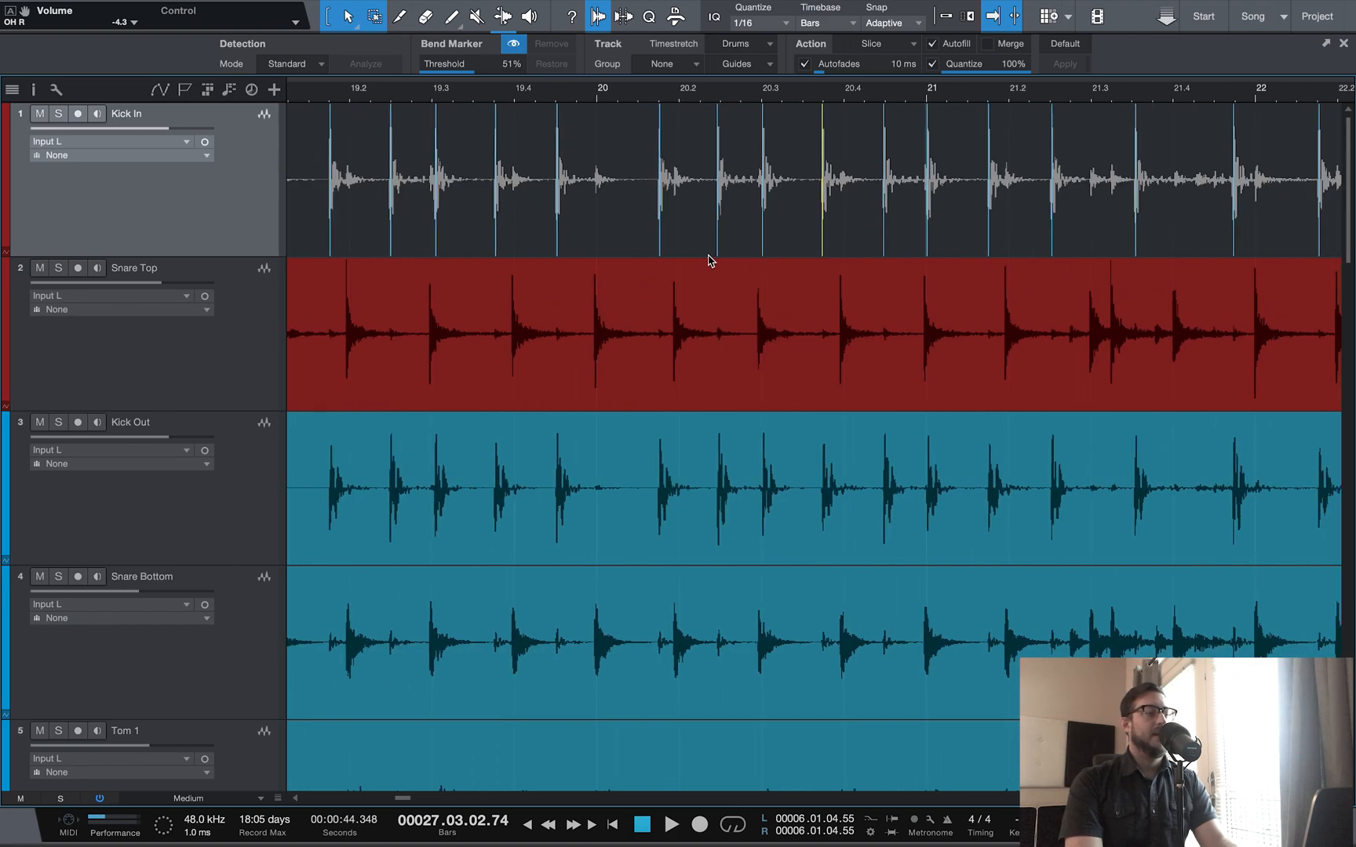
pyautogui.hscroll(-3)
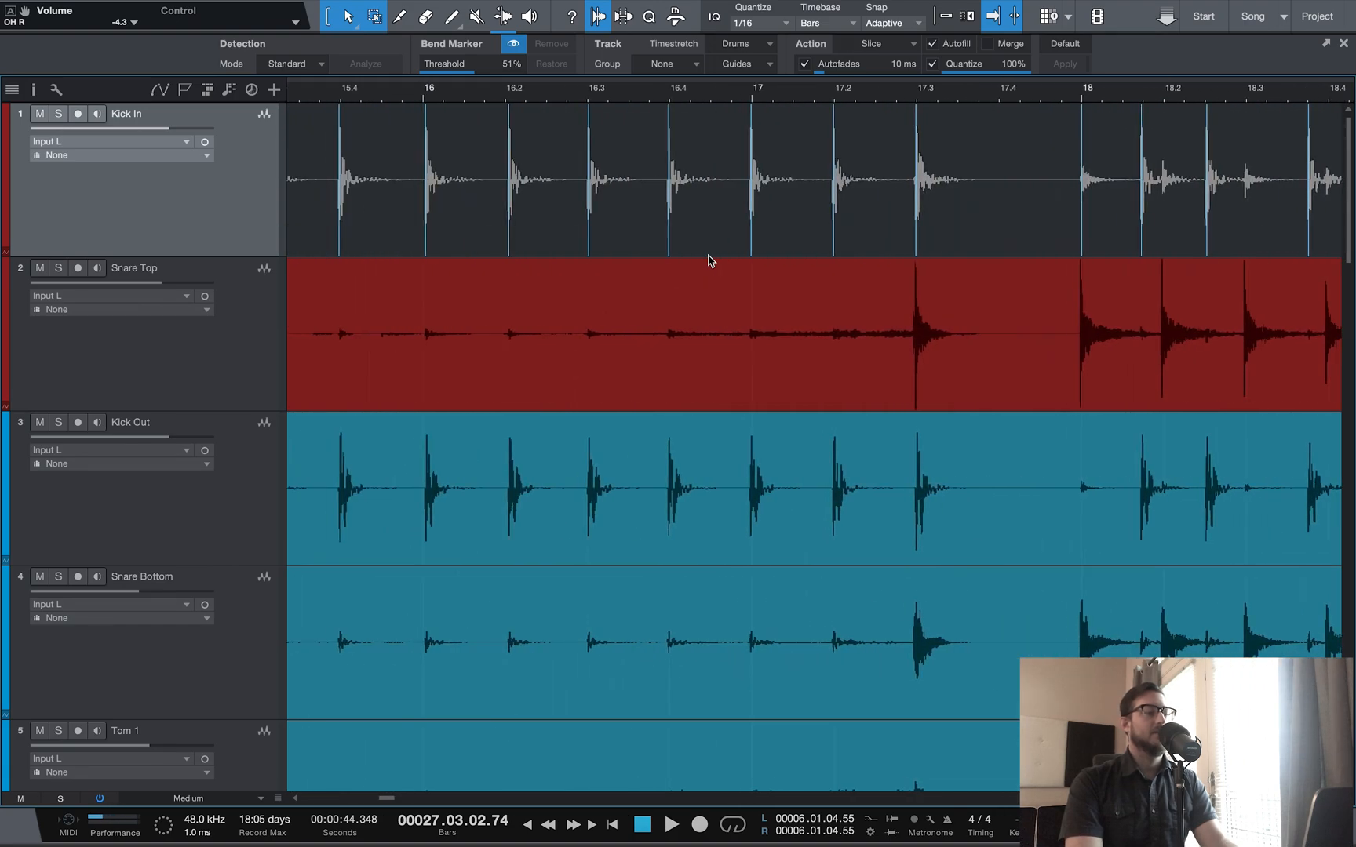
pyautogui.hscroll(3)
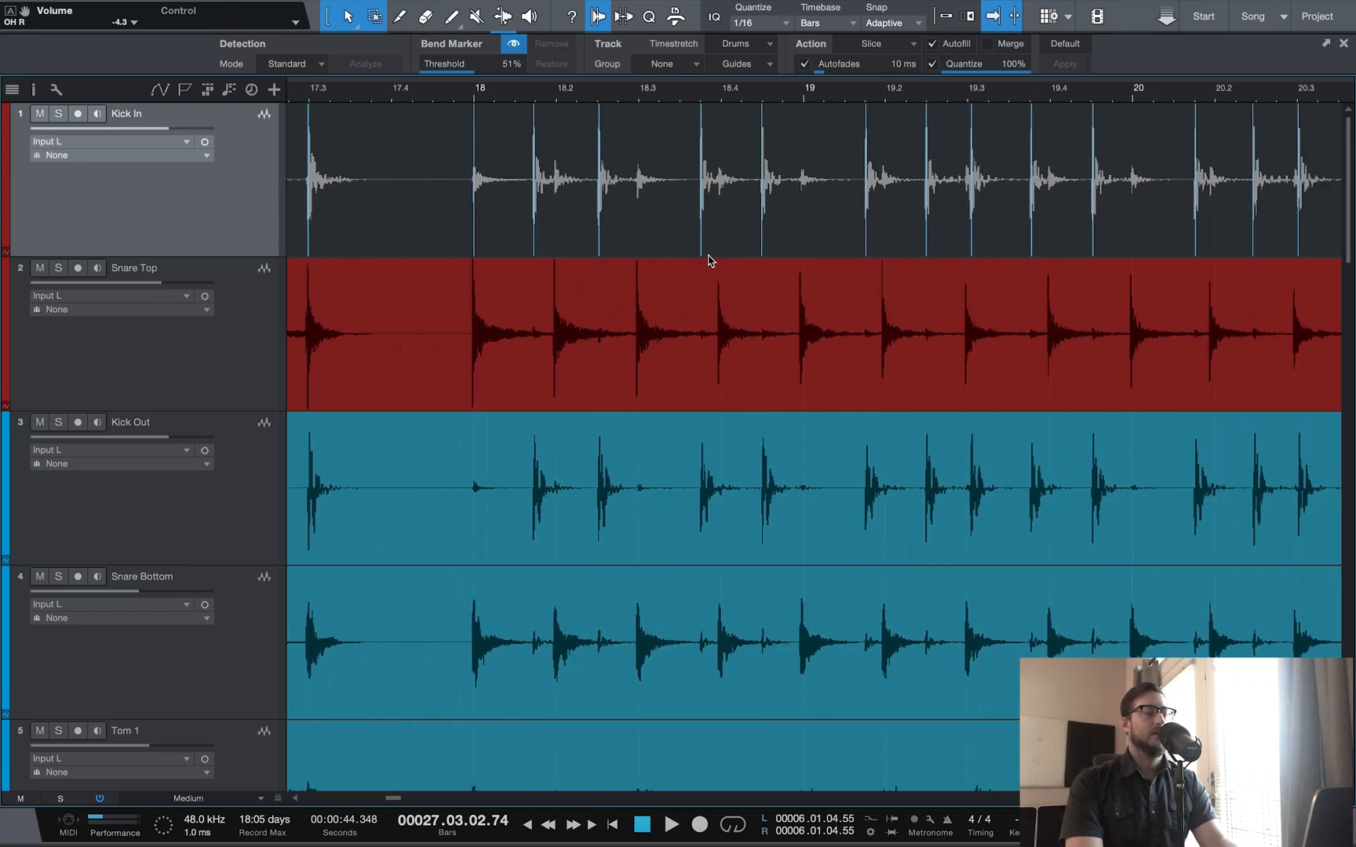
pyautogui.hscroll(3)
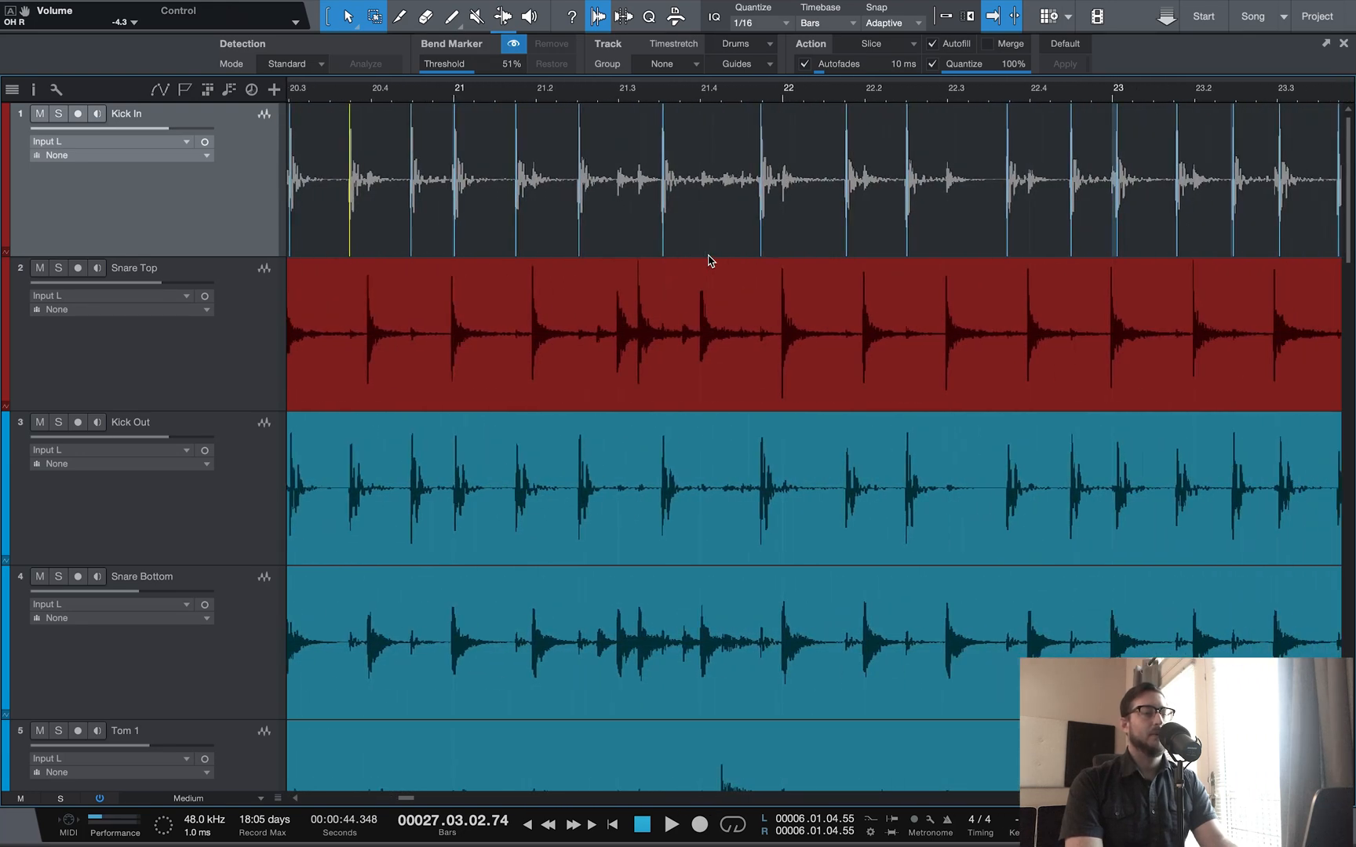
pyautogui.hscroll(3)
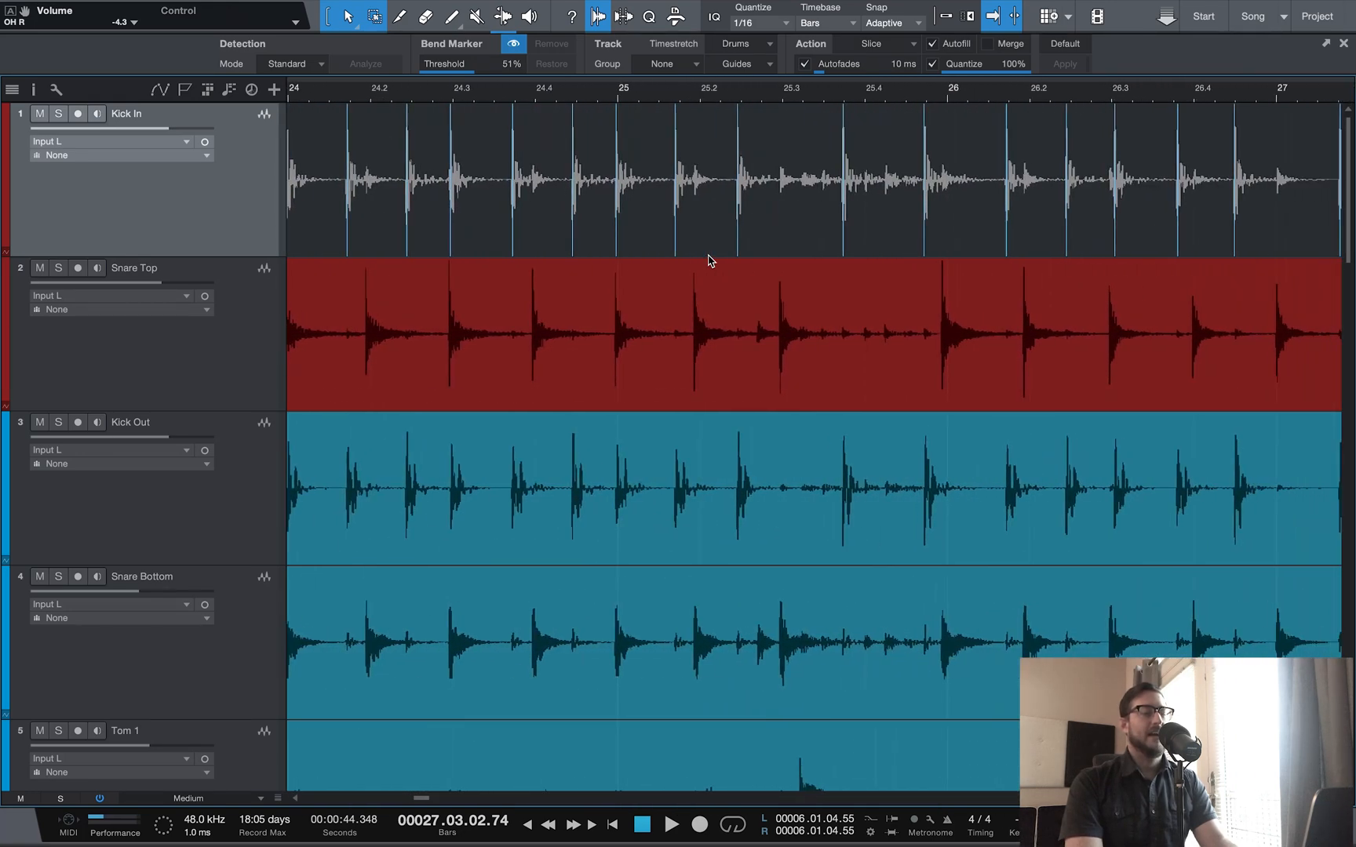
pyautogui.hscroll(3)
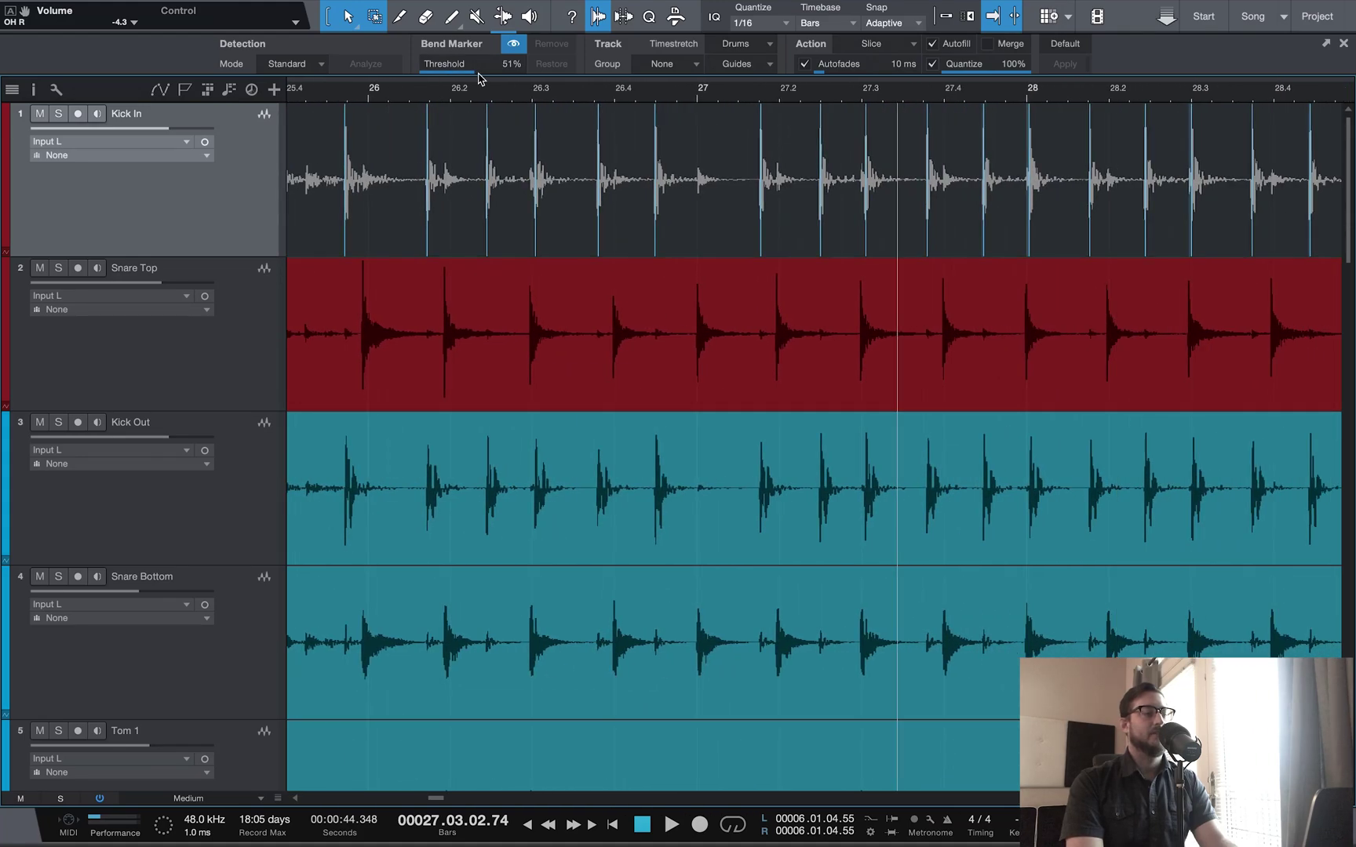
pyautogui.hscroll(3)
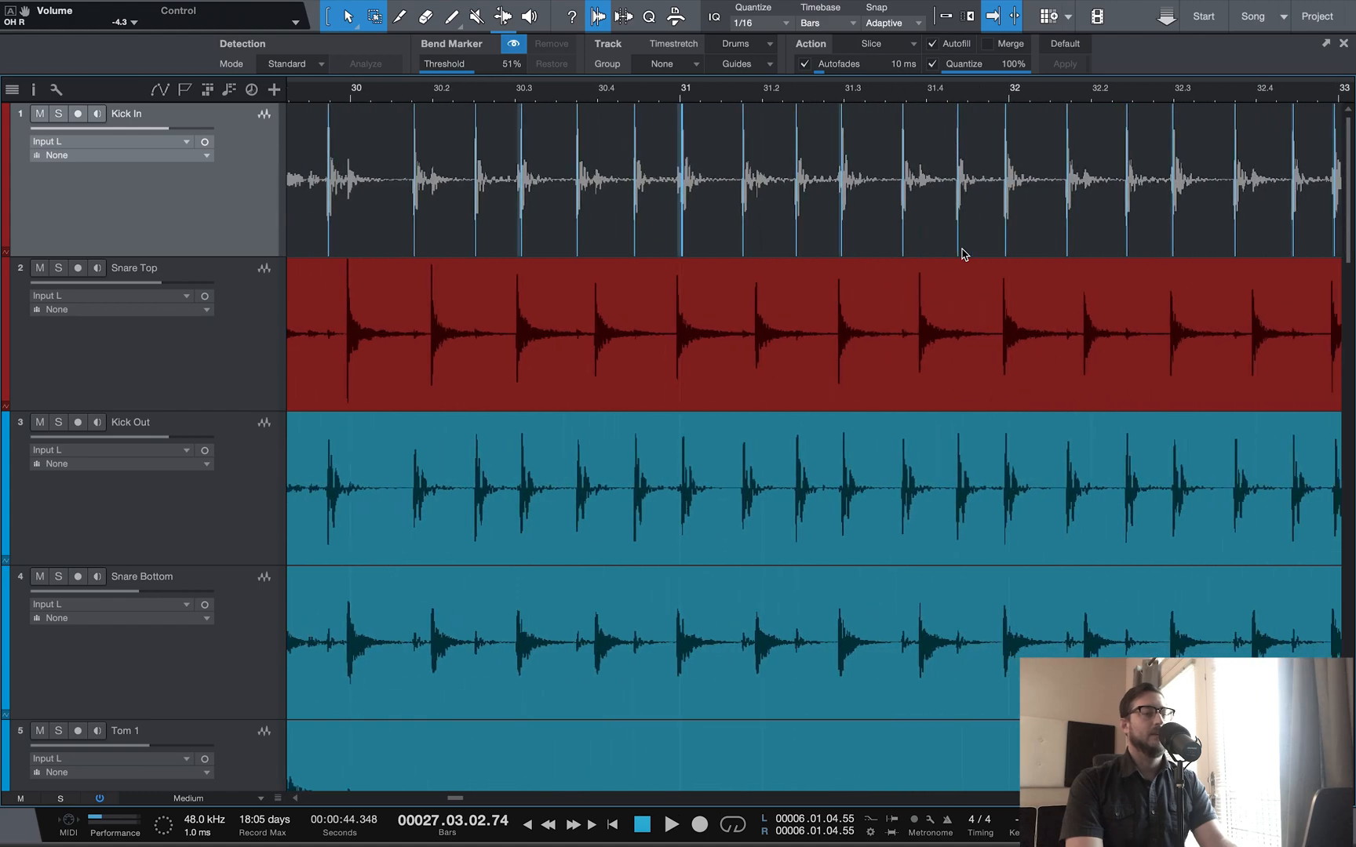
pyautogui.hscroll(3)
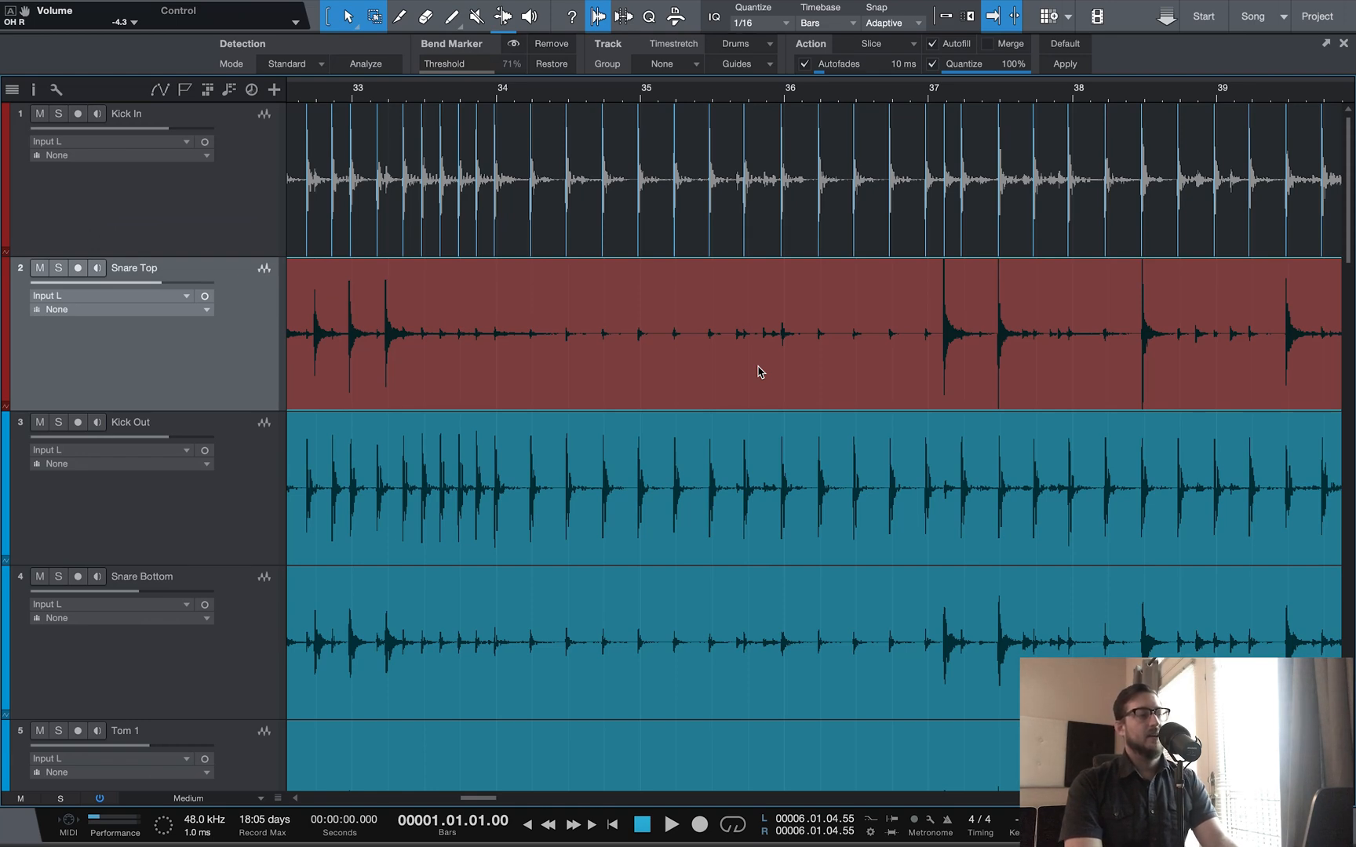
pyautogui.moveTo(716, 318)
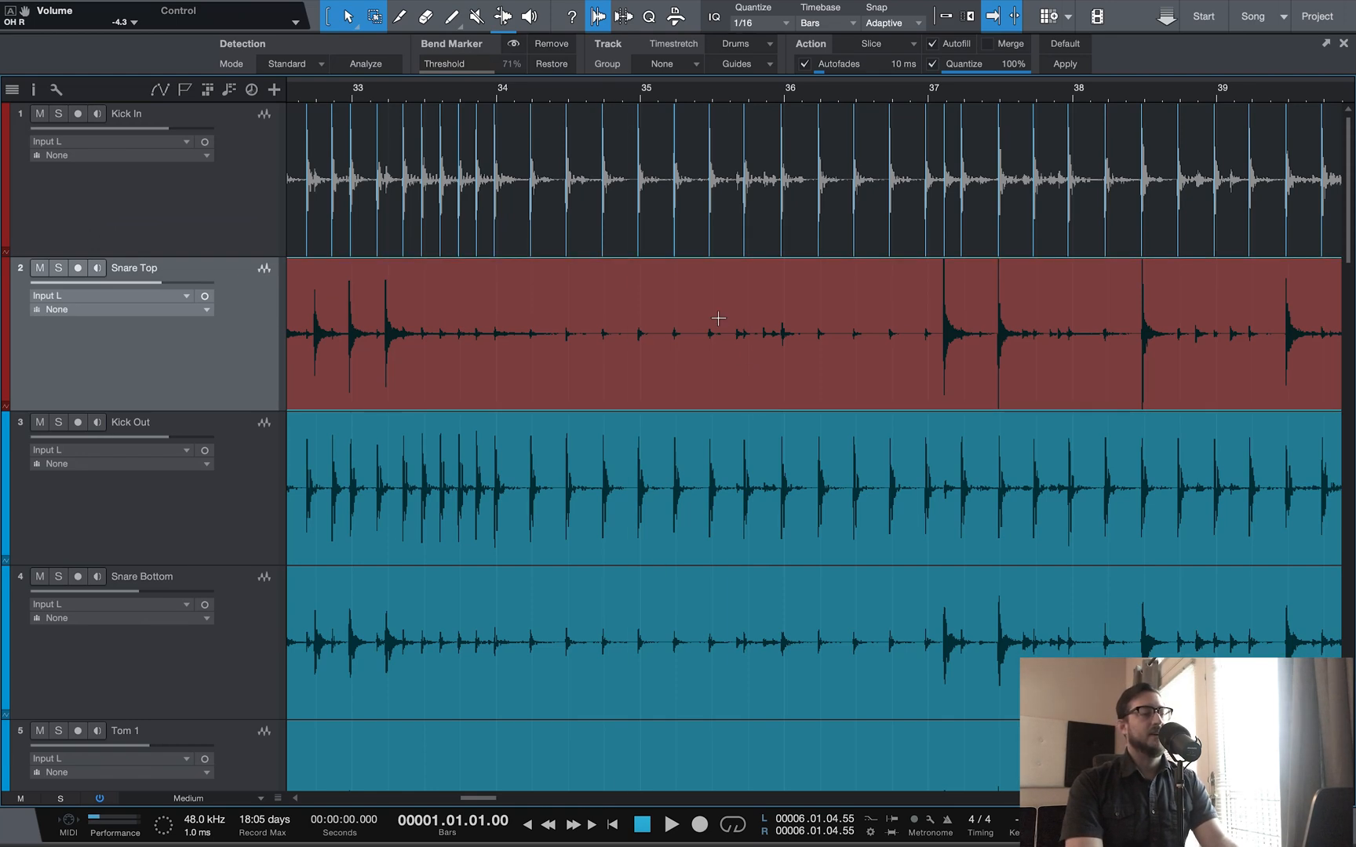
pyautogui.moveTo(598, 15)
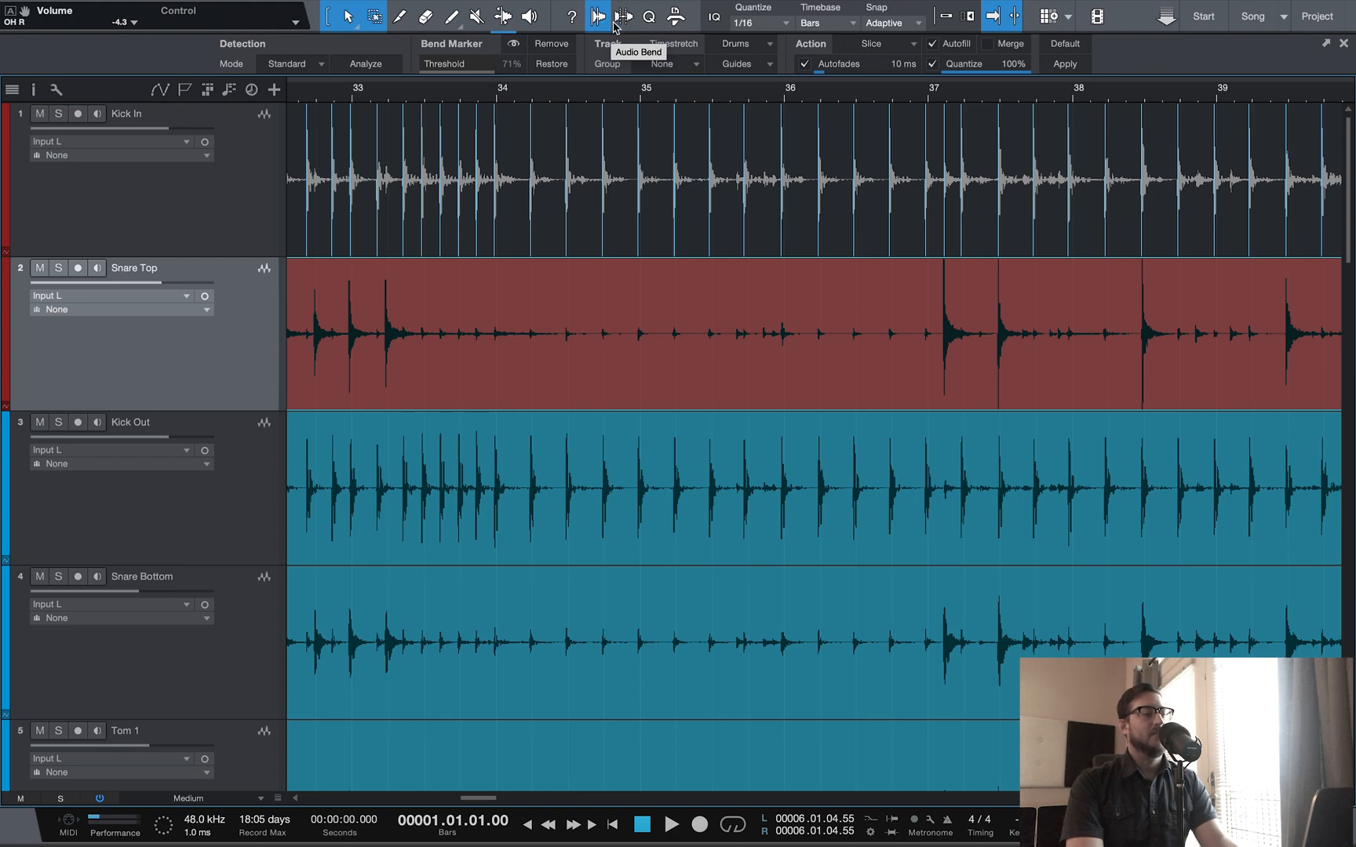
pyautogui.click(674, 16)
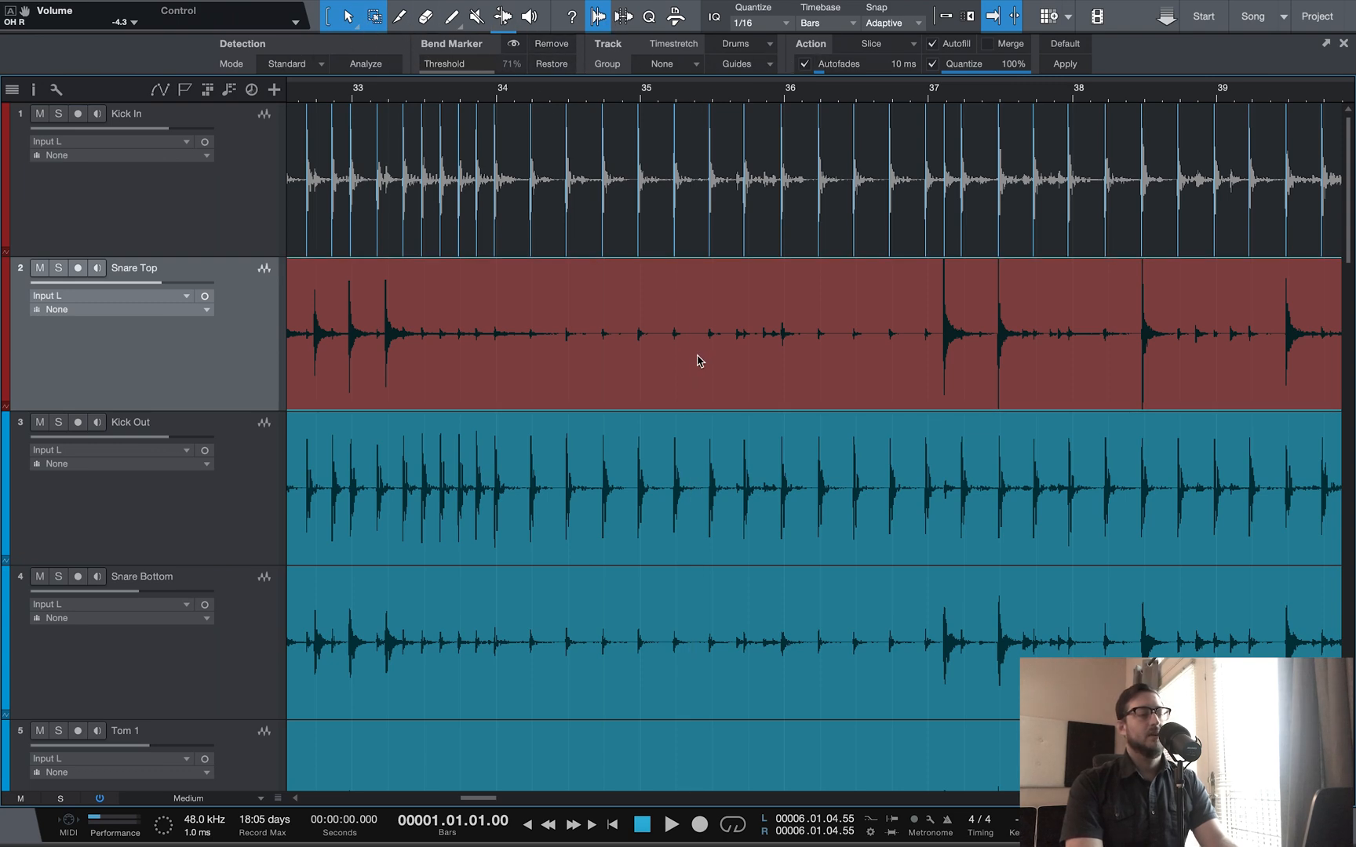
# Run Detect Transients on the Snare Top event with a 64% bend-marker threshold.
pyautogui.rightClick(698, 361)
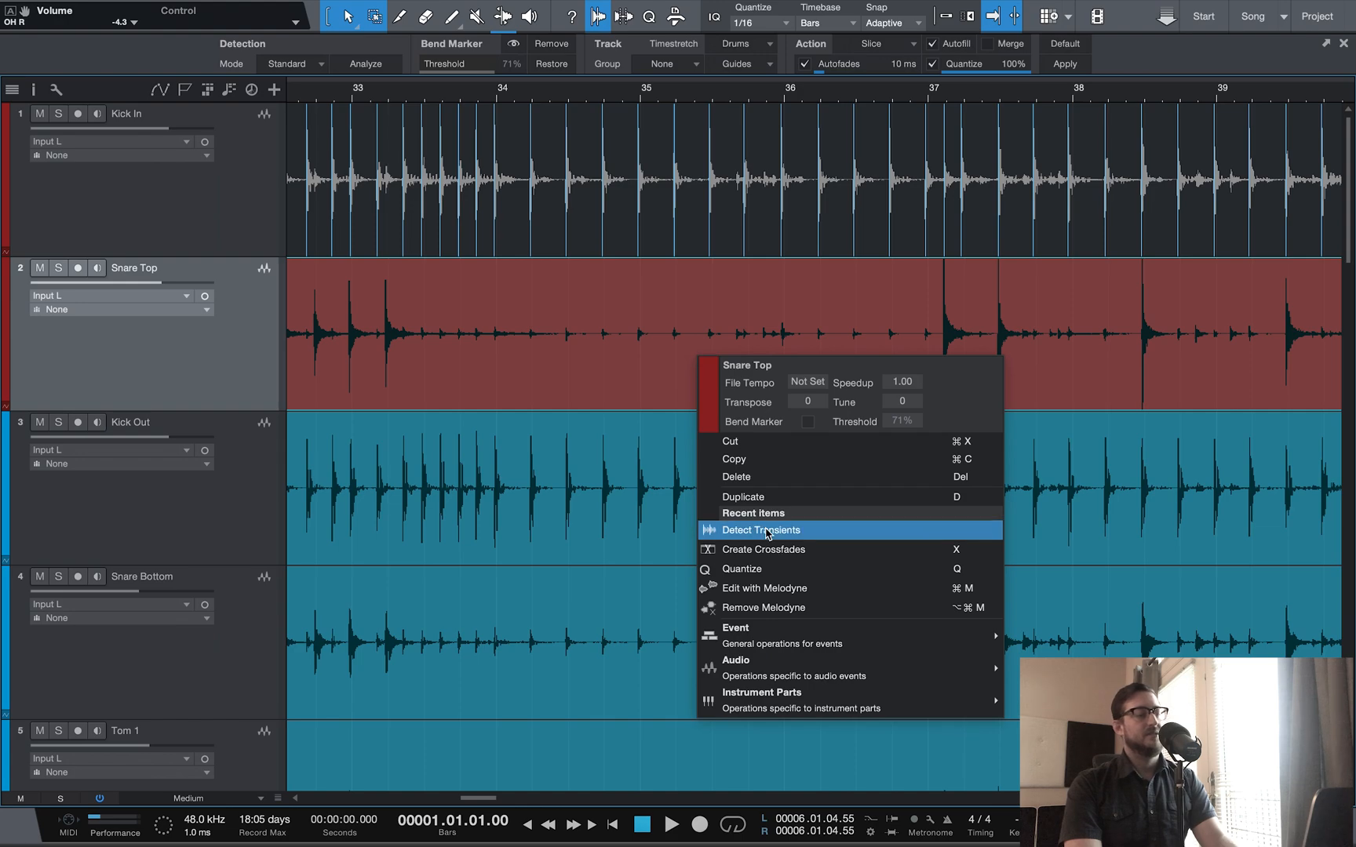
pyautogui.click(760, 529)
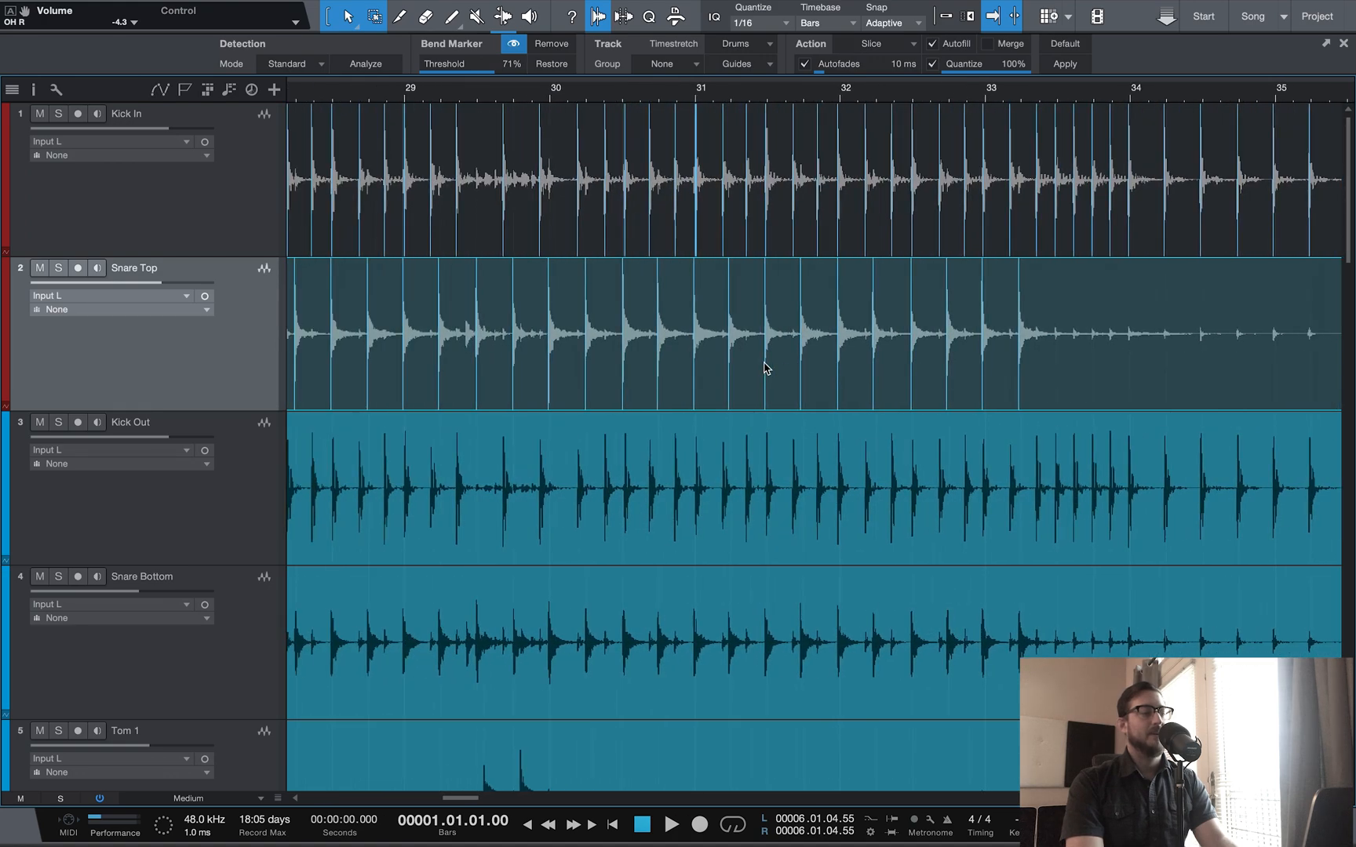
# Scroll through the song to verify Snare Top markers sit on its hits, then return focus to Kick In.
pyautogui.hscroll(3)
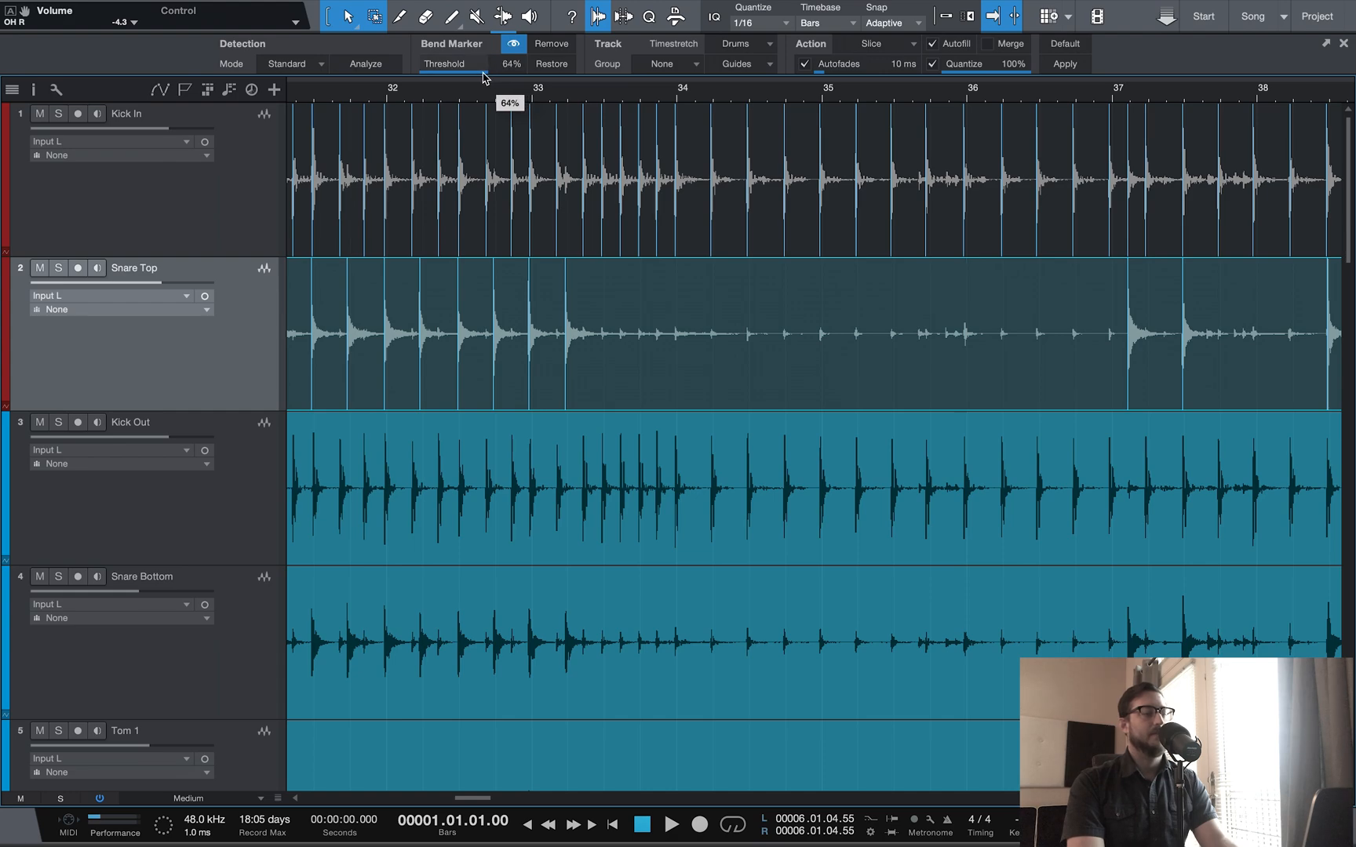
pyautogui.hscroll(3)
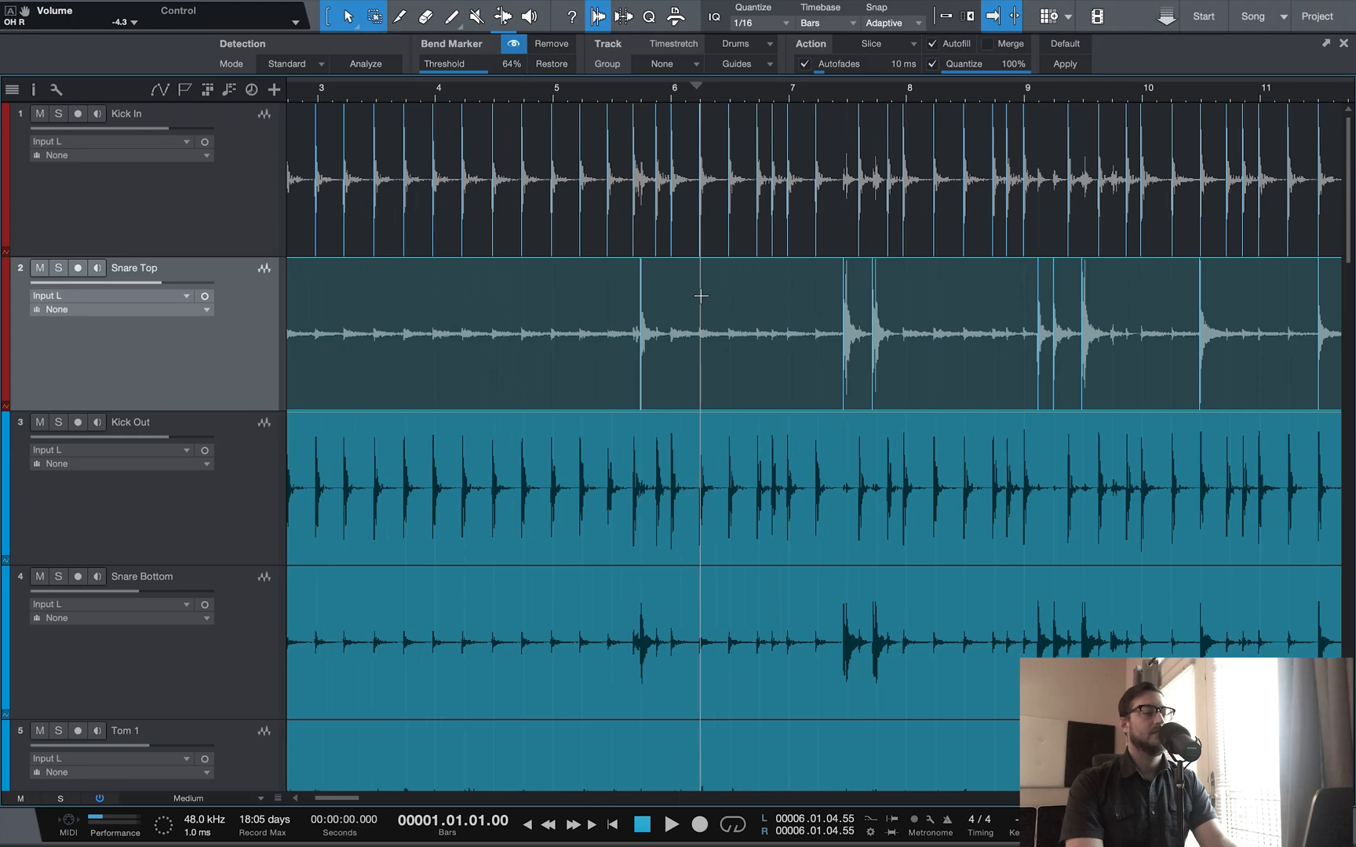
pyautogui.hscroll(3)
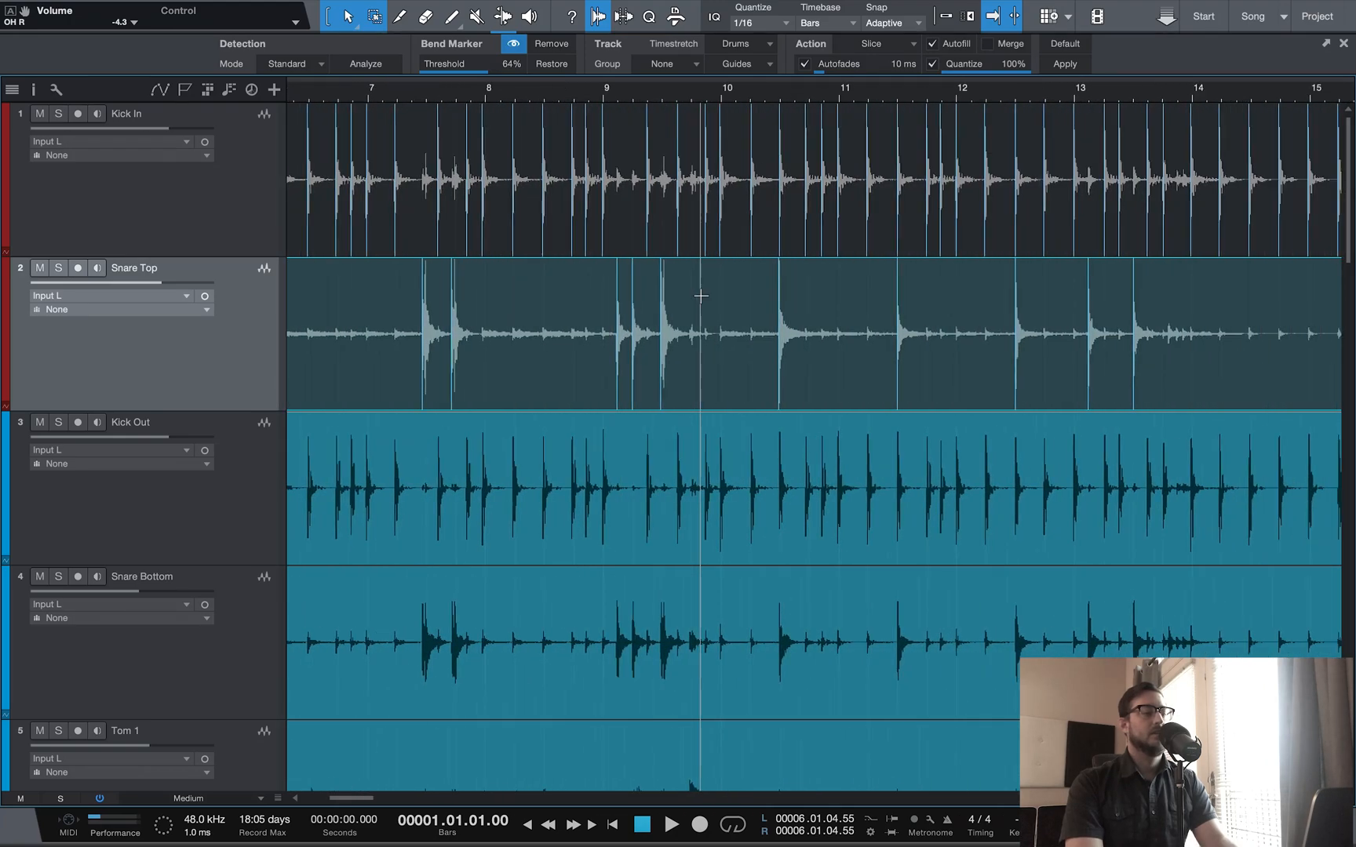
pyautogui.hscroll(3)
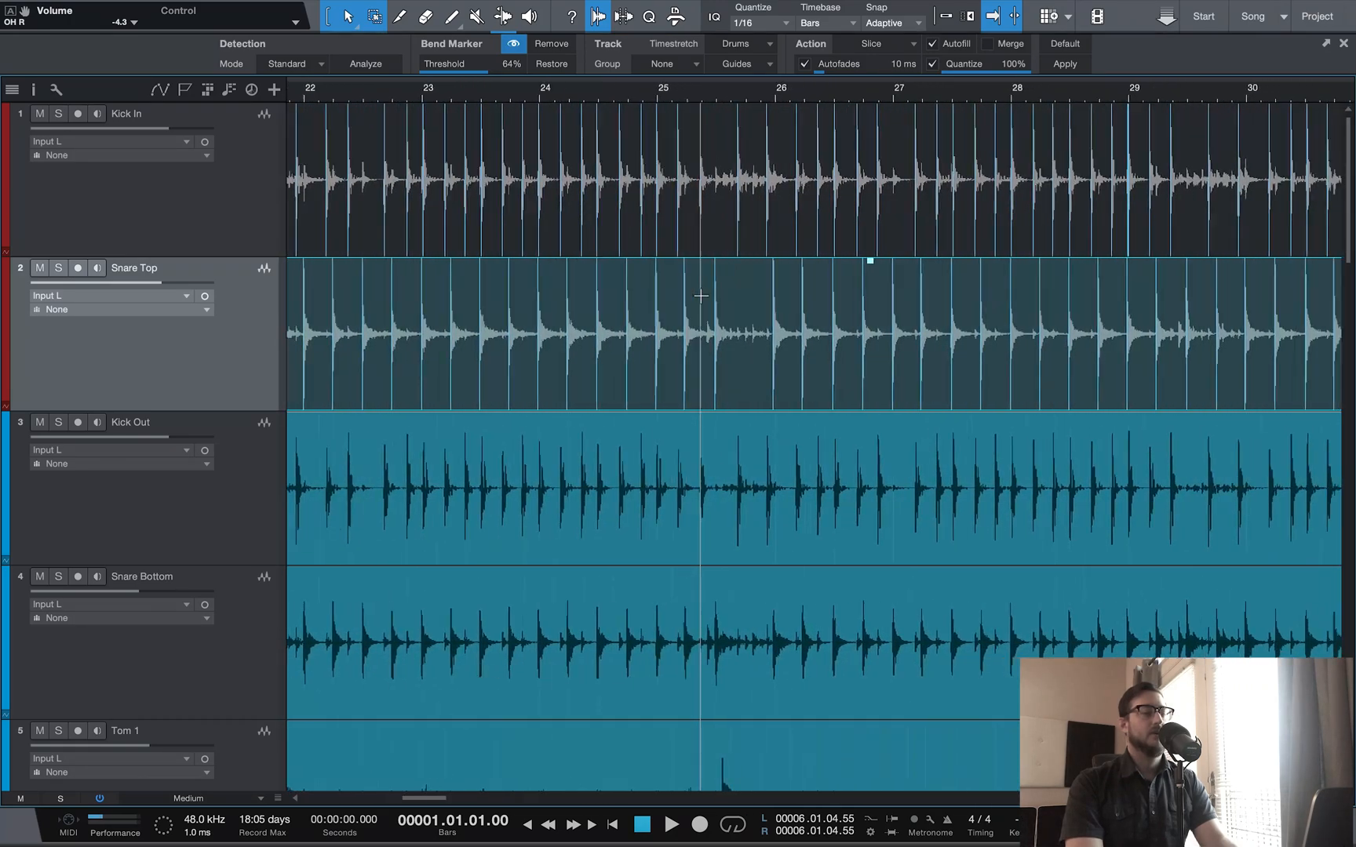
pyautogui.hscroll(3)
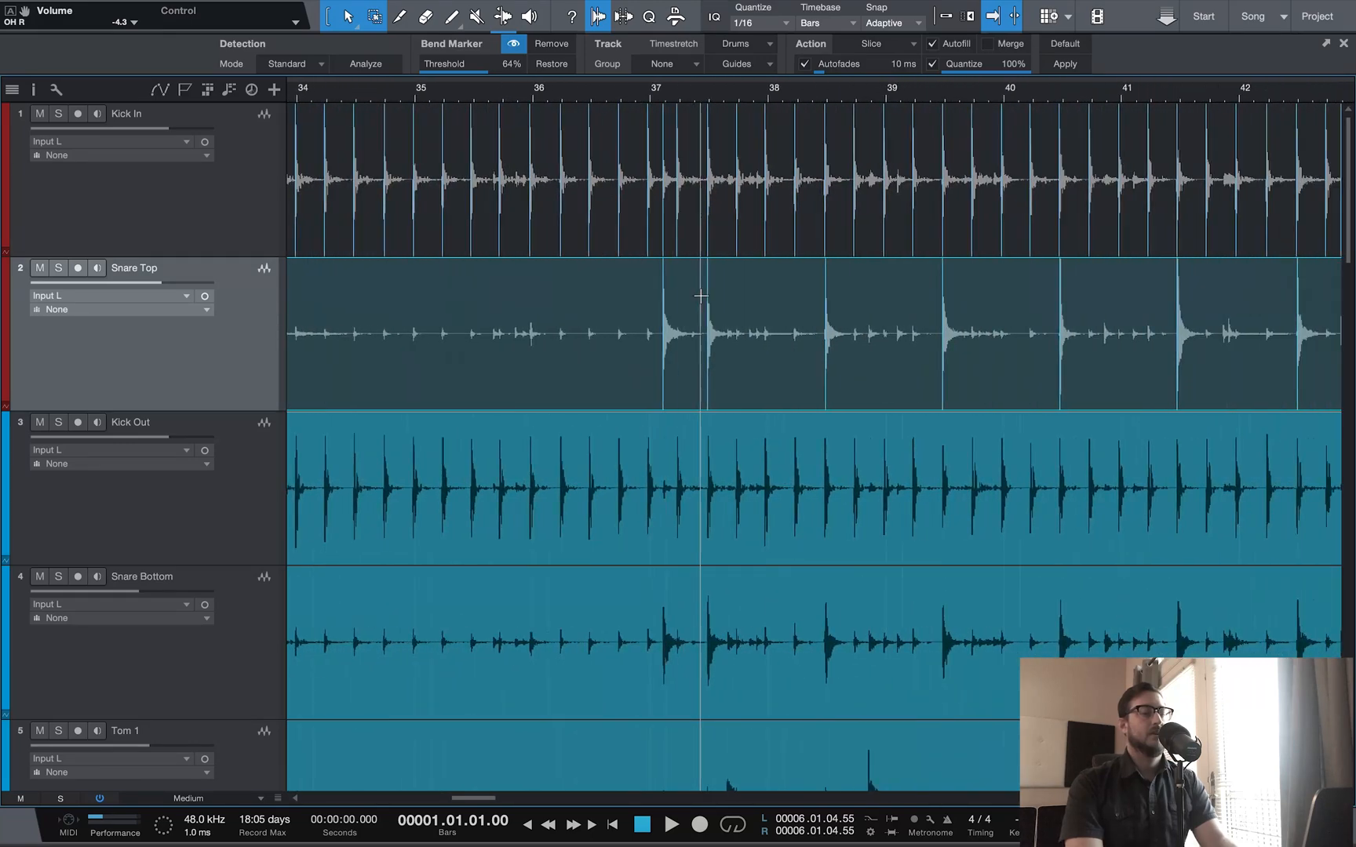
pyautogui.hscroll(3)
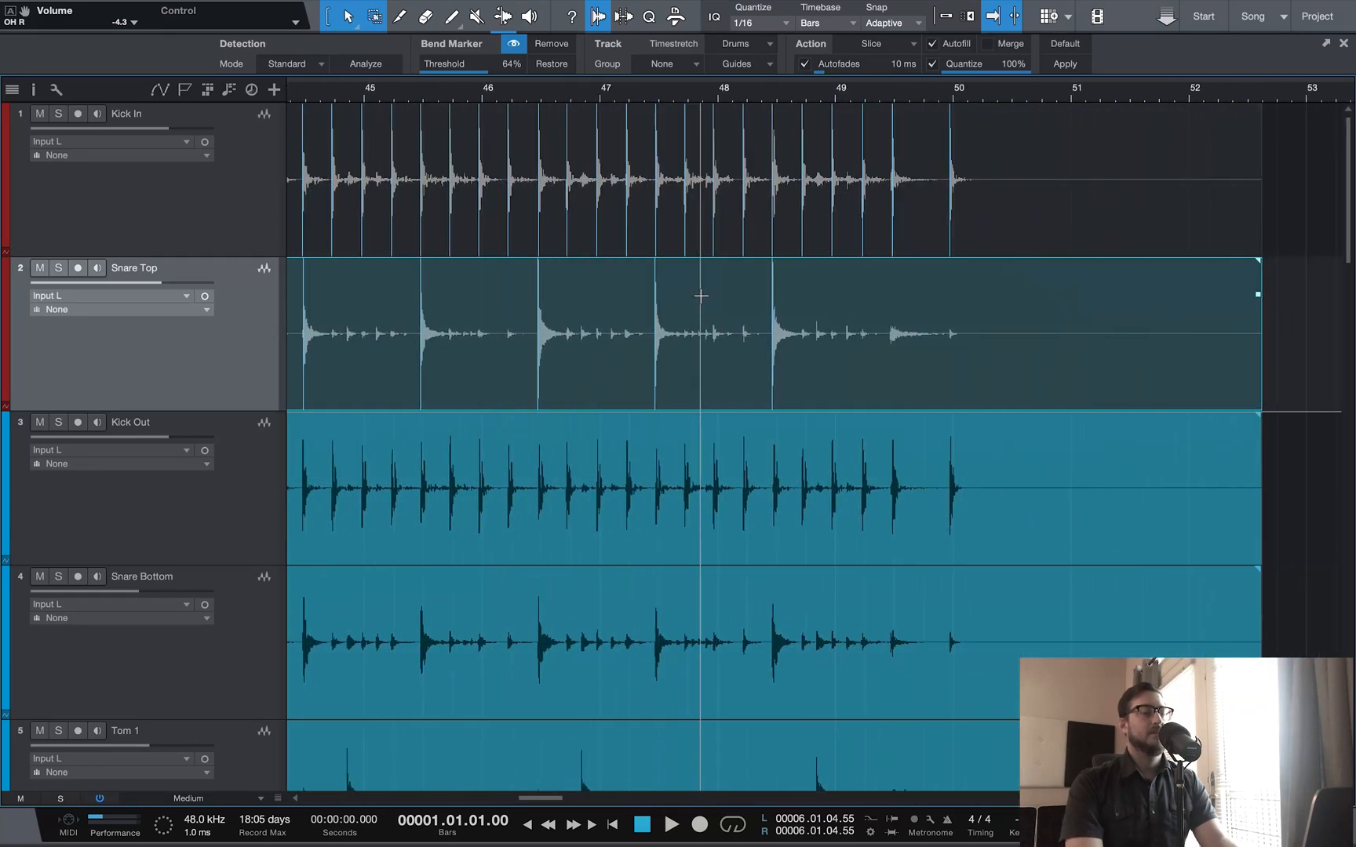
pyautogui.hscroll(3)
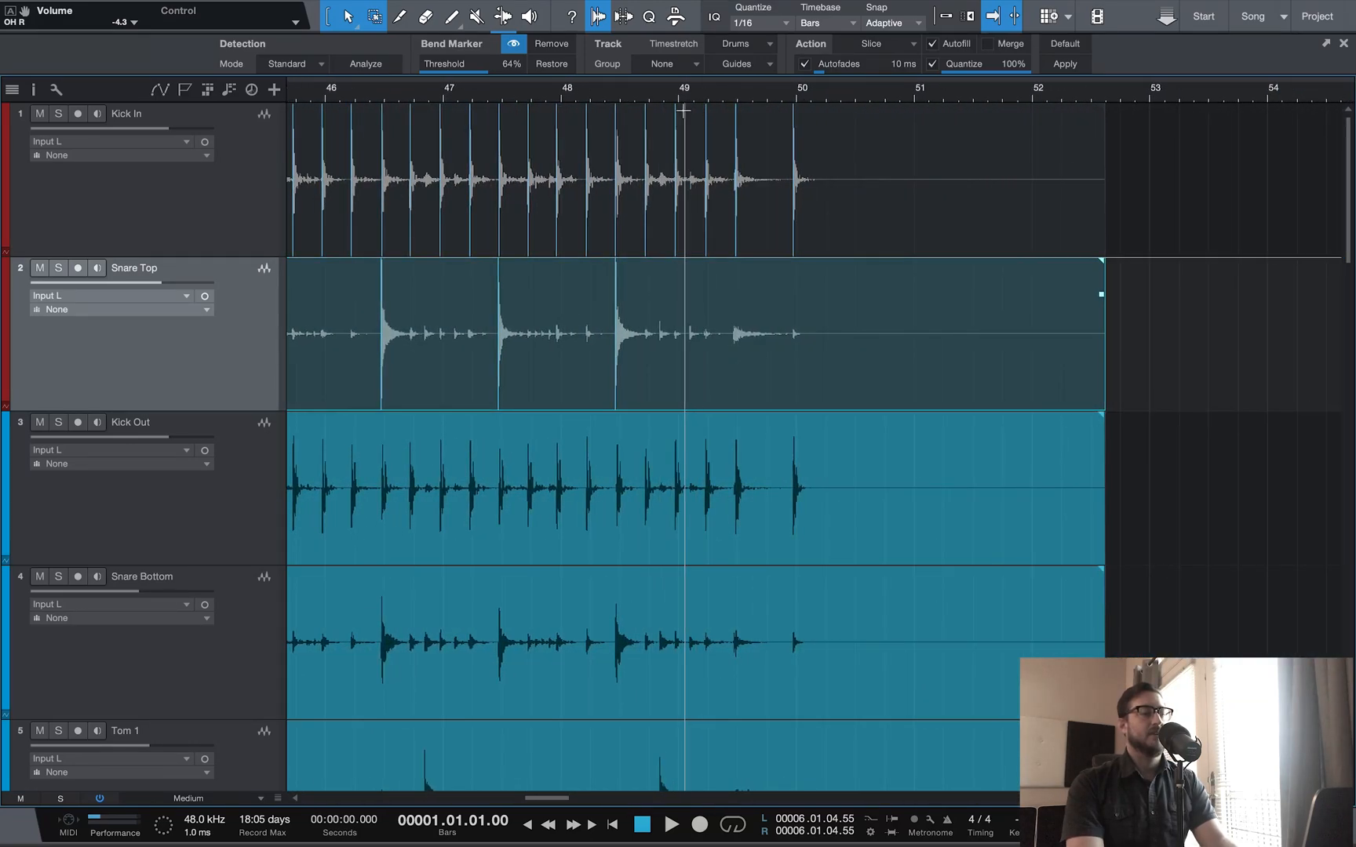
pyautogui.click(672, 824)
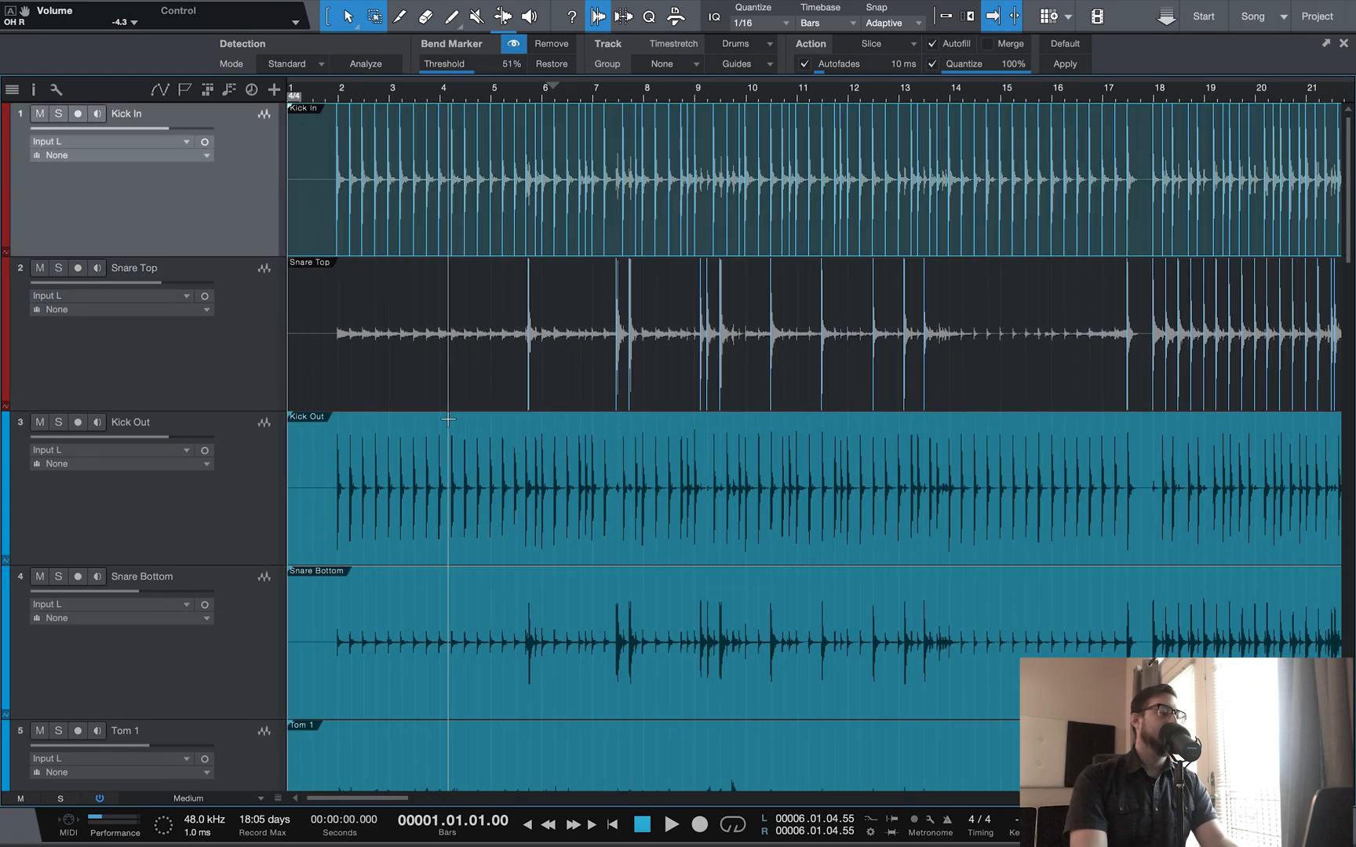
# Group the selected drum tracks, Kick In through Tom 1 and beyond, as Group 1.
pyautogui.scroll(-3)
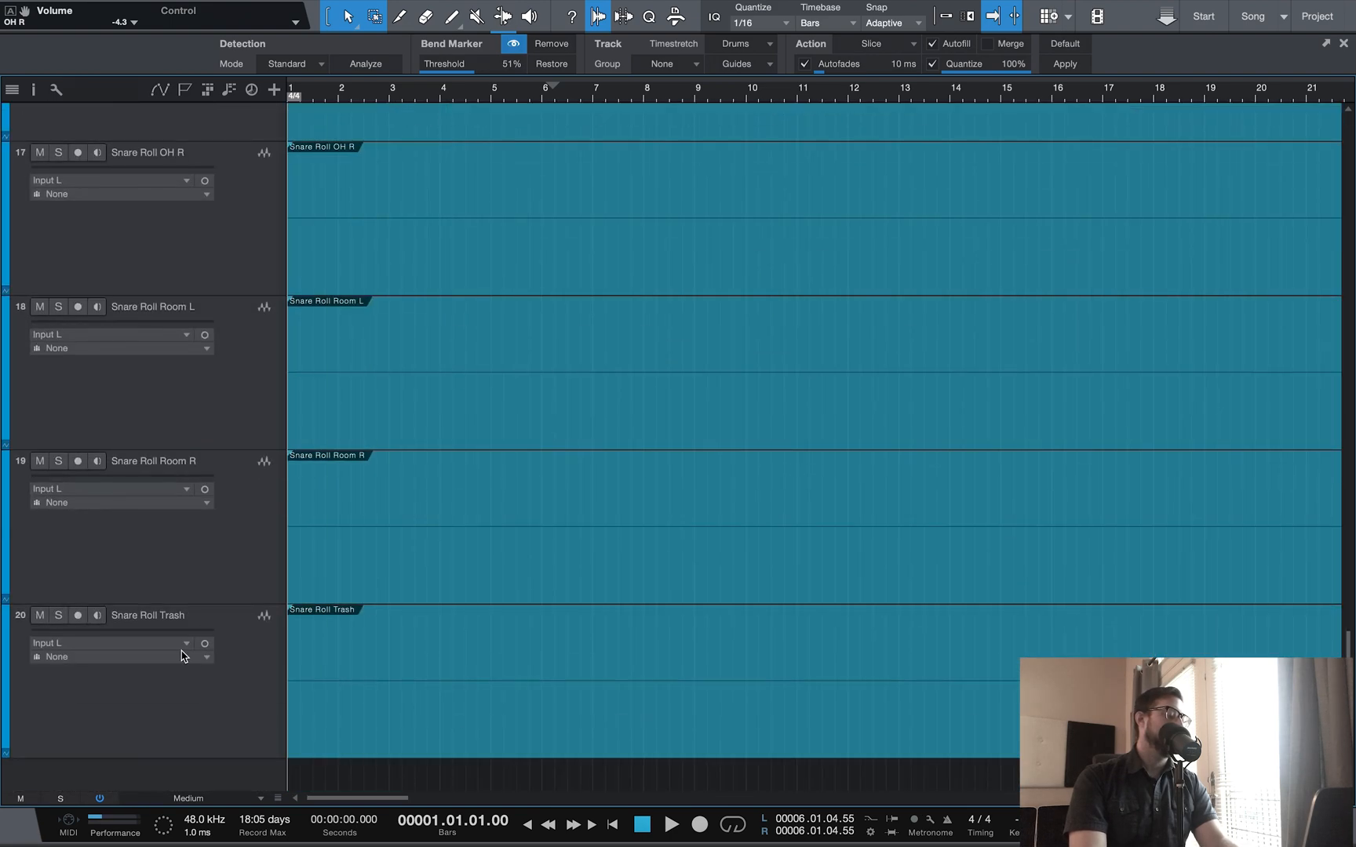
pyautogui.scroll(3)
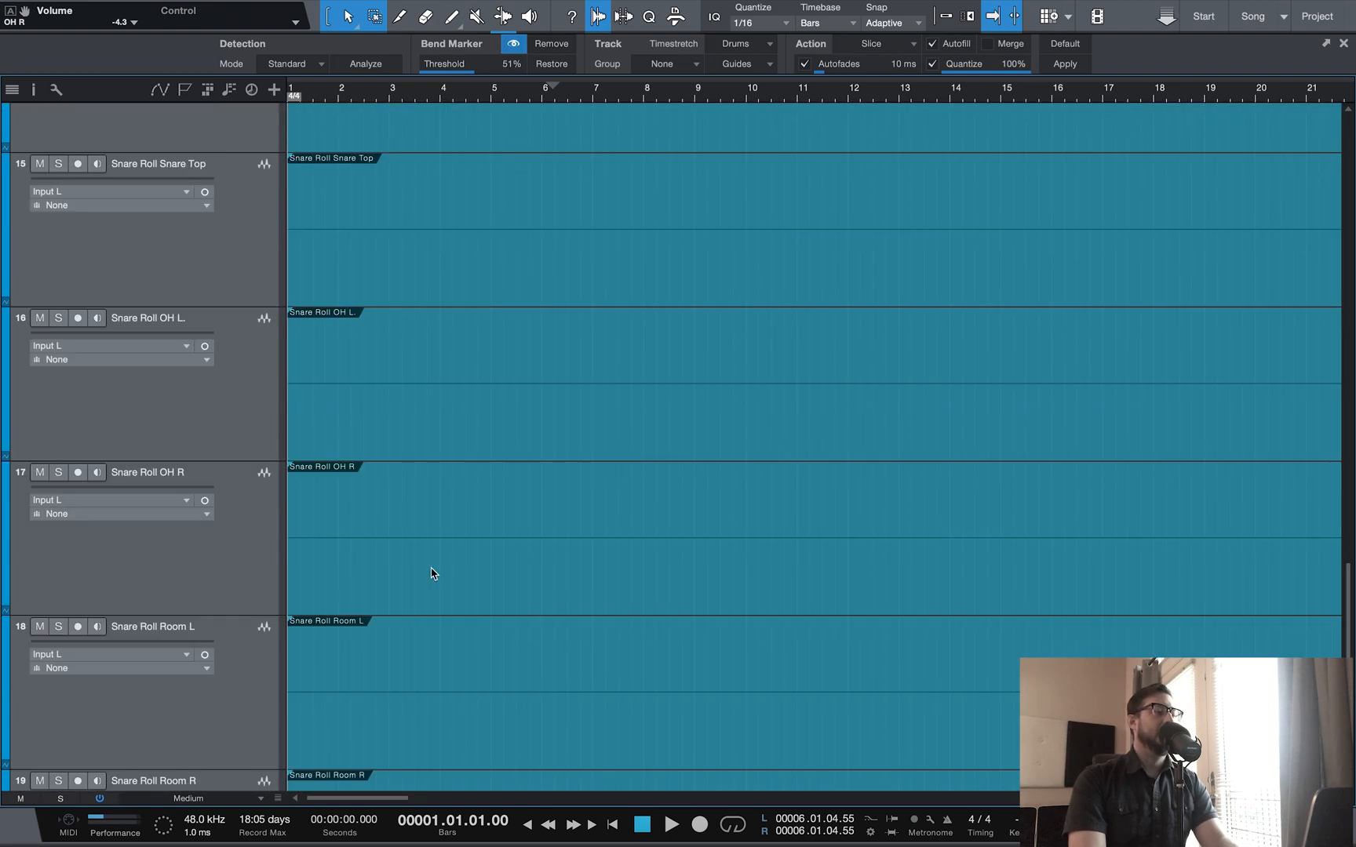
pyautogui.scroll(3)
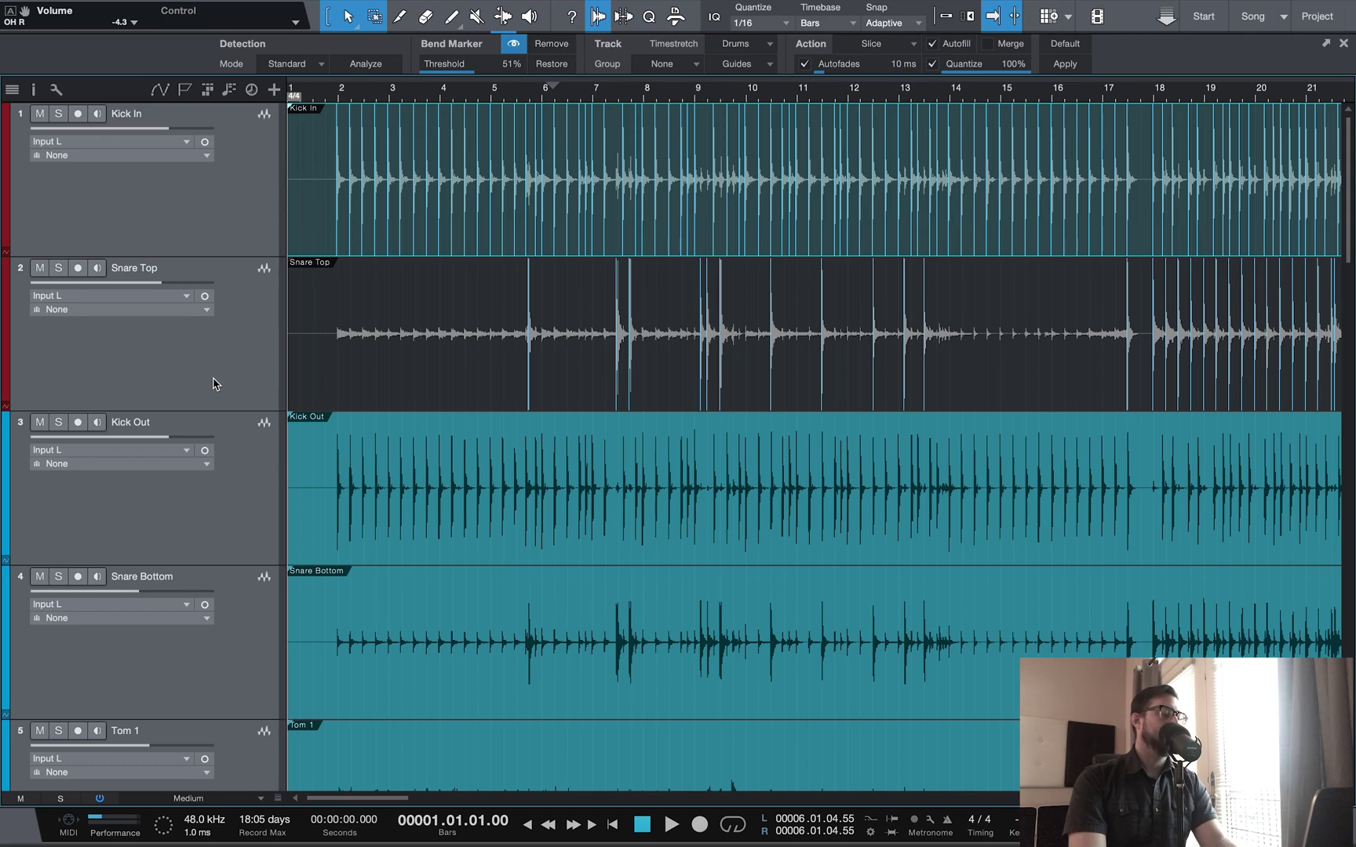
pyautogui.rightClick(215, 383)
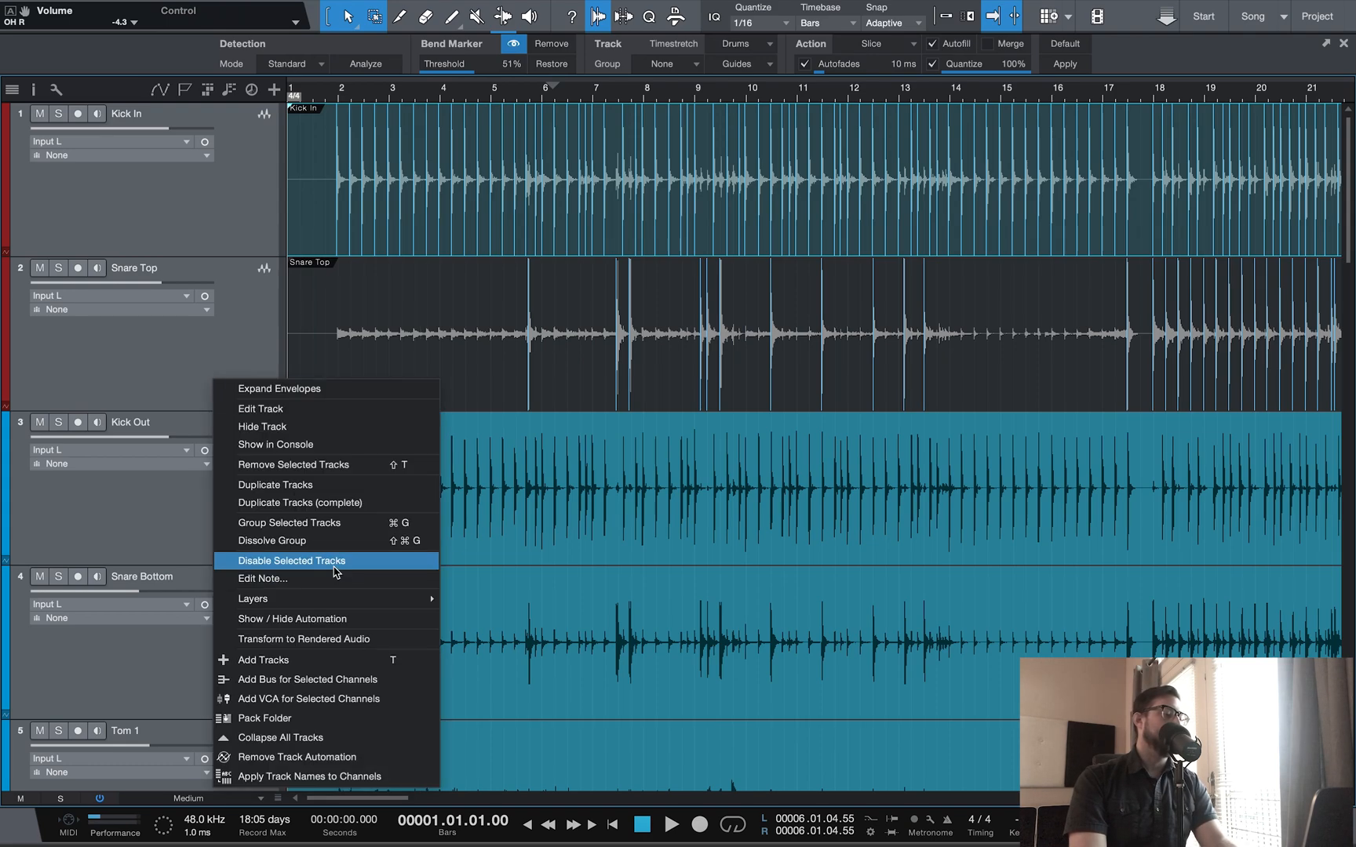
pyautogui.moveTo(325, 645)
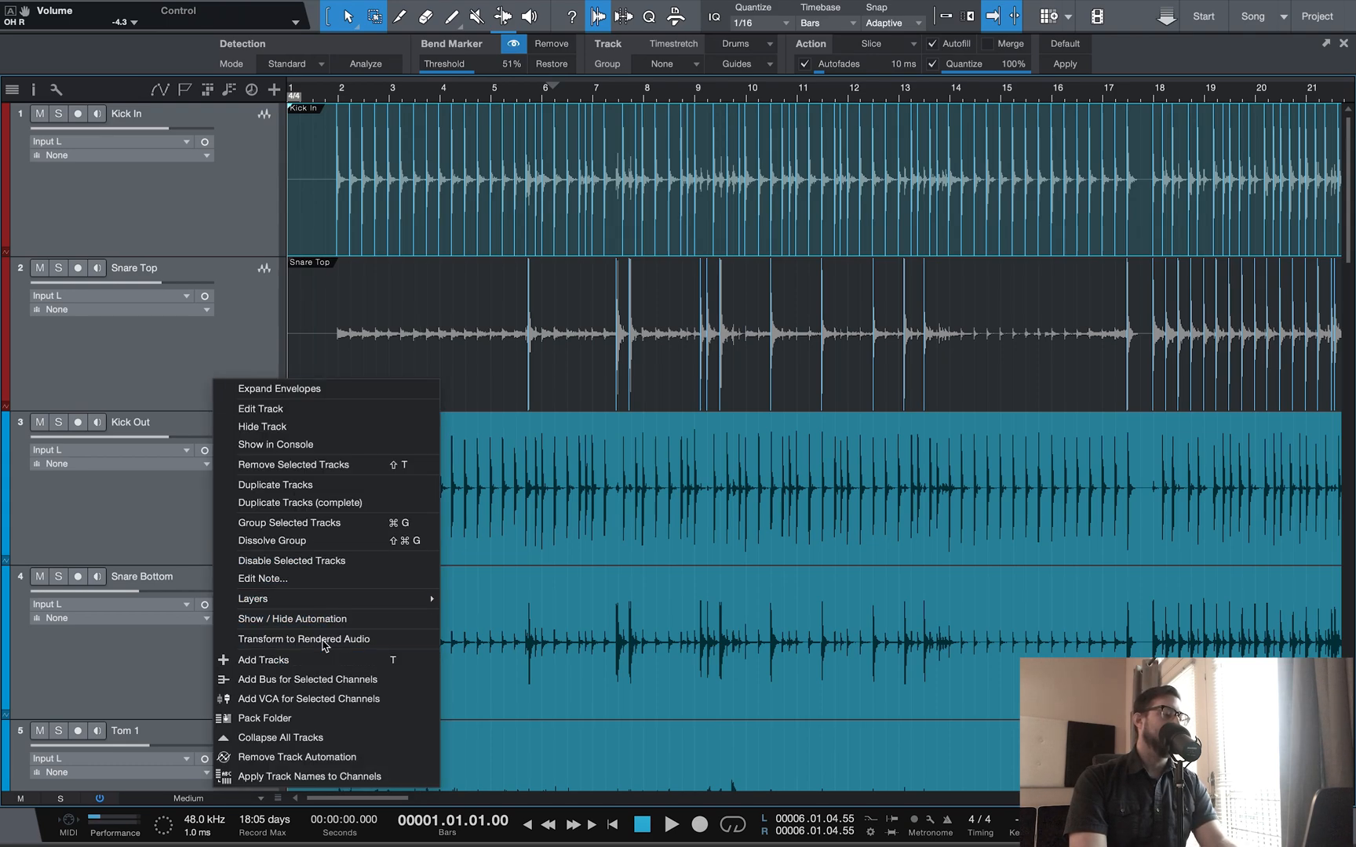
pyautogui.click(287, 522)
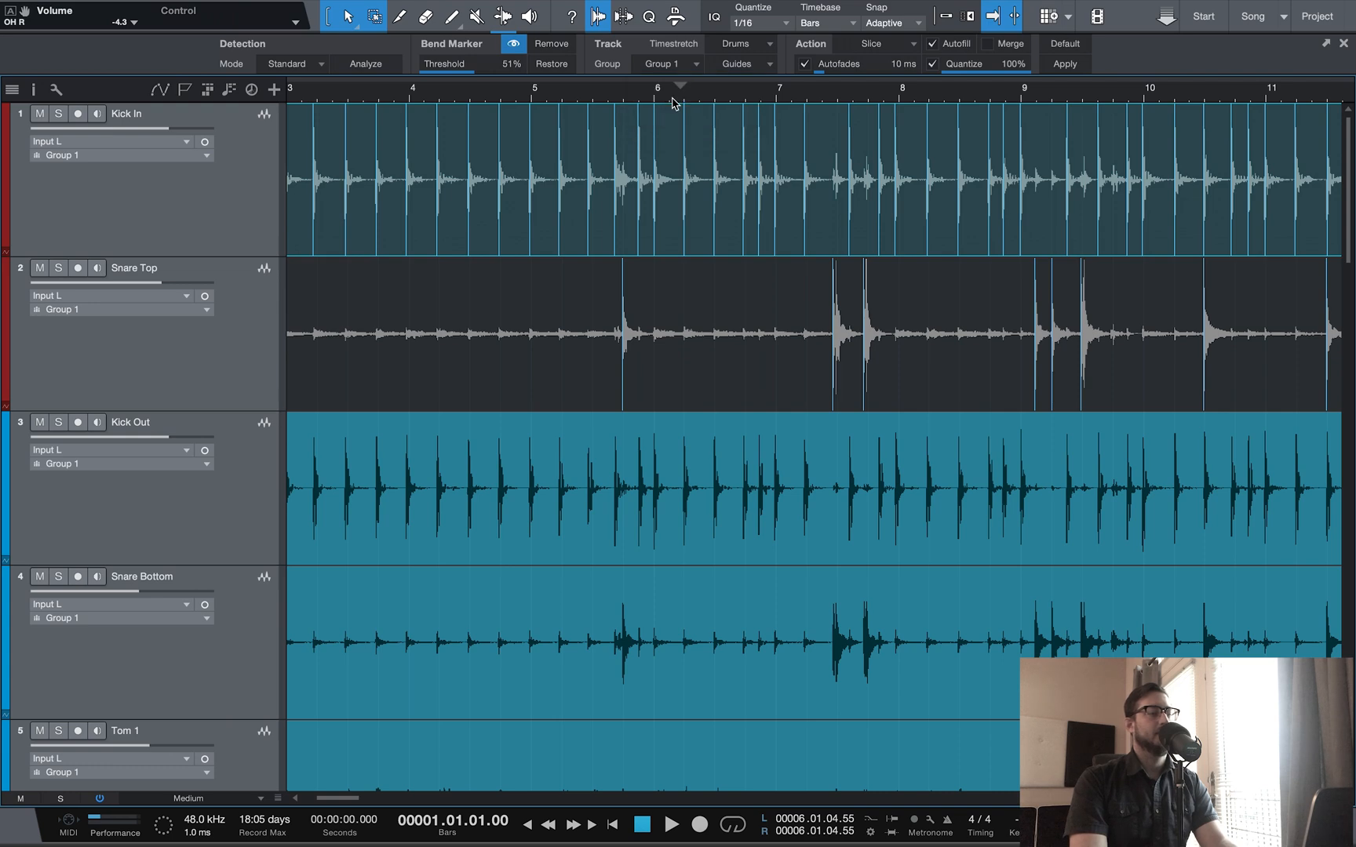
pyautogui.moveTo(338, 69)
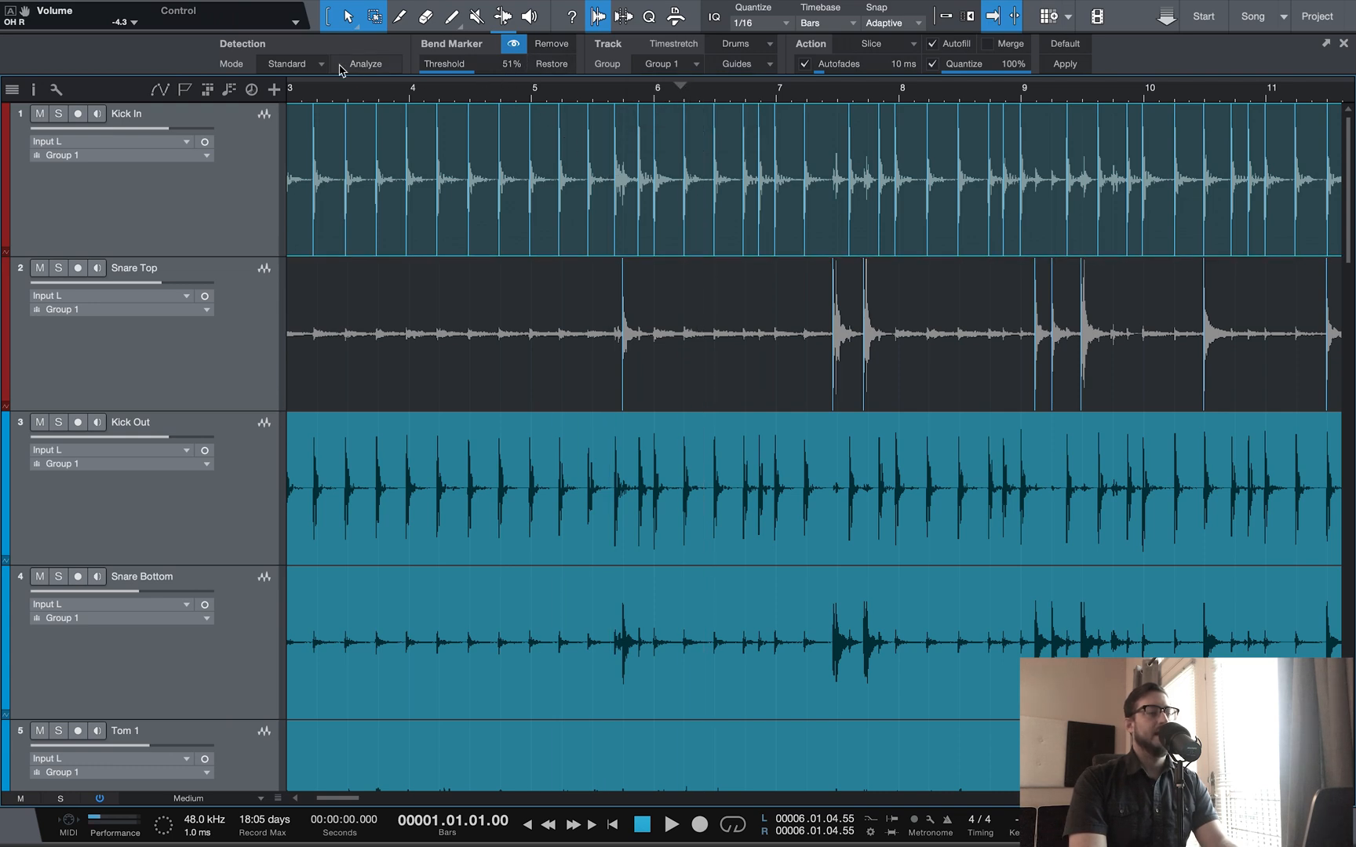
pyautogui.moveTo(709, 74)
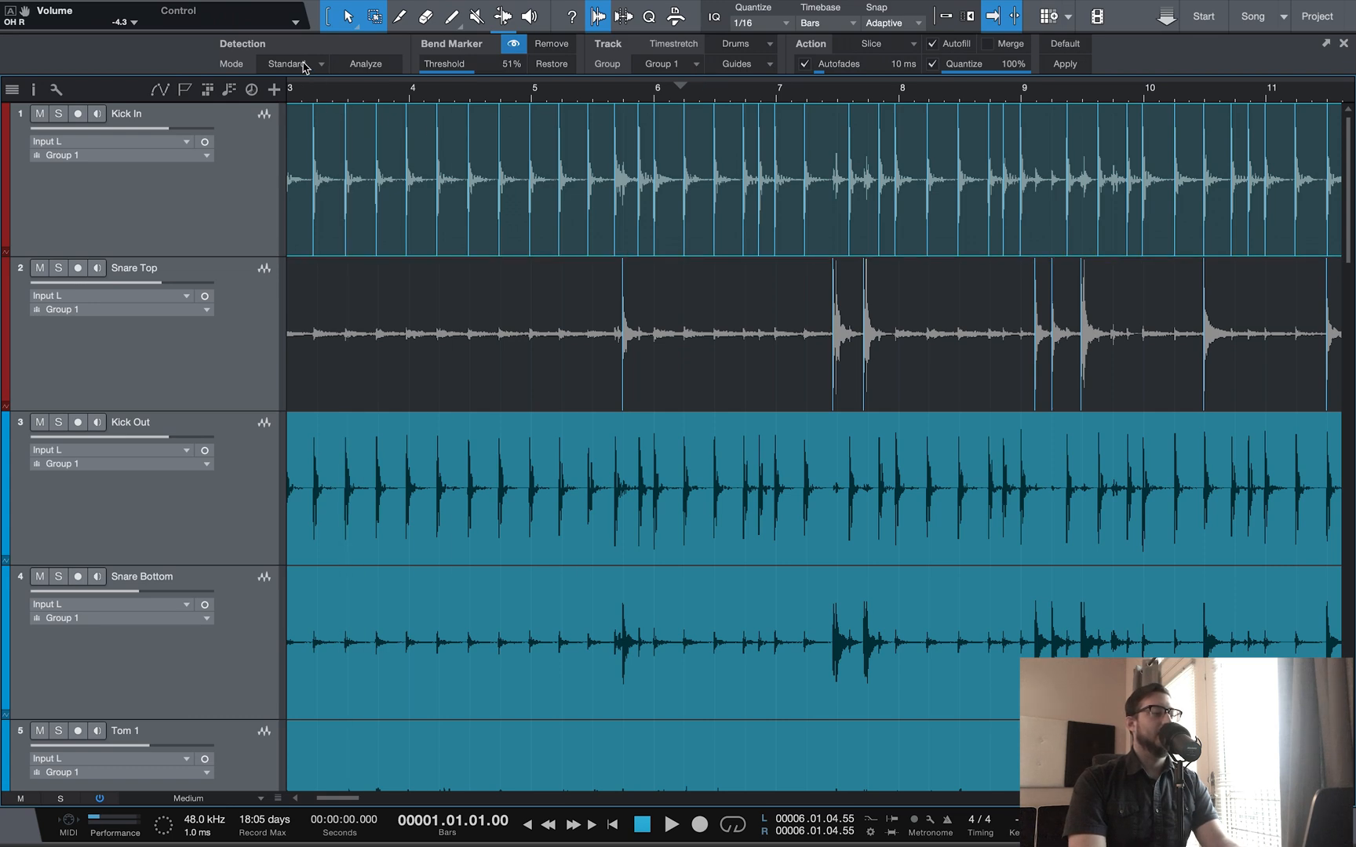
pyautogui.click(294, 63)
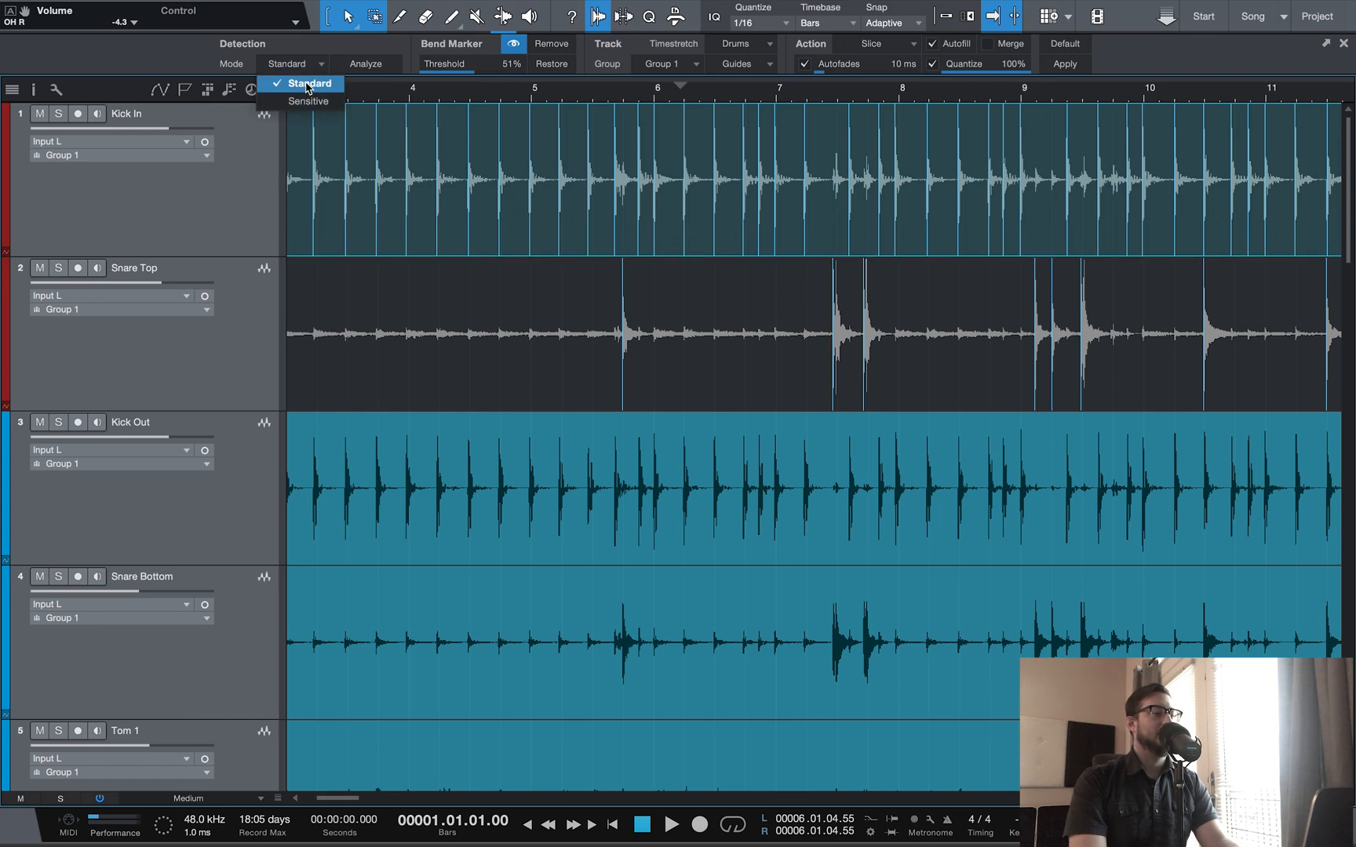
pyautogui.click(307, 83)
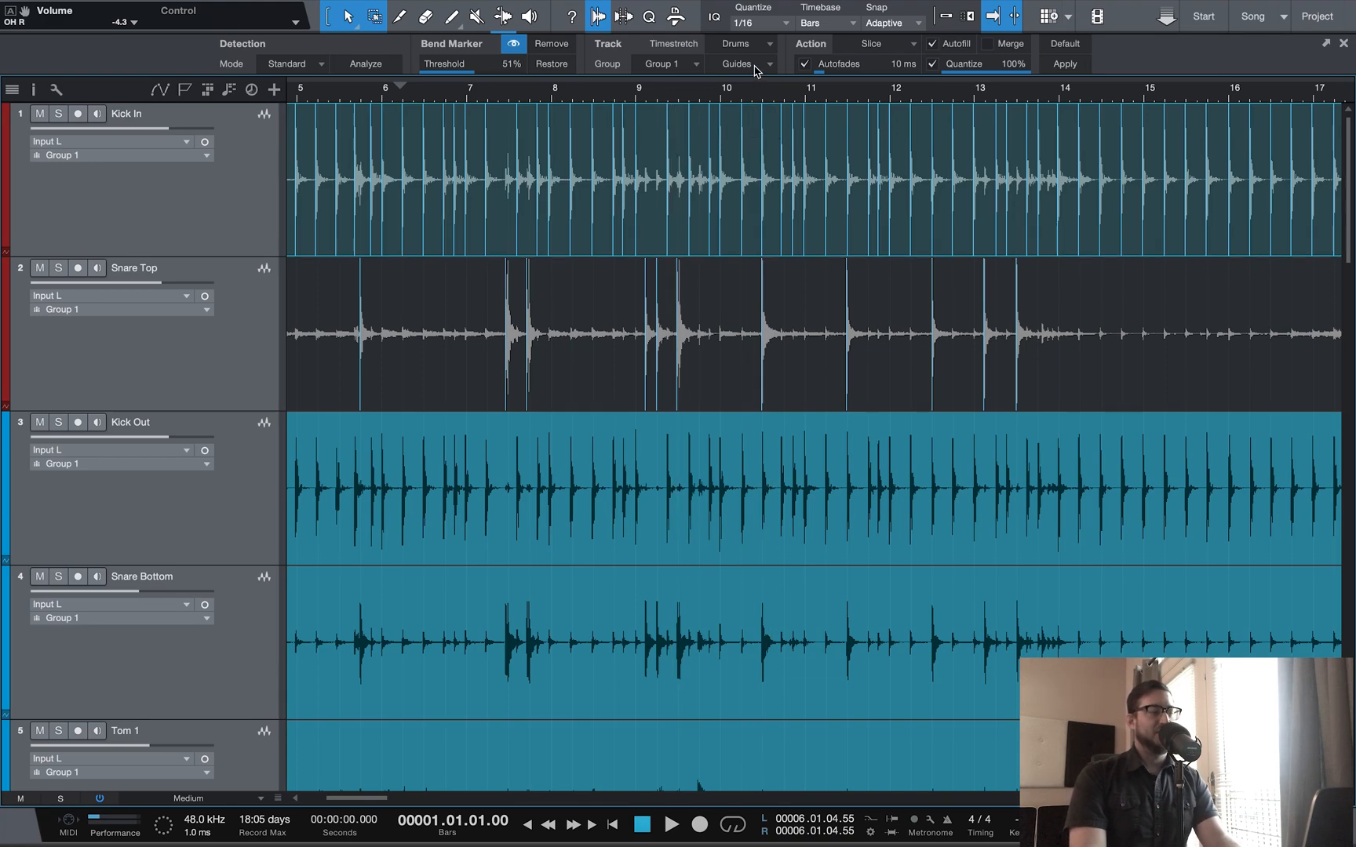
# Tick Kick In and Snare Top in the Track Guides dropdown as timing guides for the drum group.
pyautogui.click(743, 64)
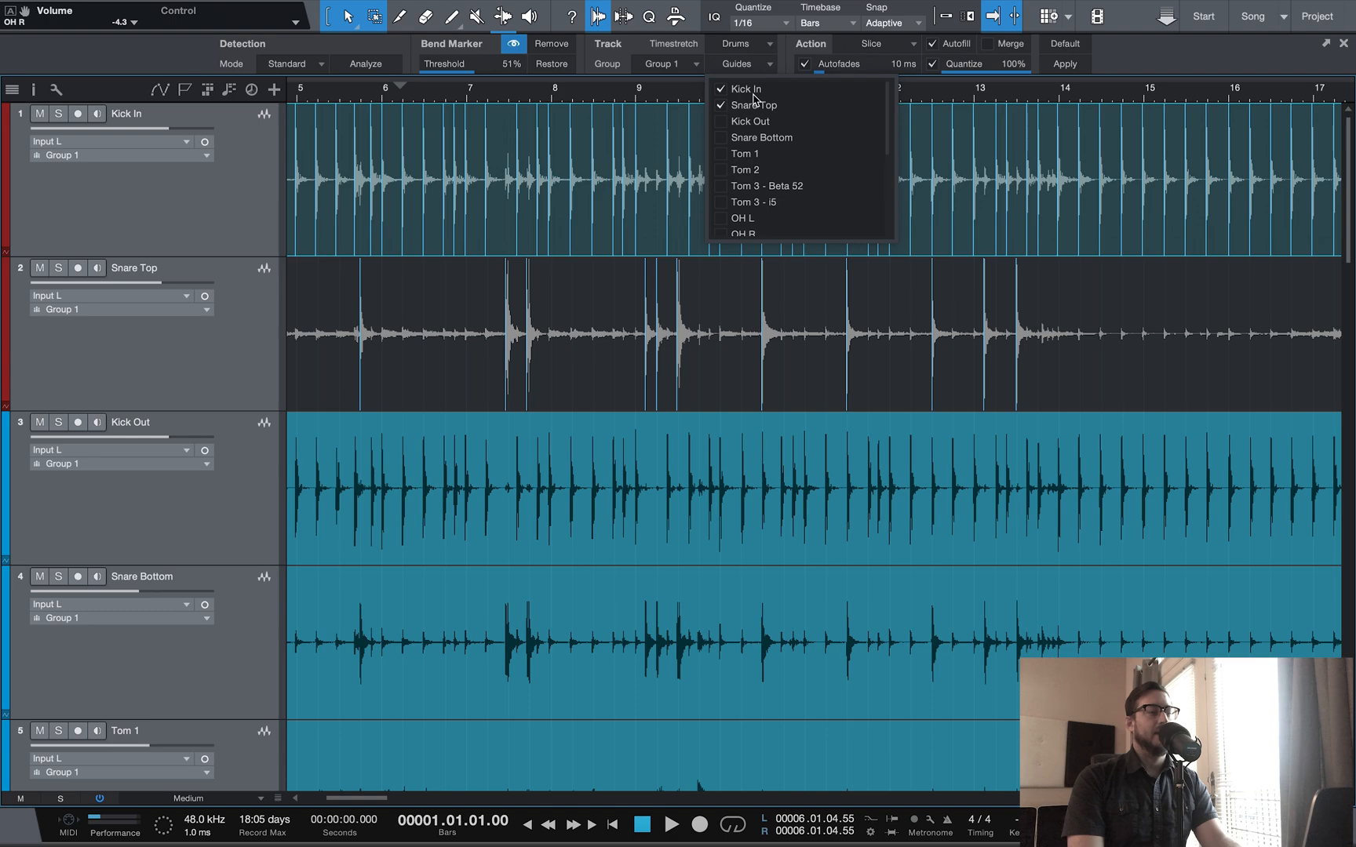
pyautogui.moveTo(761, 113)
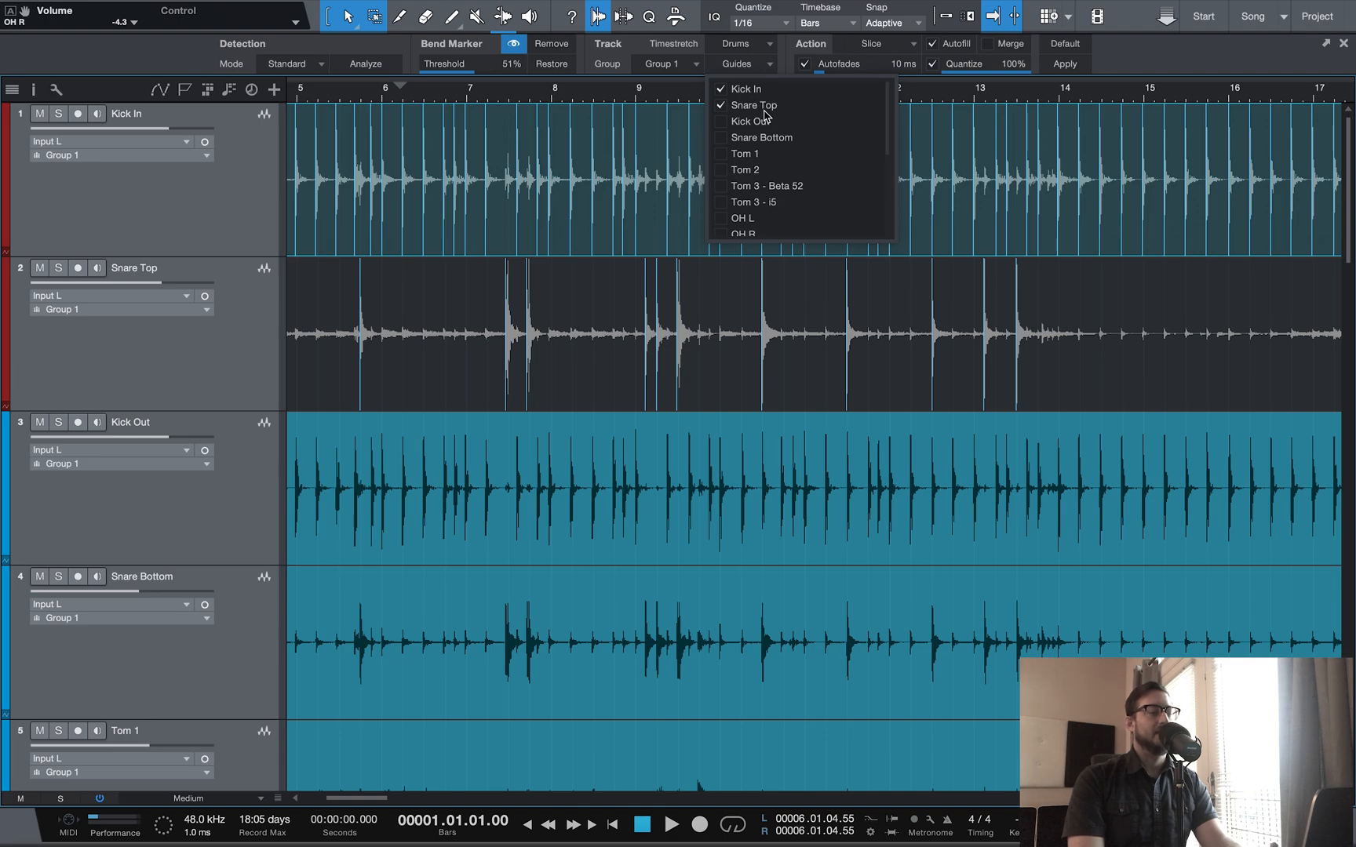
pyautogui.moveTo(767, 168)
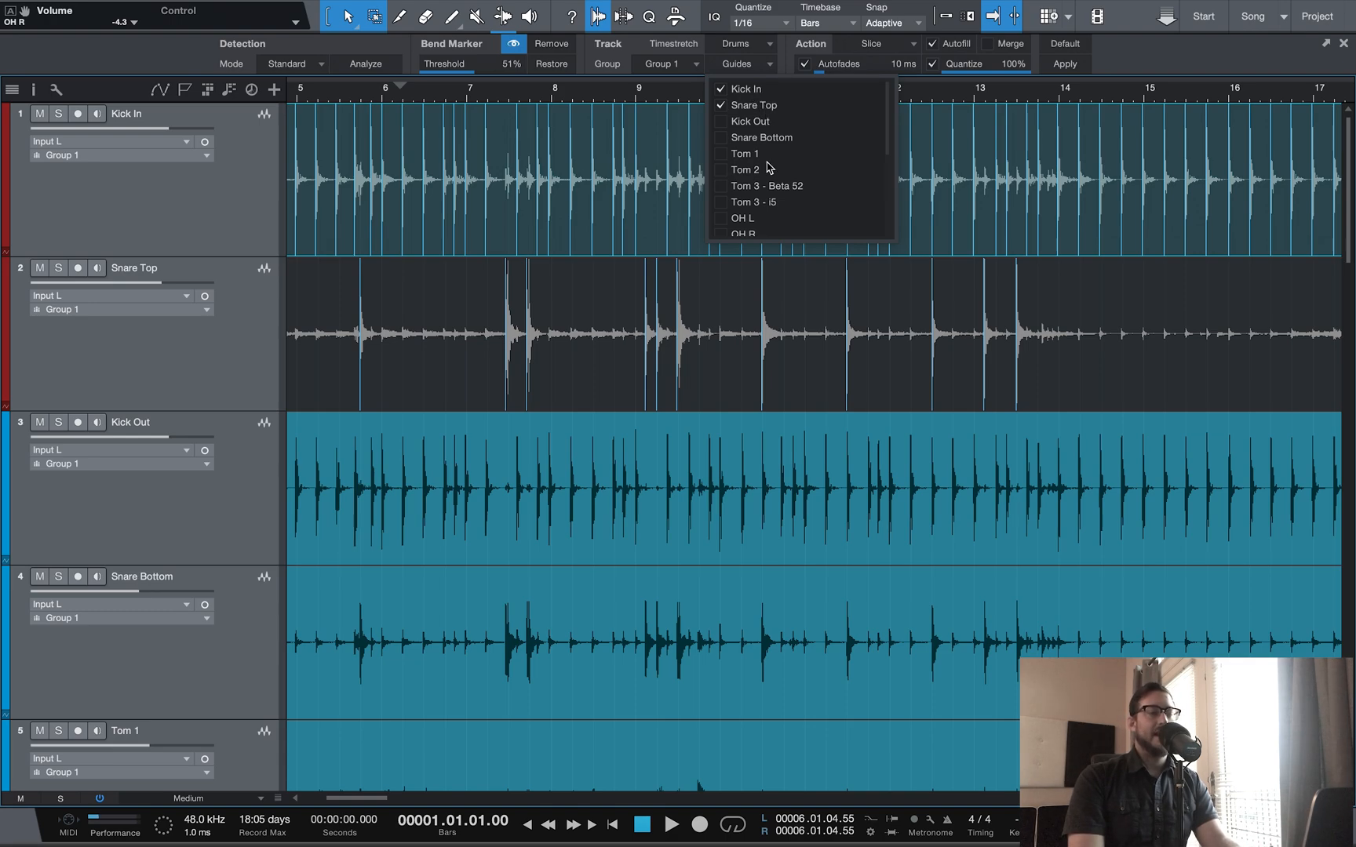
pyautogui.scroll(-3)
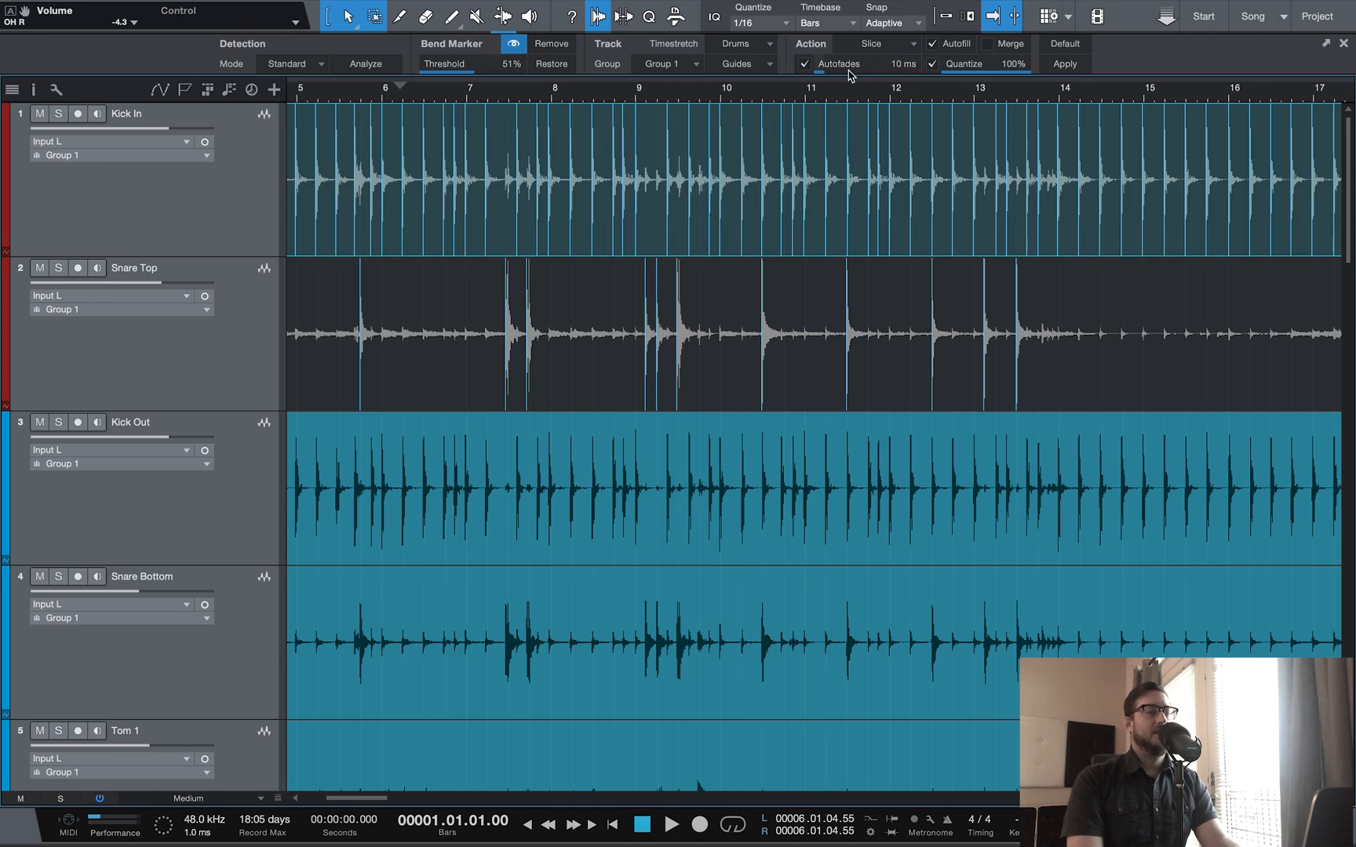
pyautogui.moveTo(869, 99)
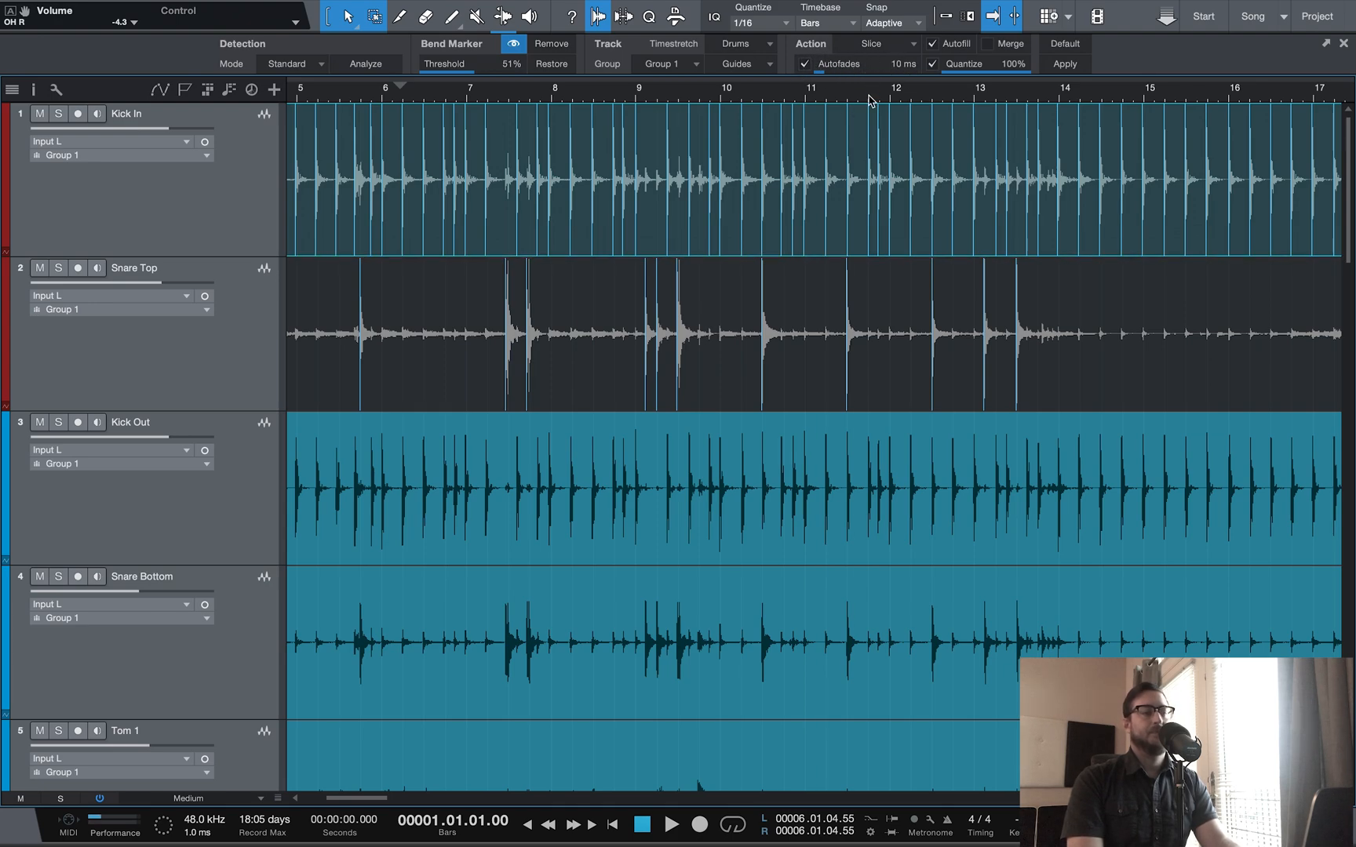
pyautogui.moveTo(902, 72)
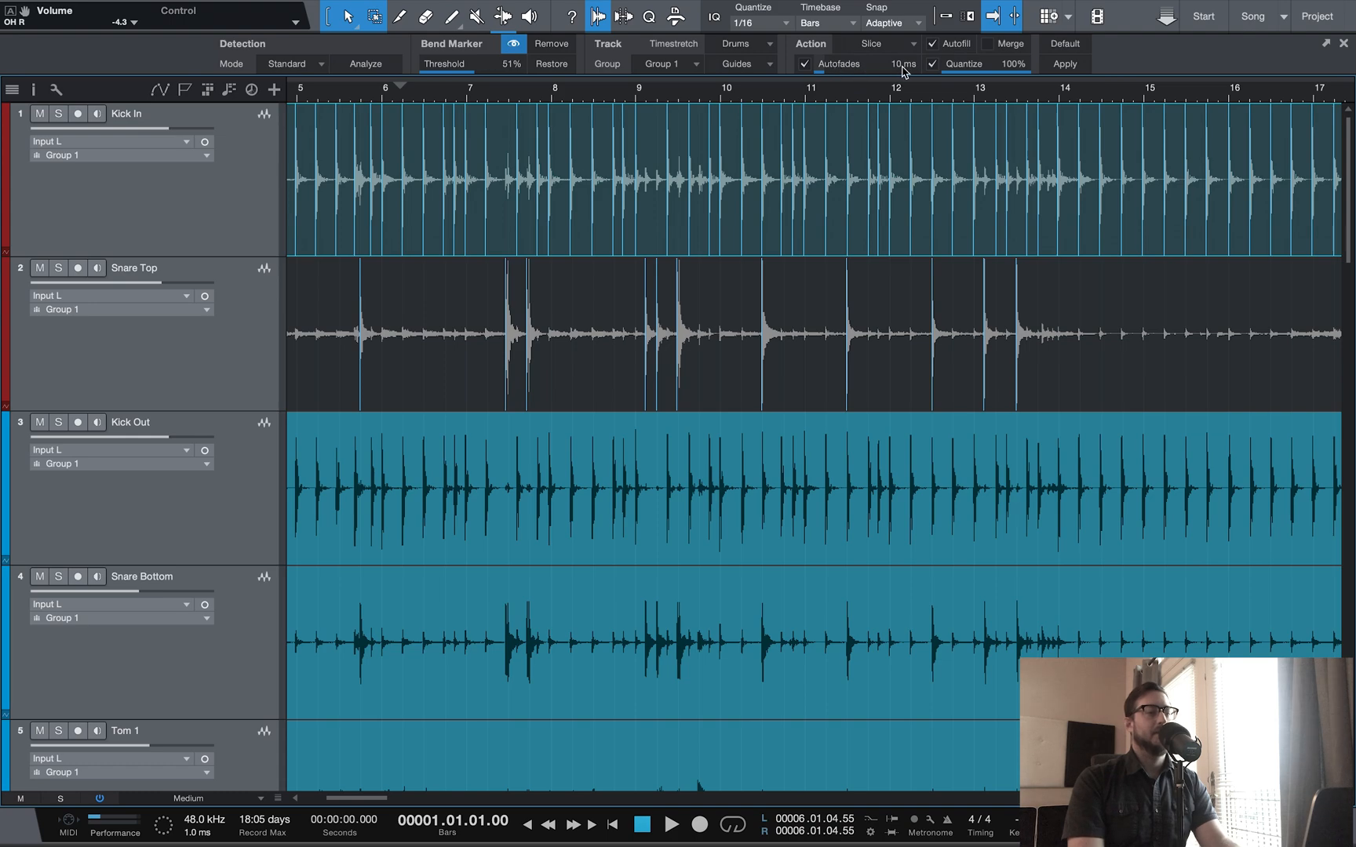
pyautogui.click(882, 44)
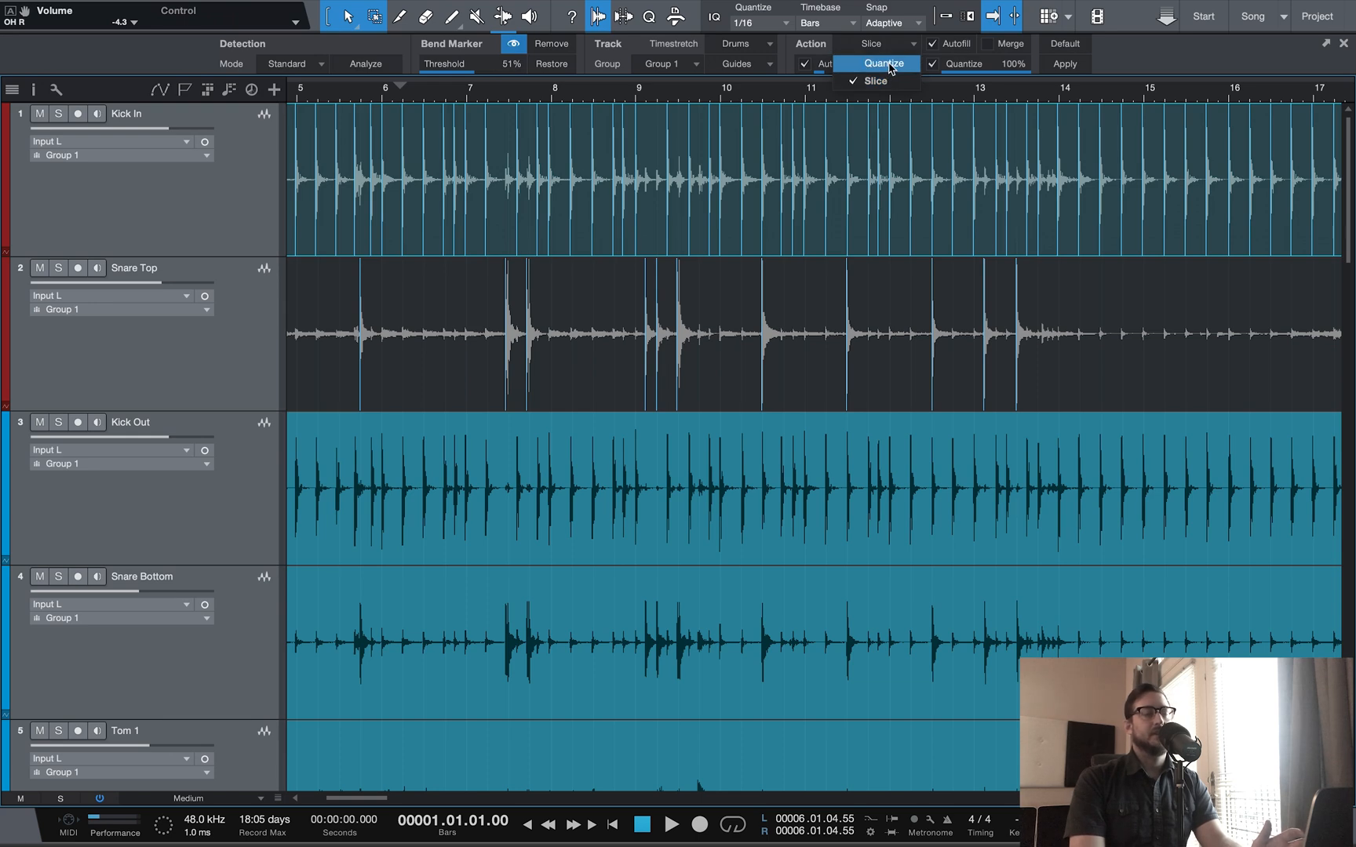
pyautogui.moveTo(874, 80)
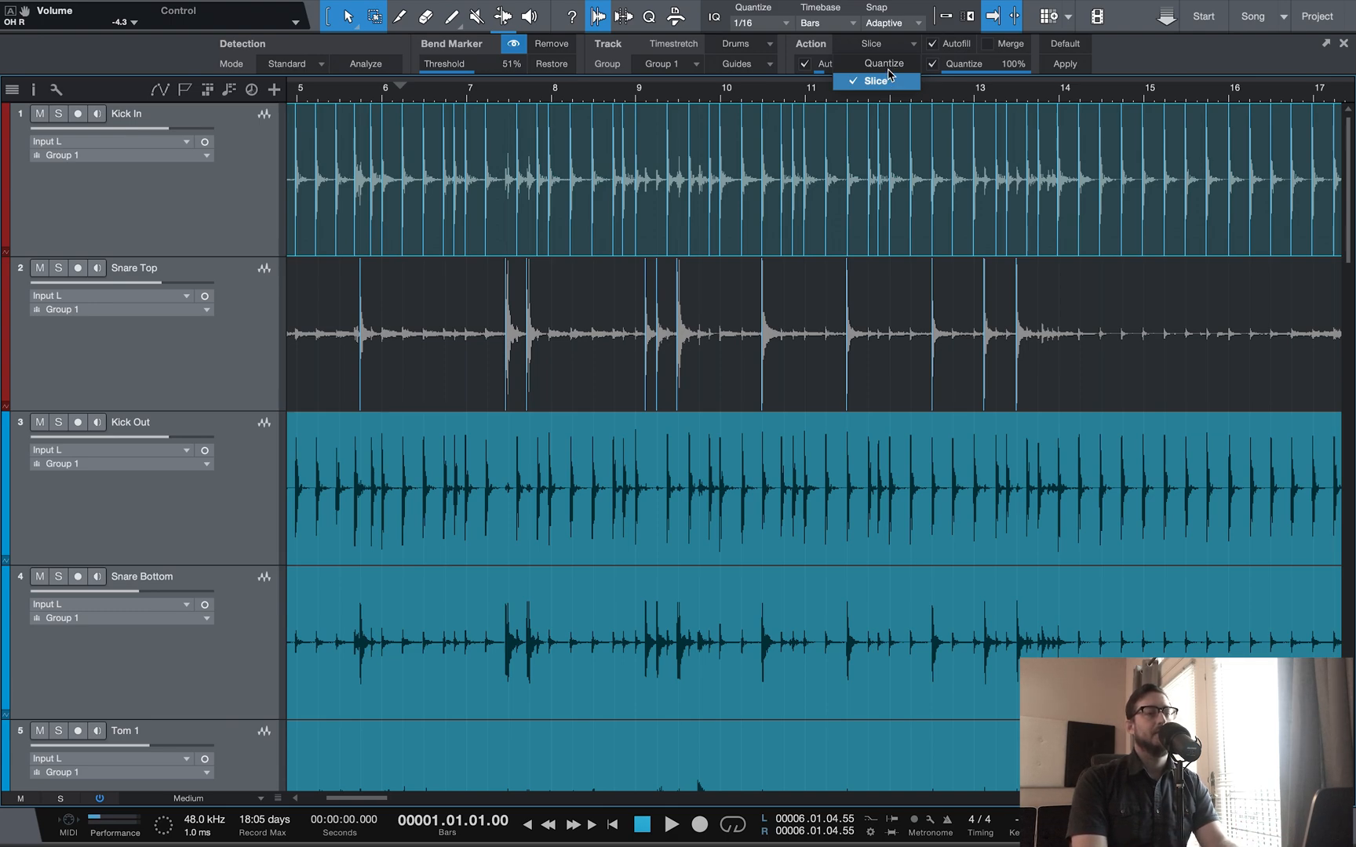
pyautogui.moveTo(887, 66)
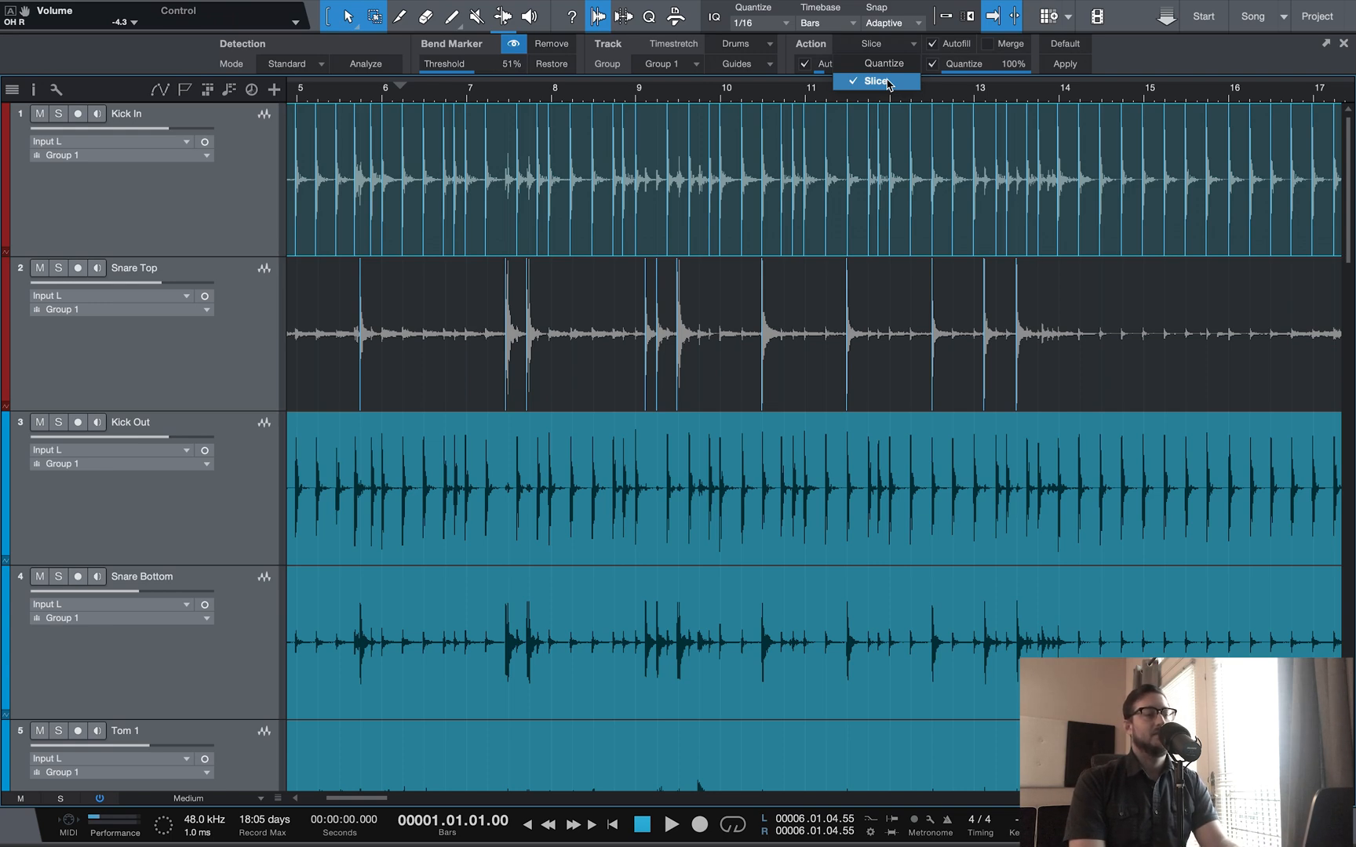
pyautogui.click(876, 80)
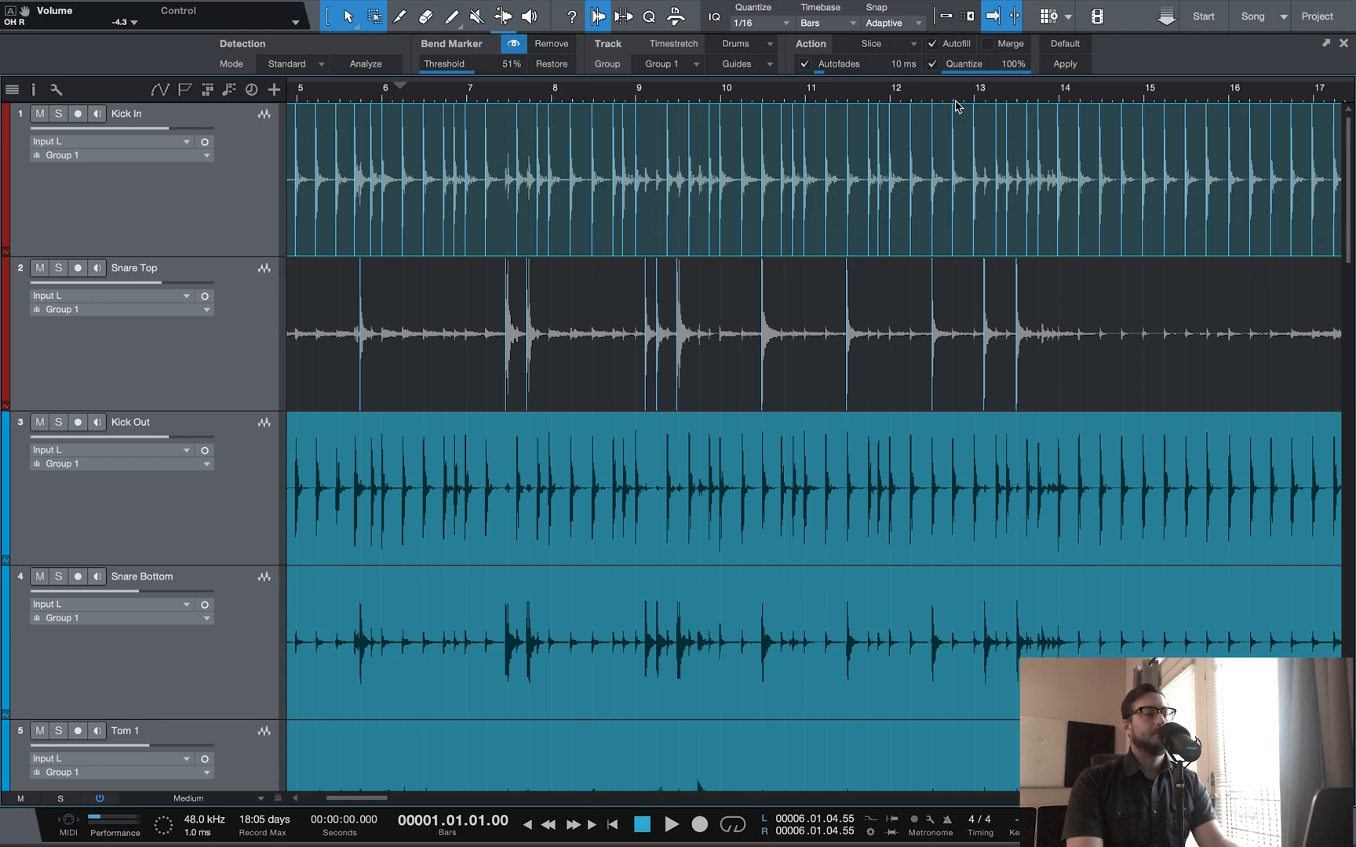
pyautogui.moveTo(918, 309)
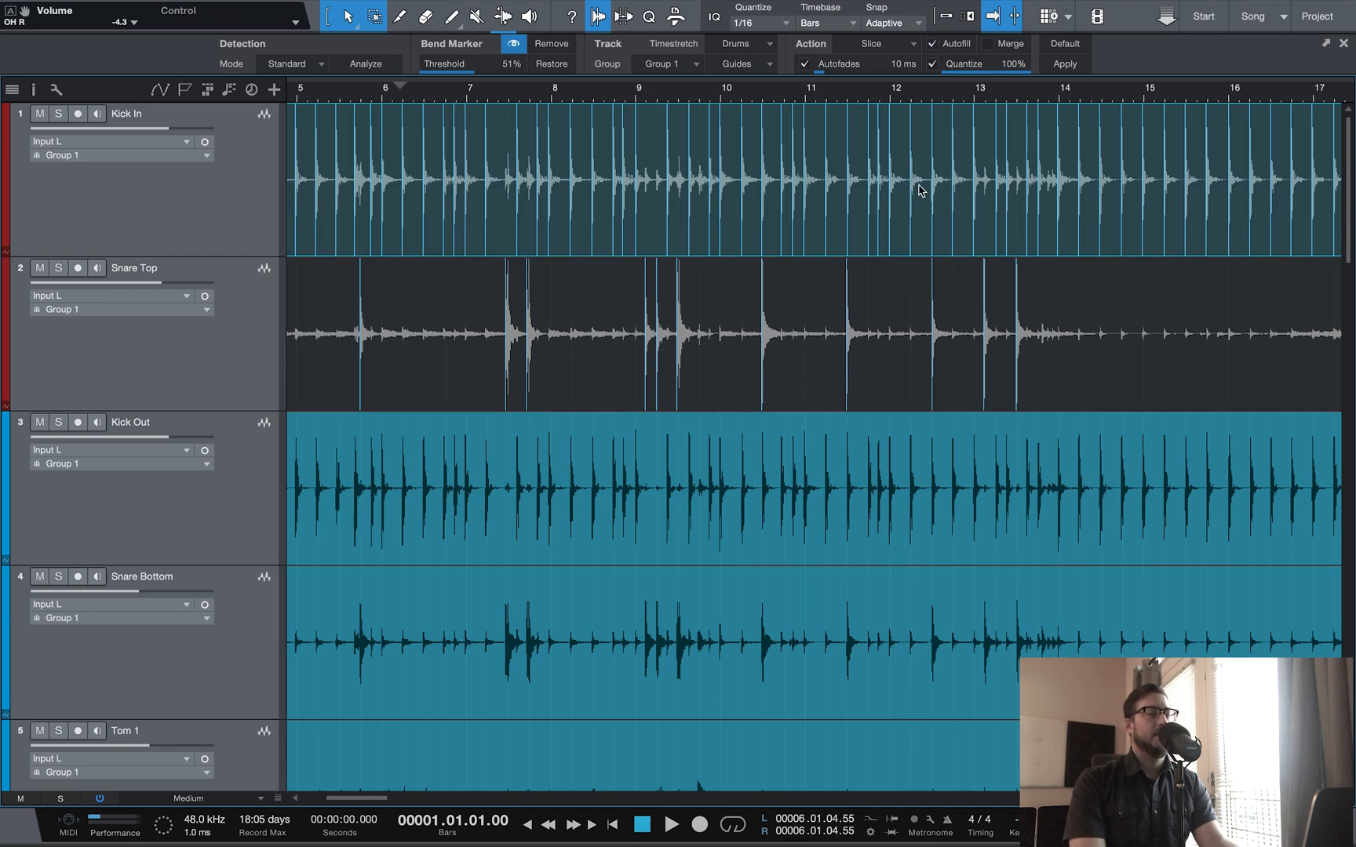
pyautogui.moveTo(896, 285)
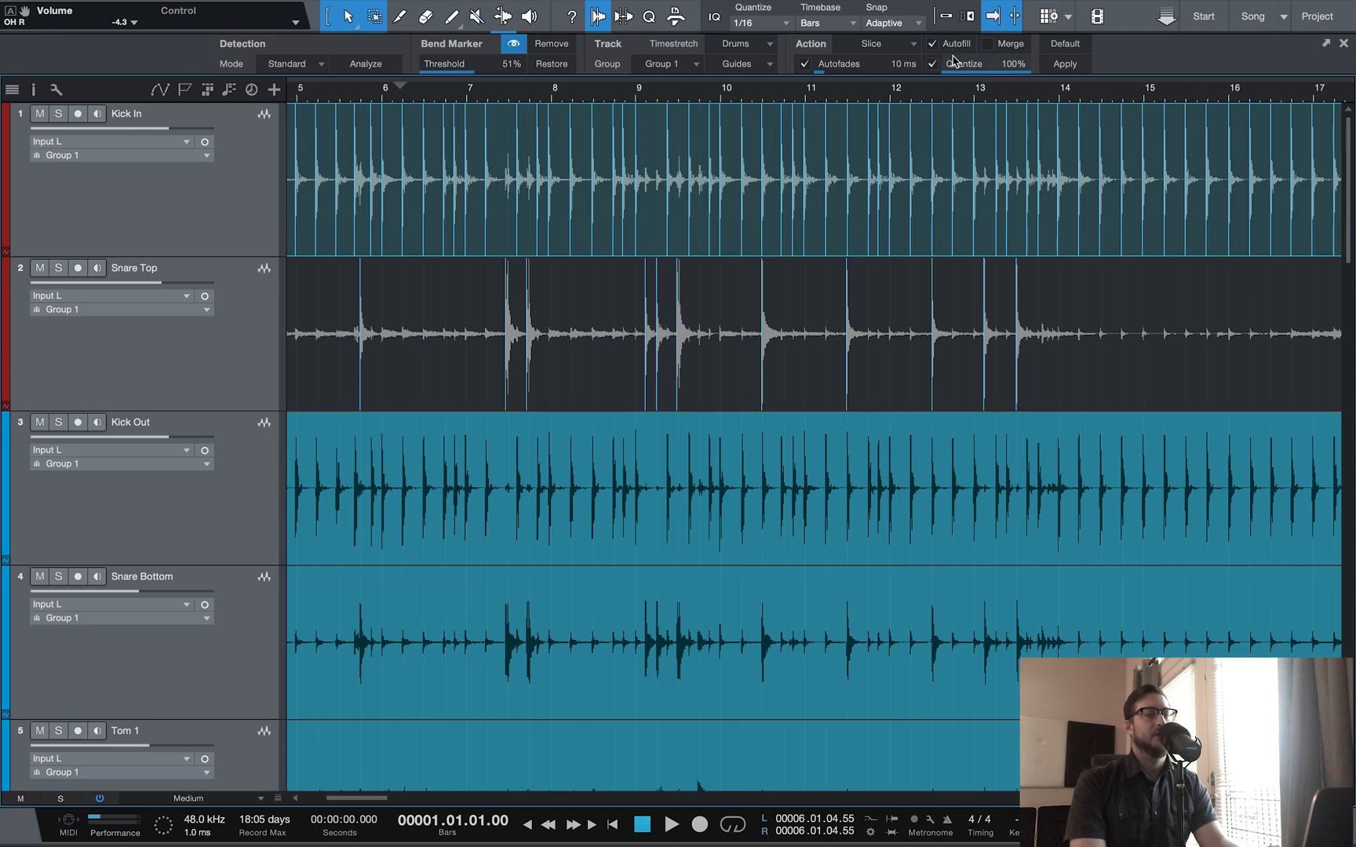
pyautogui.moveTo(954, 47)
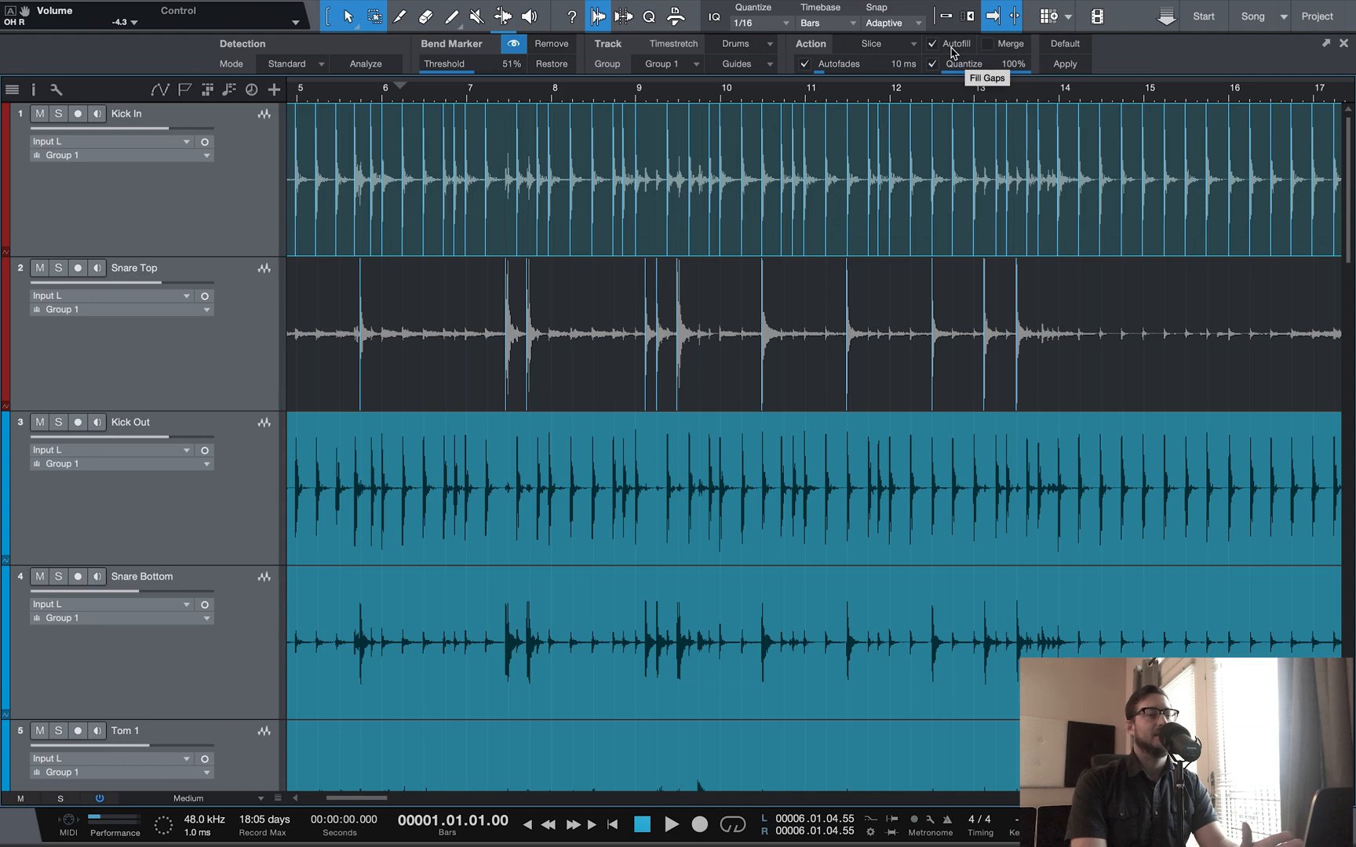
pyautogui.moveTo(943, 234)
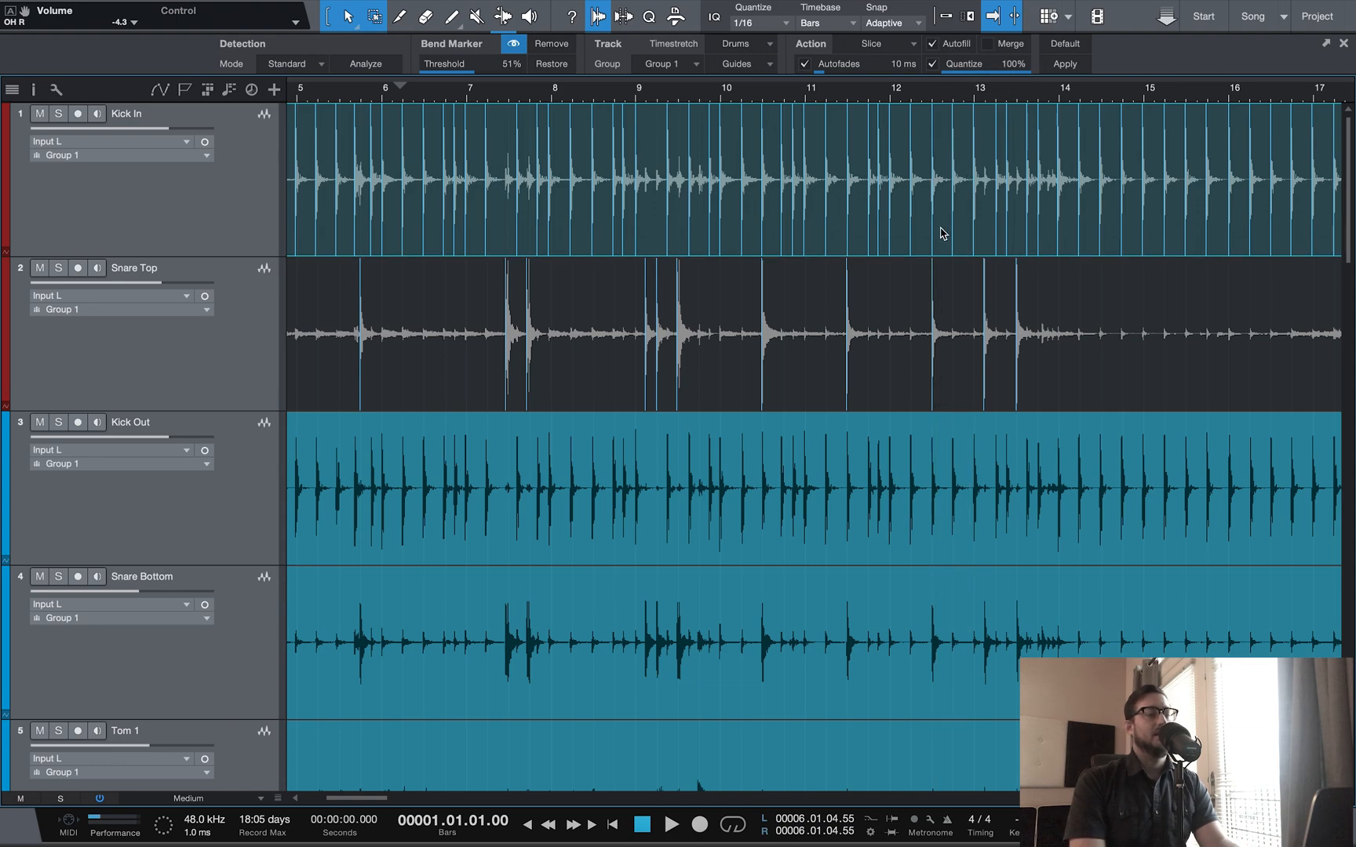
pyautogui.moveTo(955, 44)
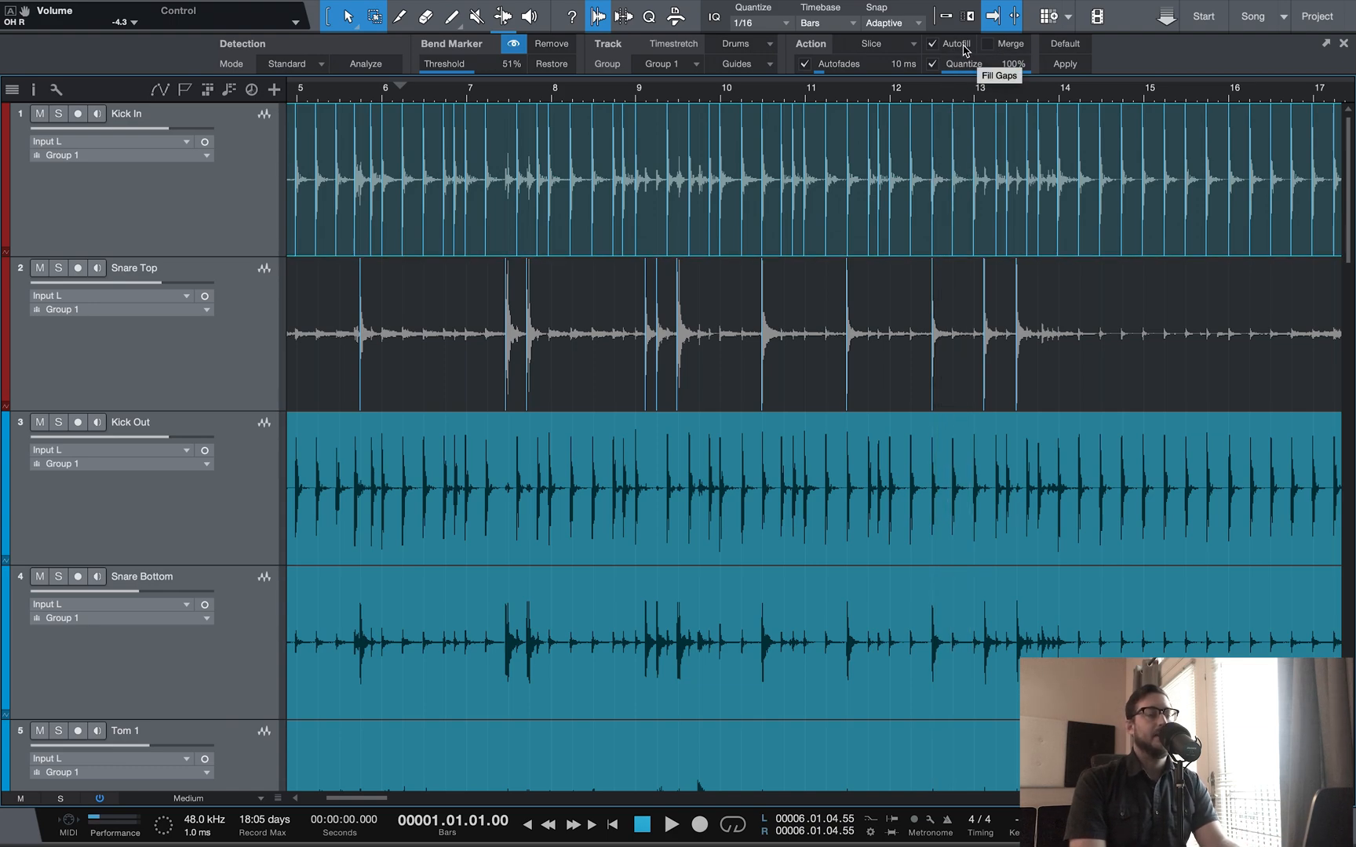
pyautogui.moveTo(993, 80)
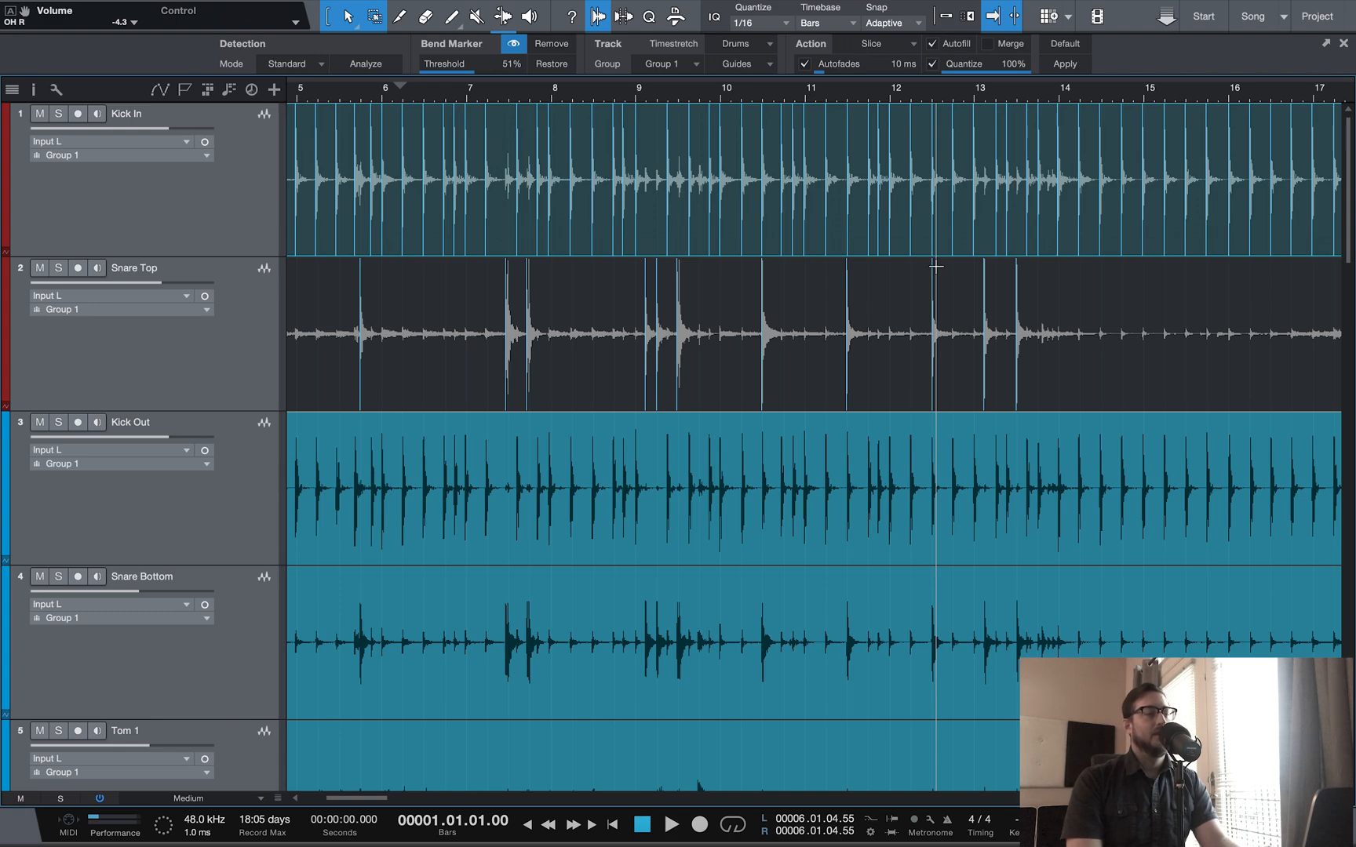
pyautogui.moveTo(937, 131)
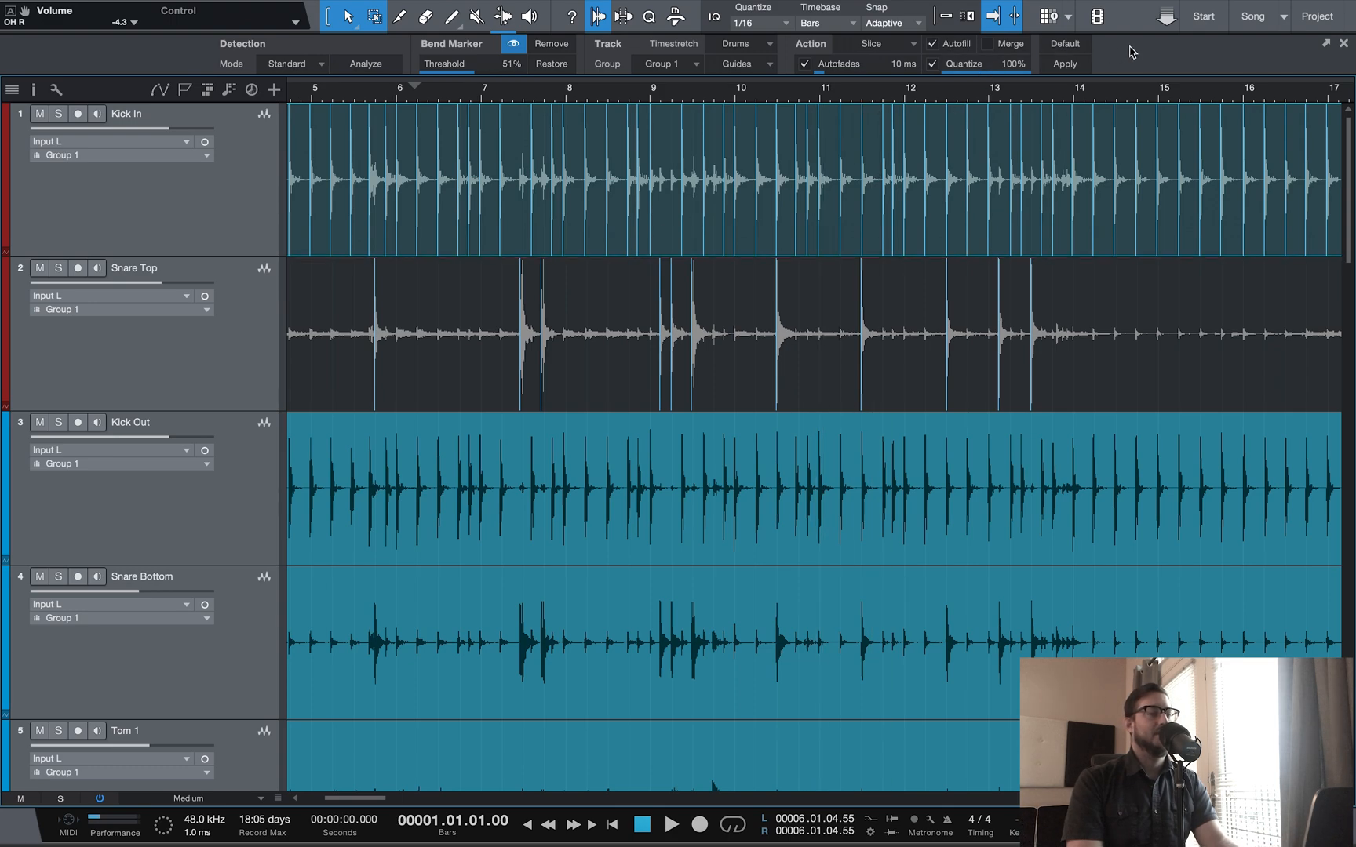
pyautogui.moveTo(1025, 74)
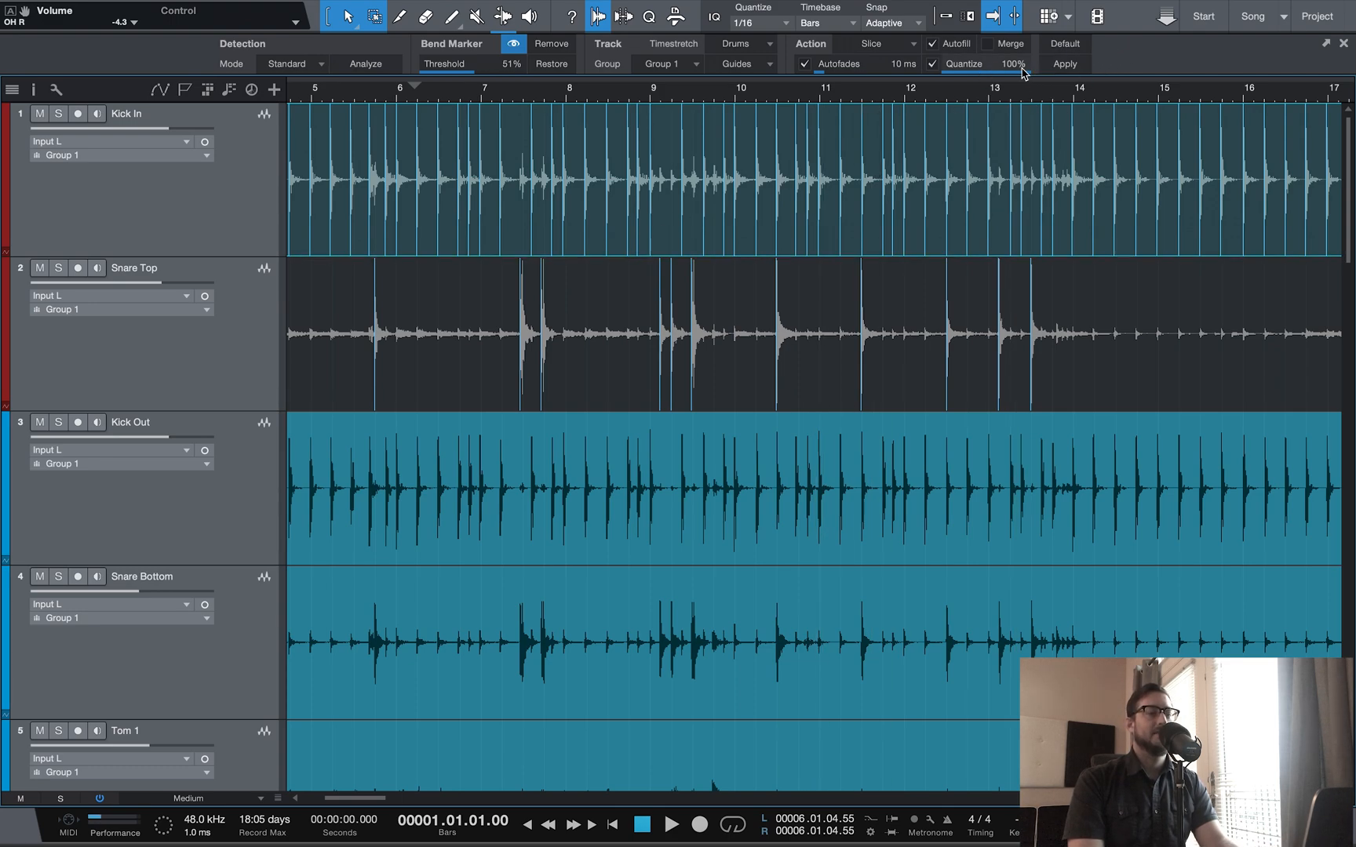
pyautogui.moveTo(1087, 128)
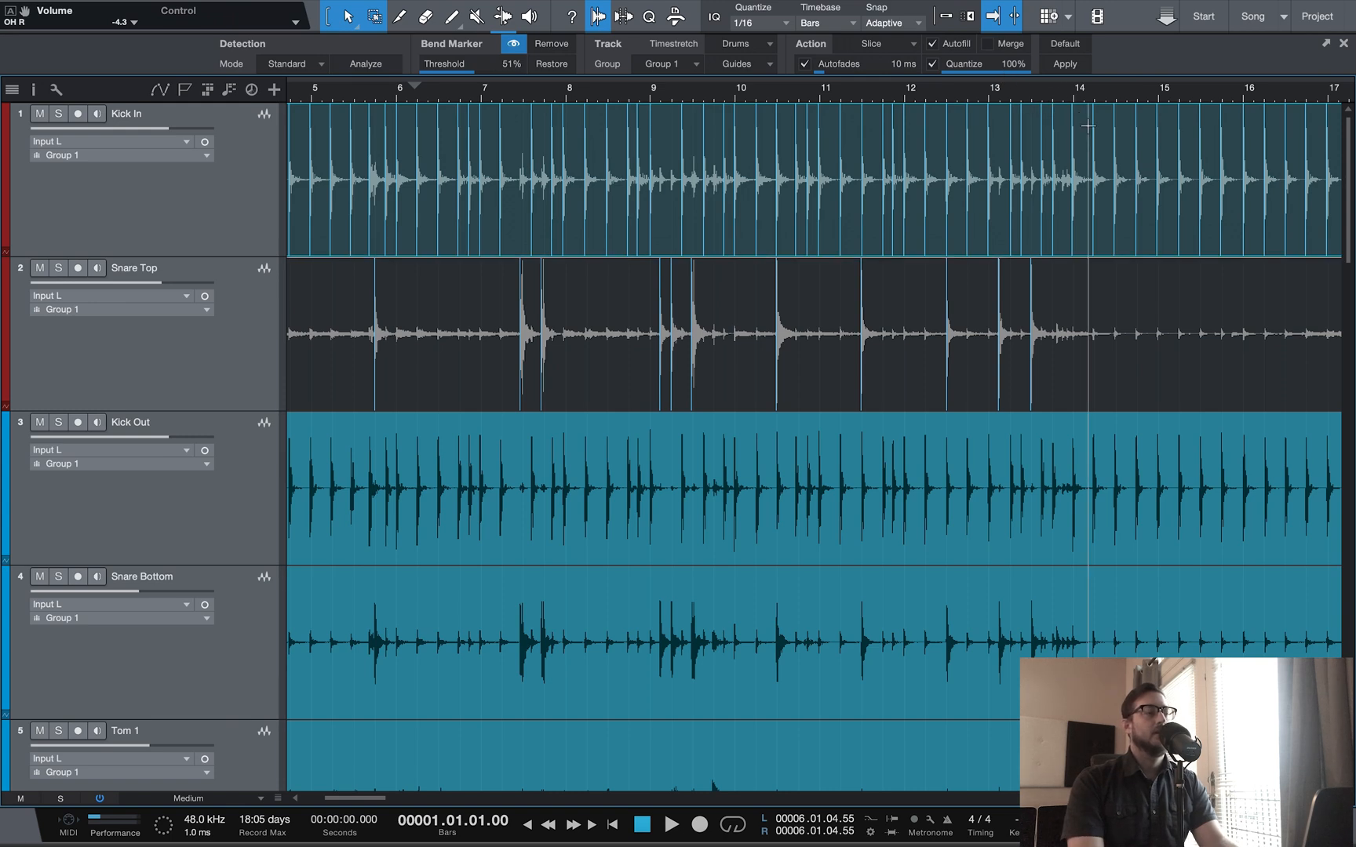
pyautogui.moveTo(977, 203)
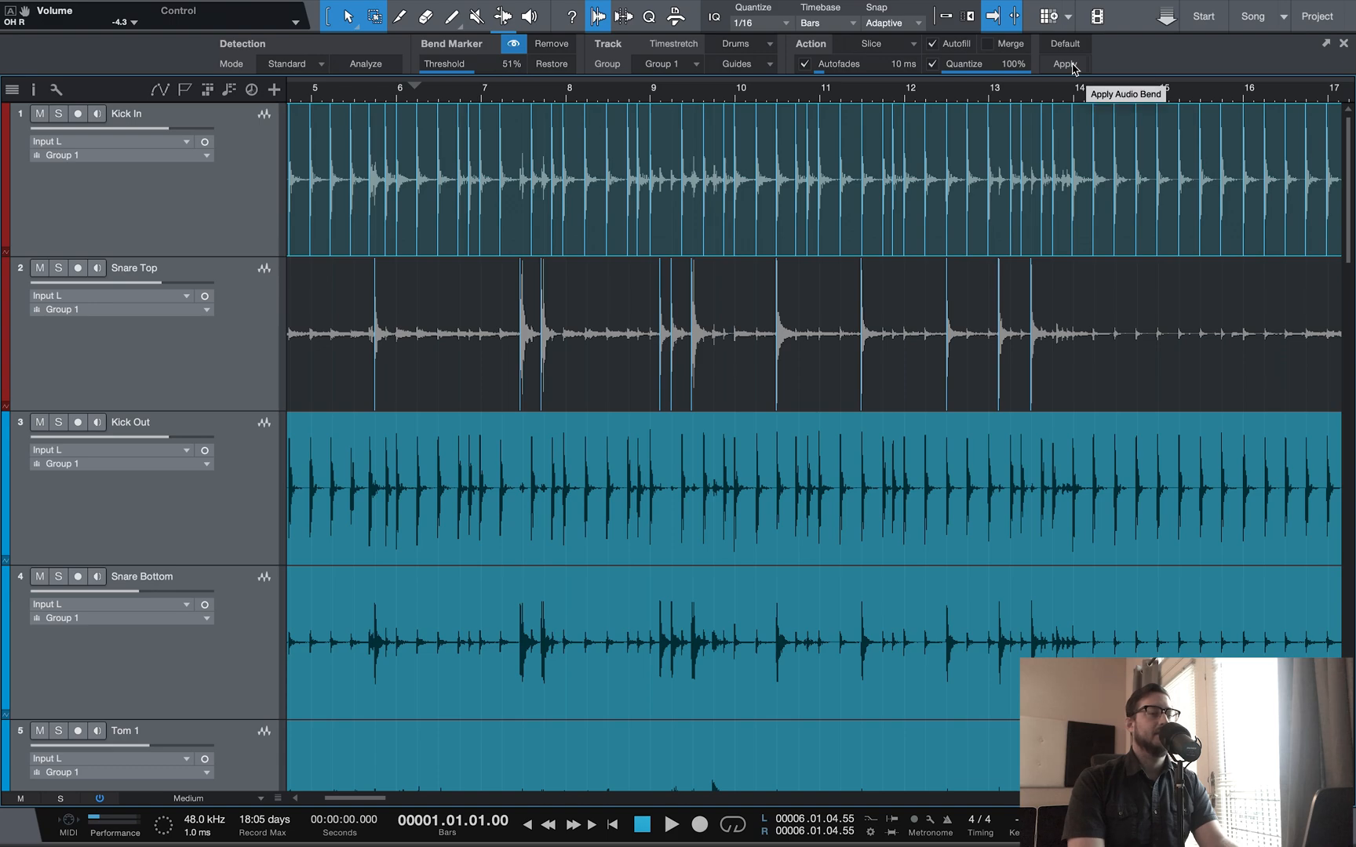
pyautogui.moveTo(286, 796)
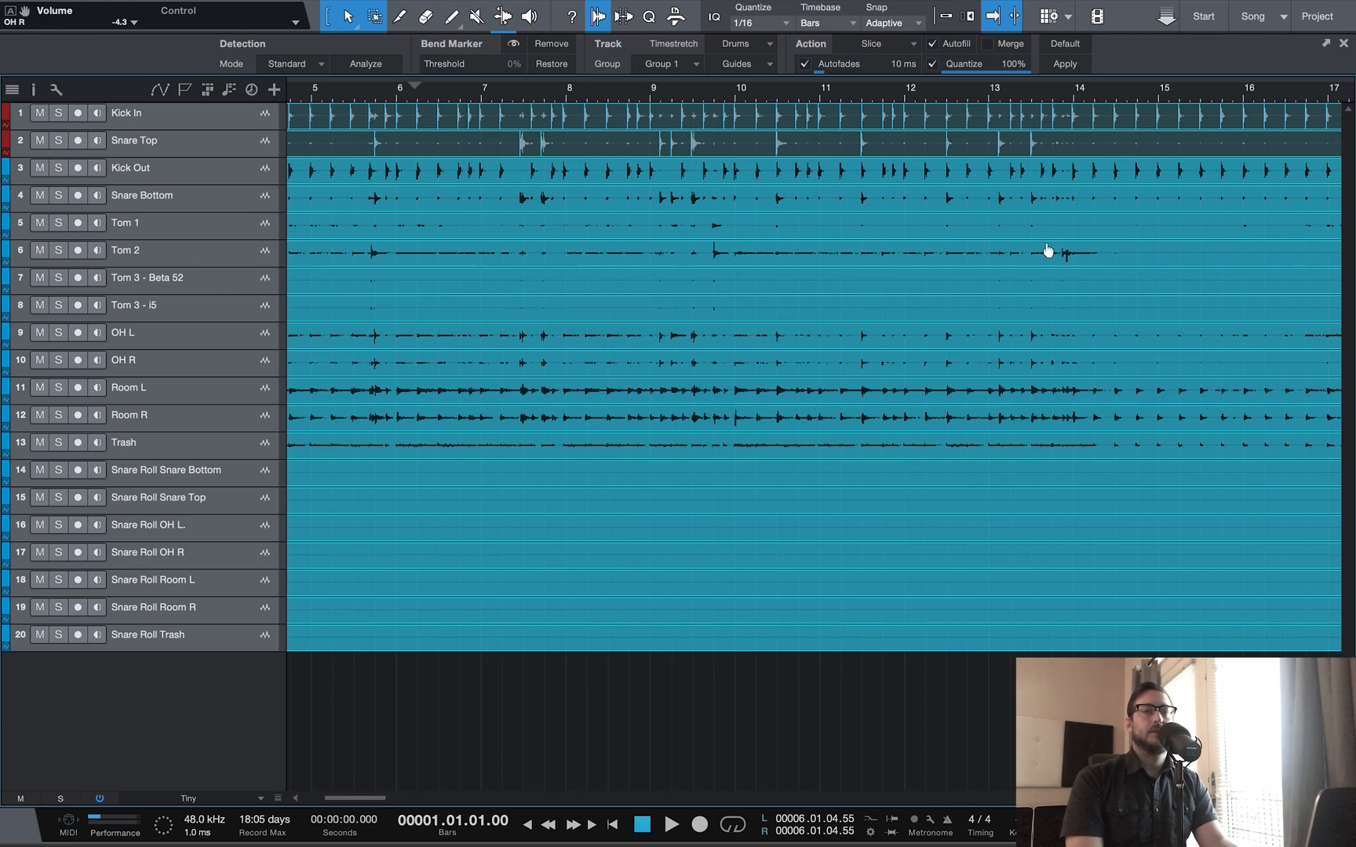
pyautogui.moveTo(1064, 64)
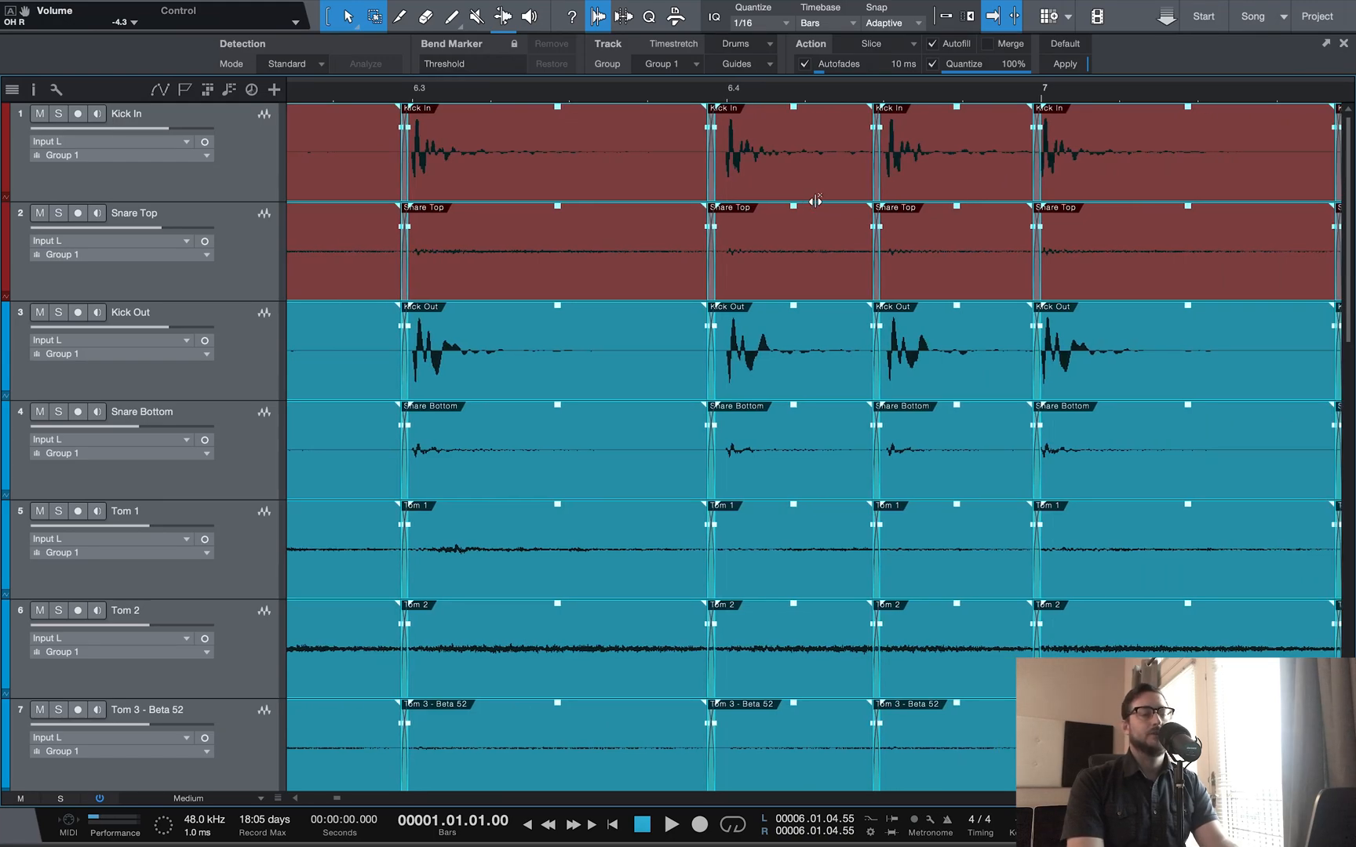
pyautogui.hscroll(3)
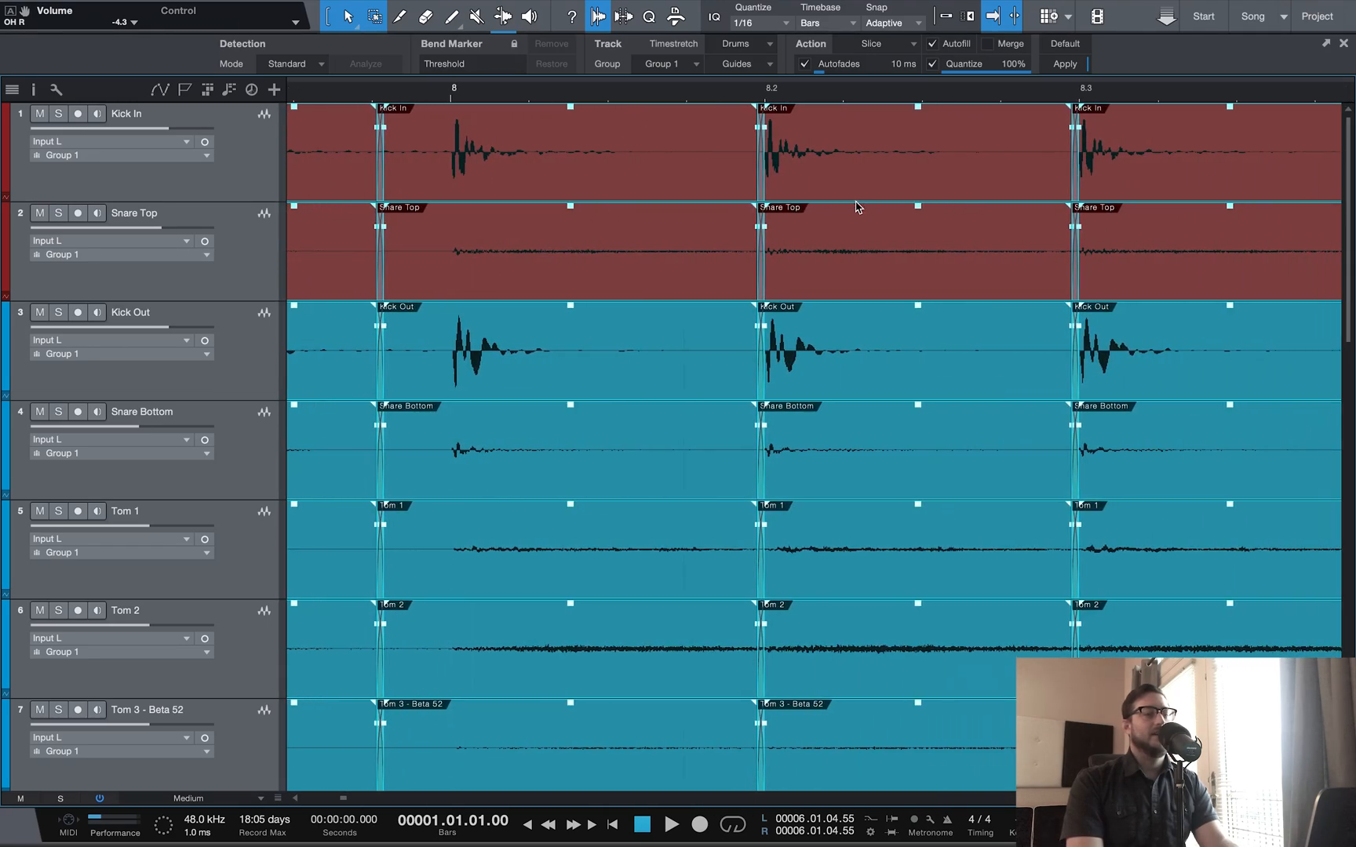
pyautogui.hscroll(3)
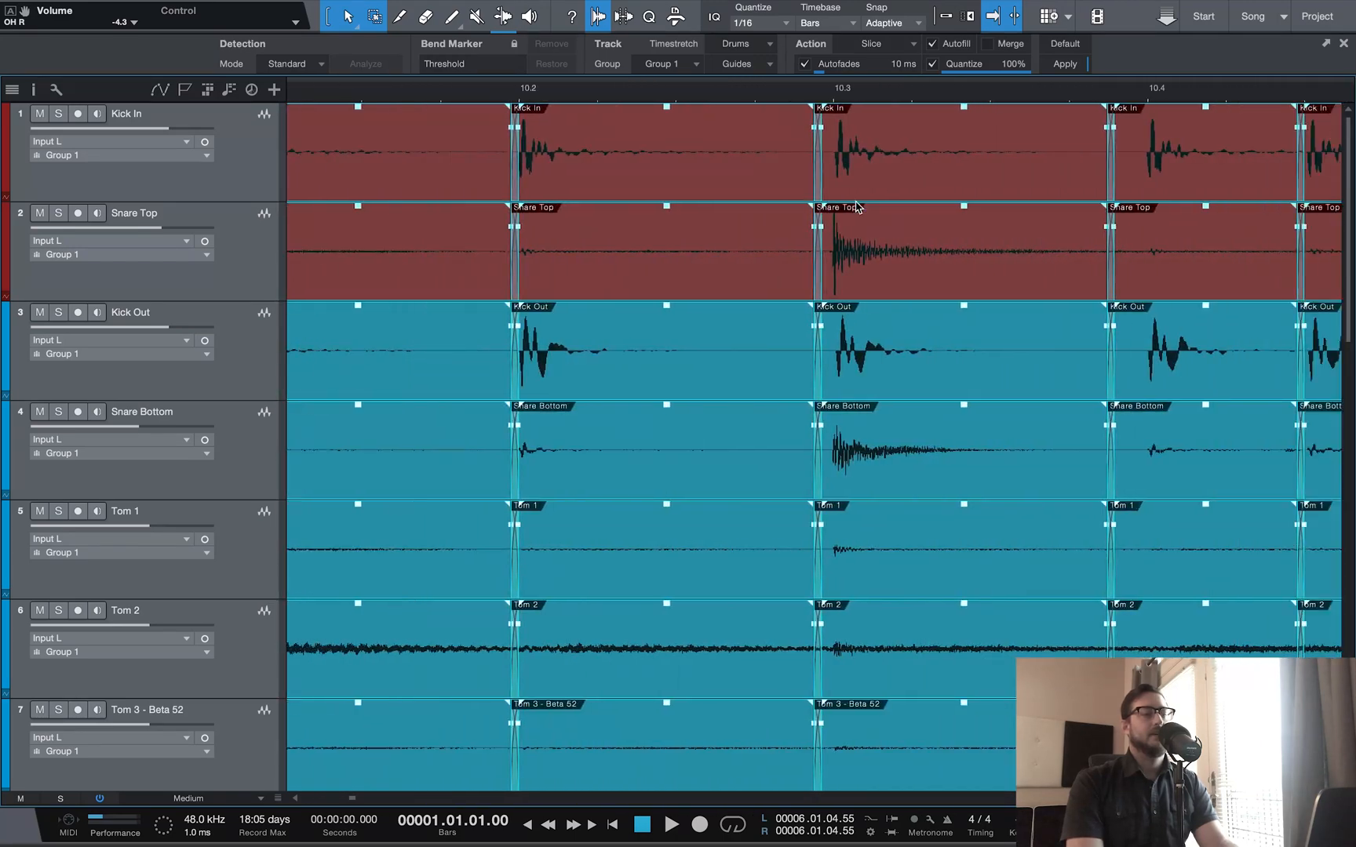
pyautogui.hscroll(3)
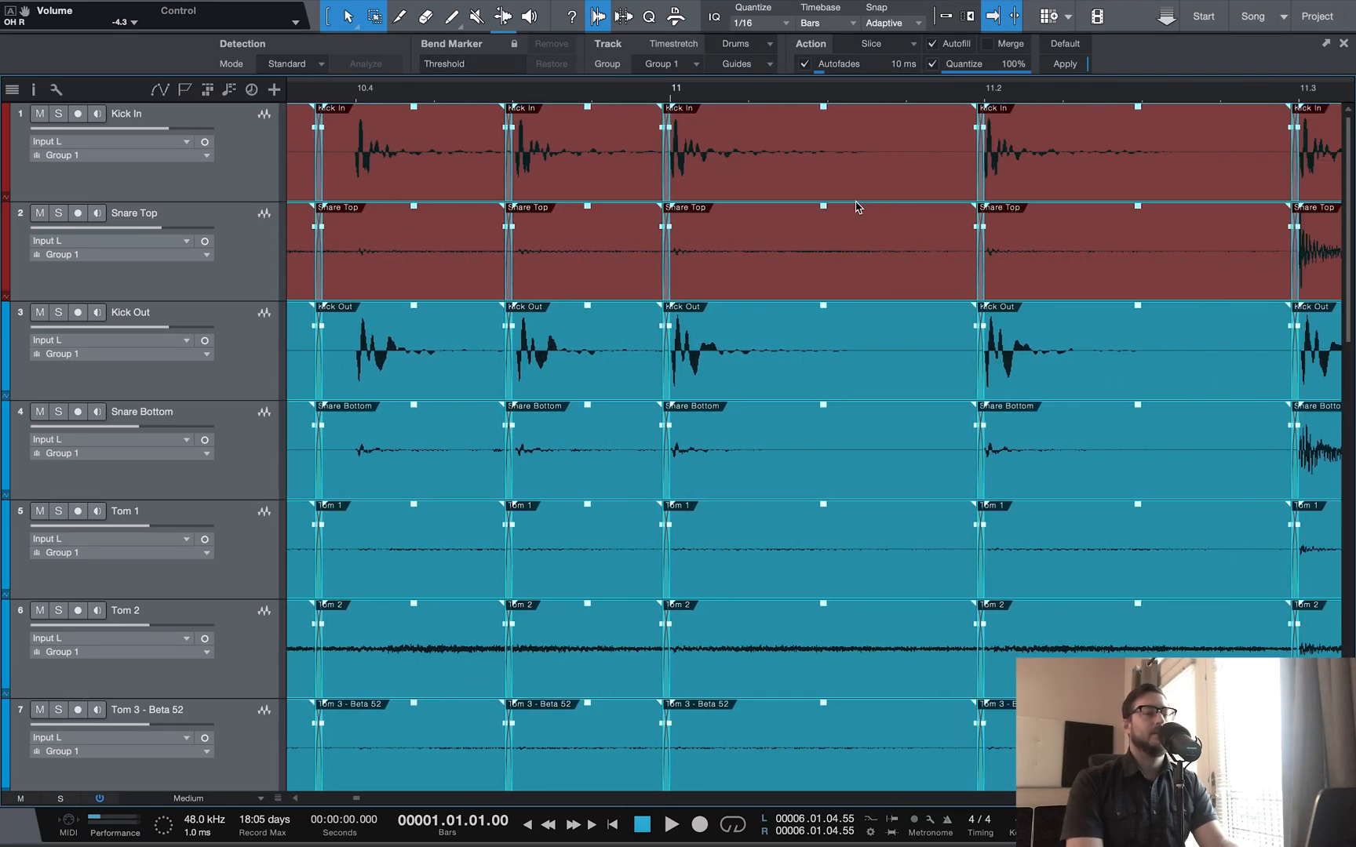
pyautogui.hscroll(3)
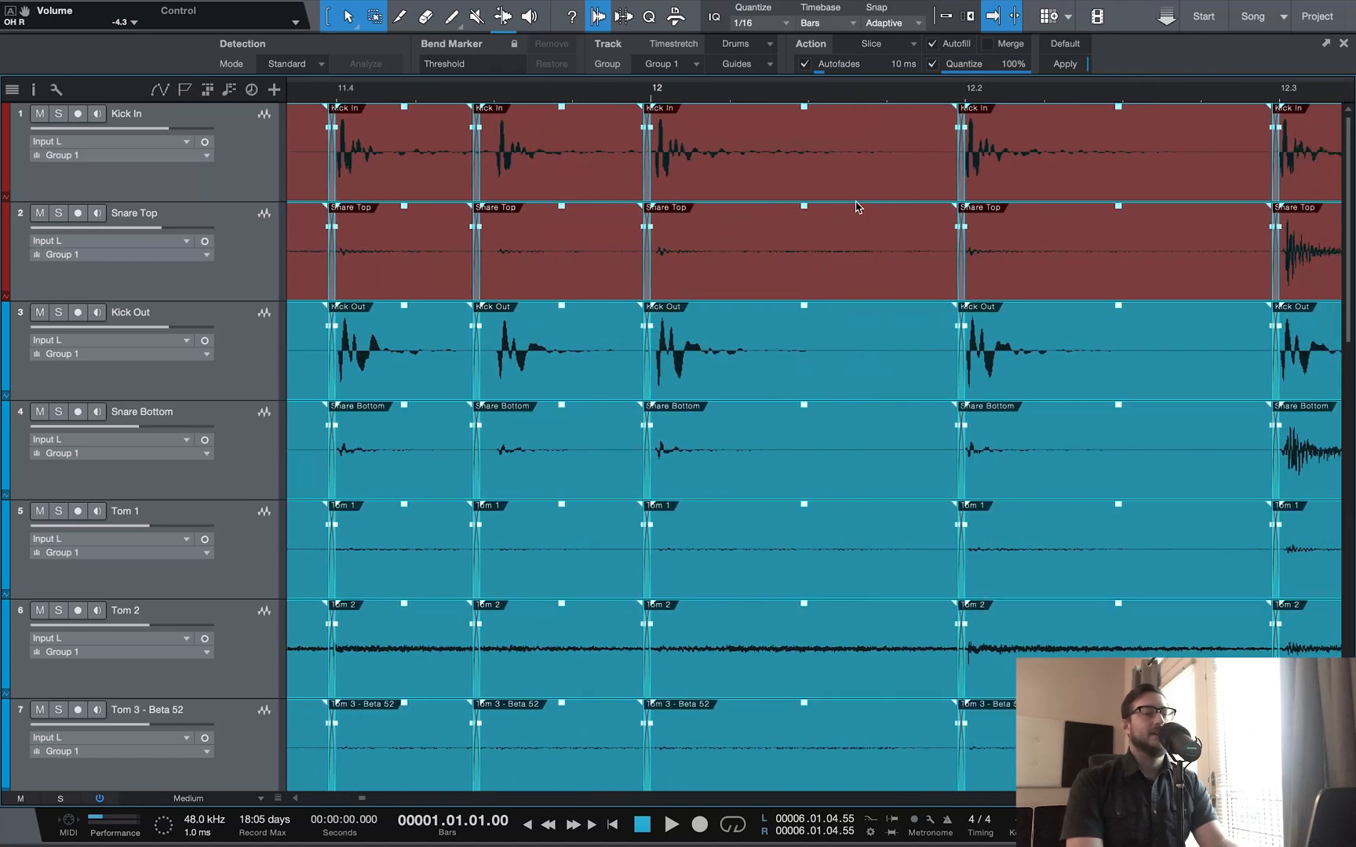
pyautogui.hscroll(3)
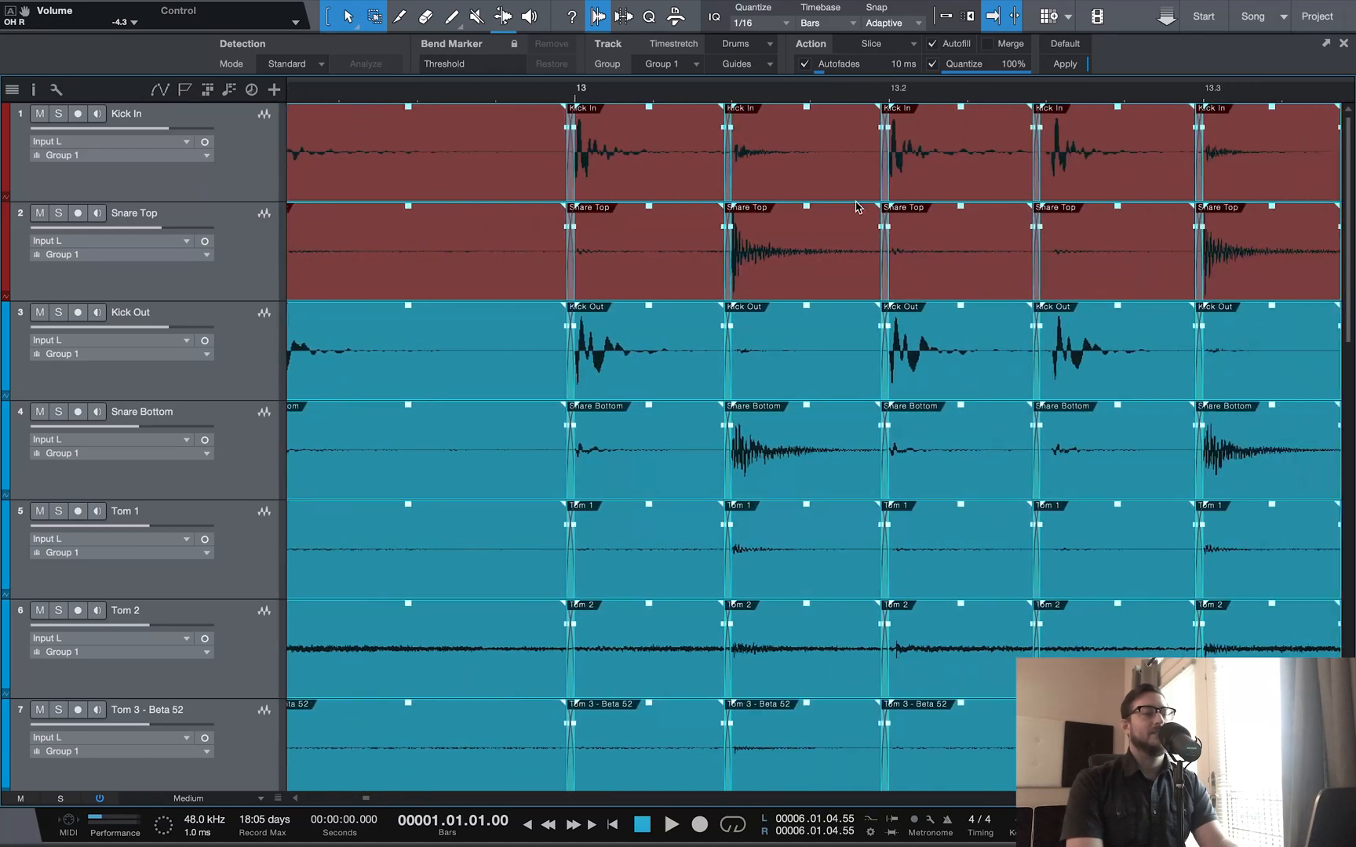
pyautogui.hscroll(3)
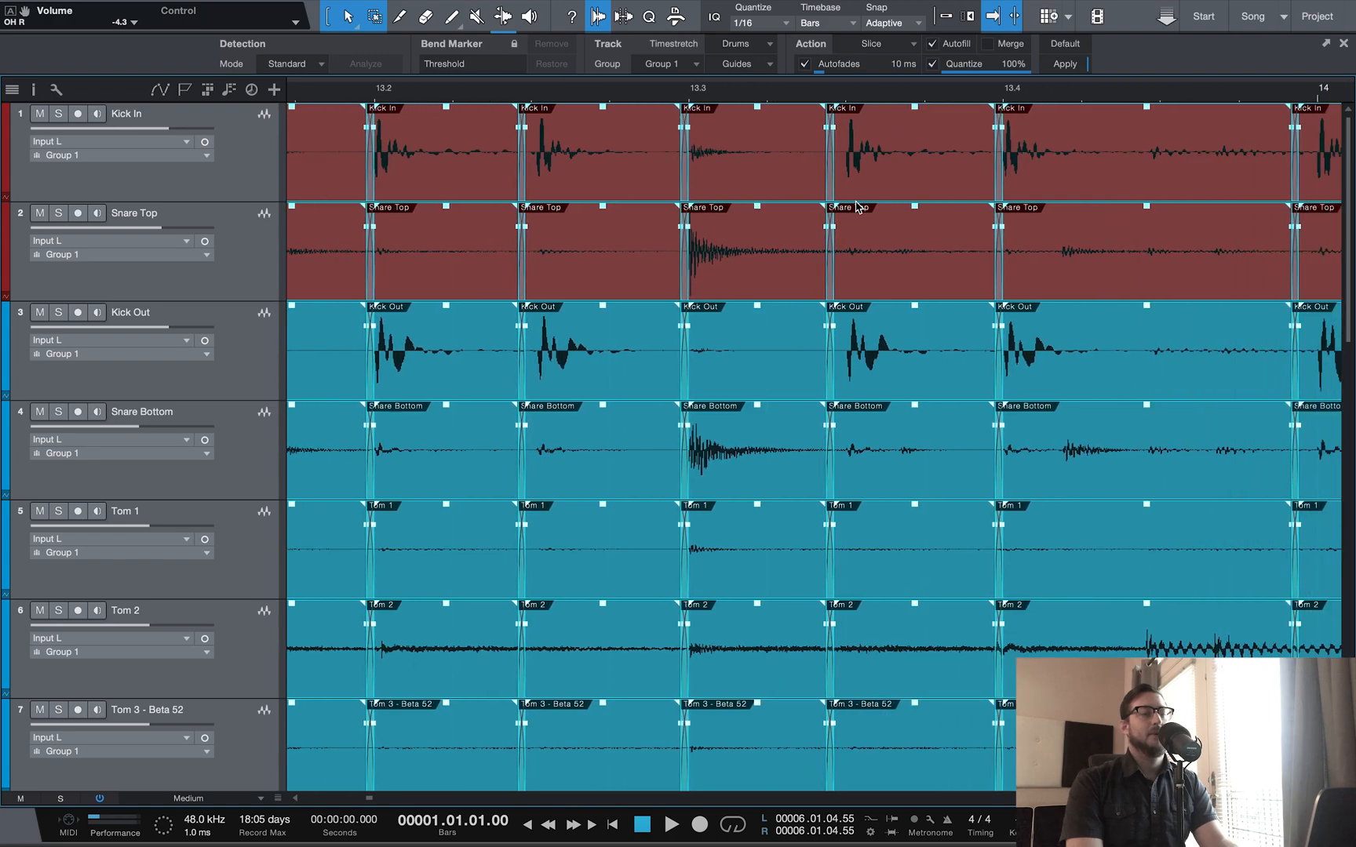
pyautogui.hscroll(3)
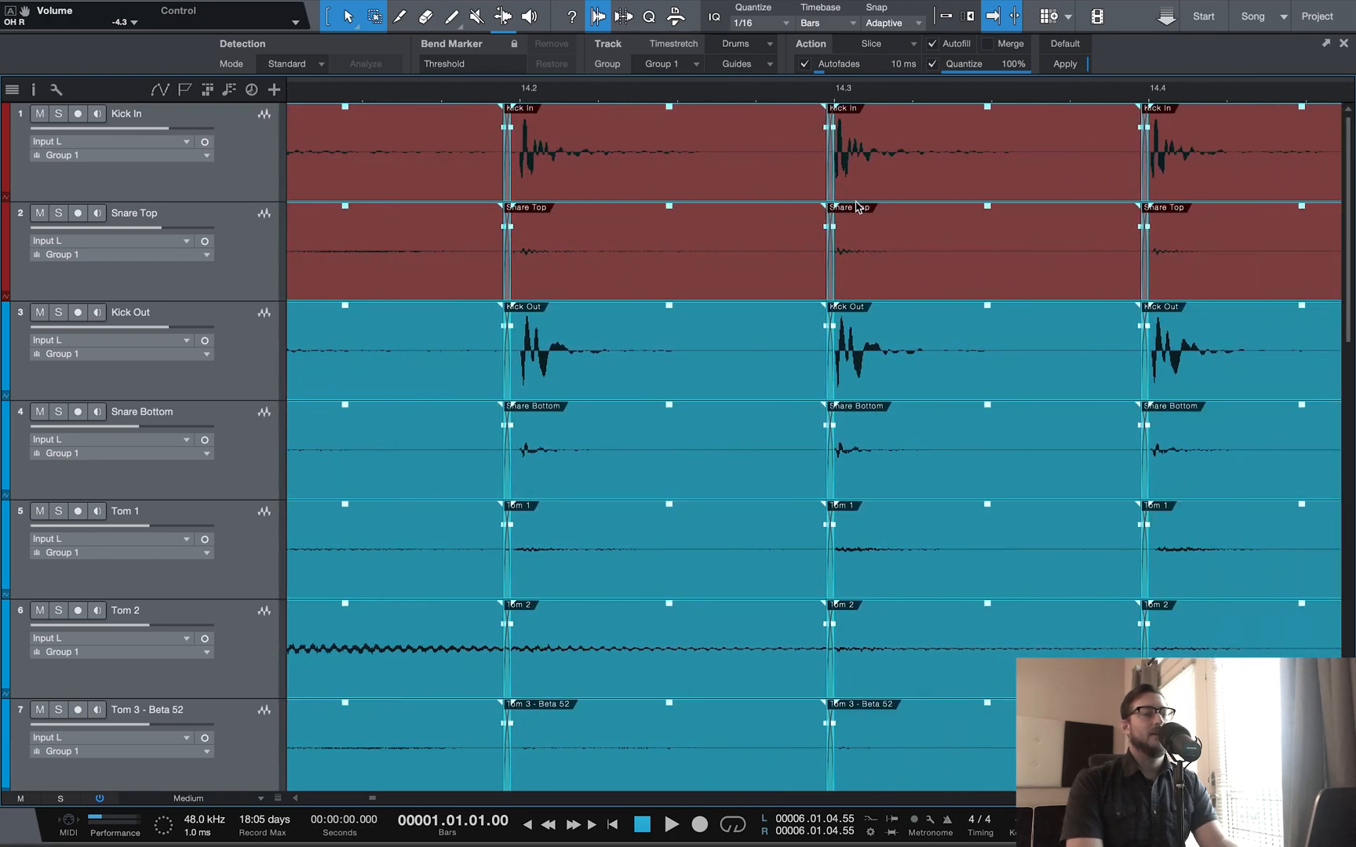
pyautogui.hscroll(3)
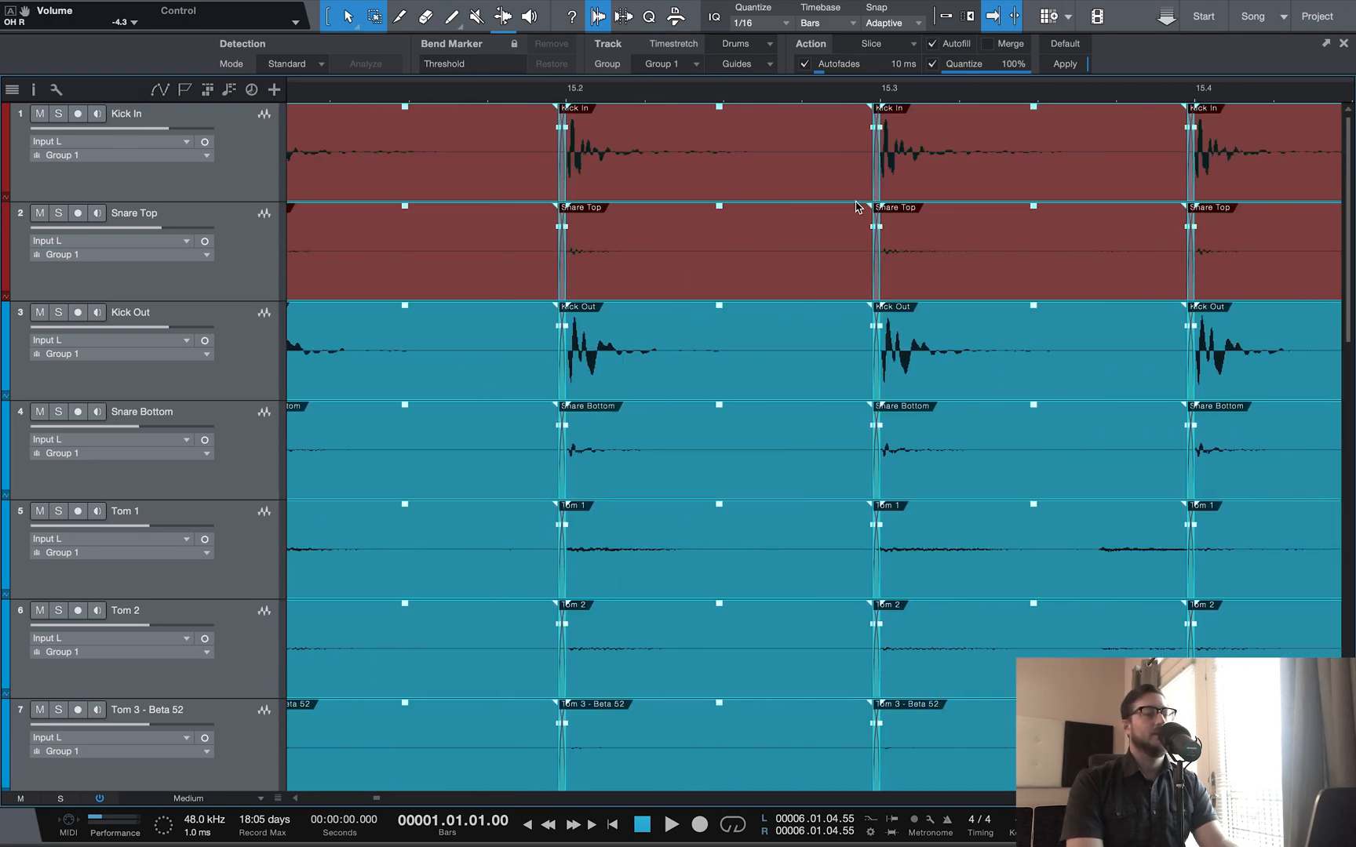
pyautogui.hscroll(3)
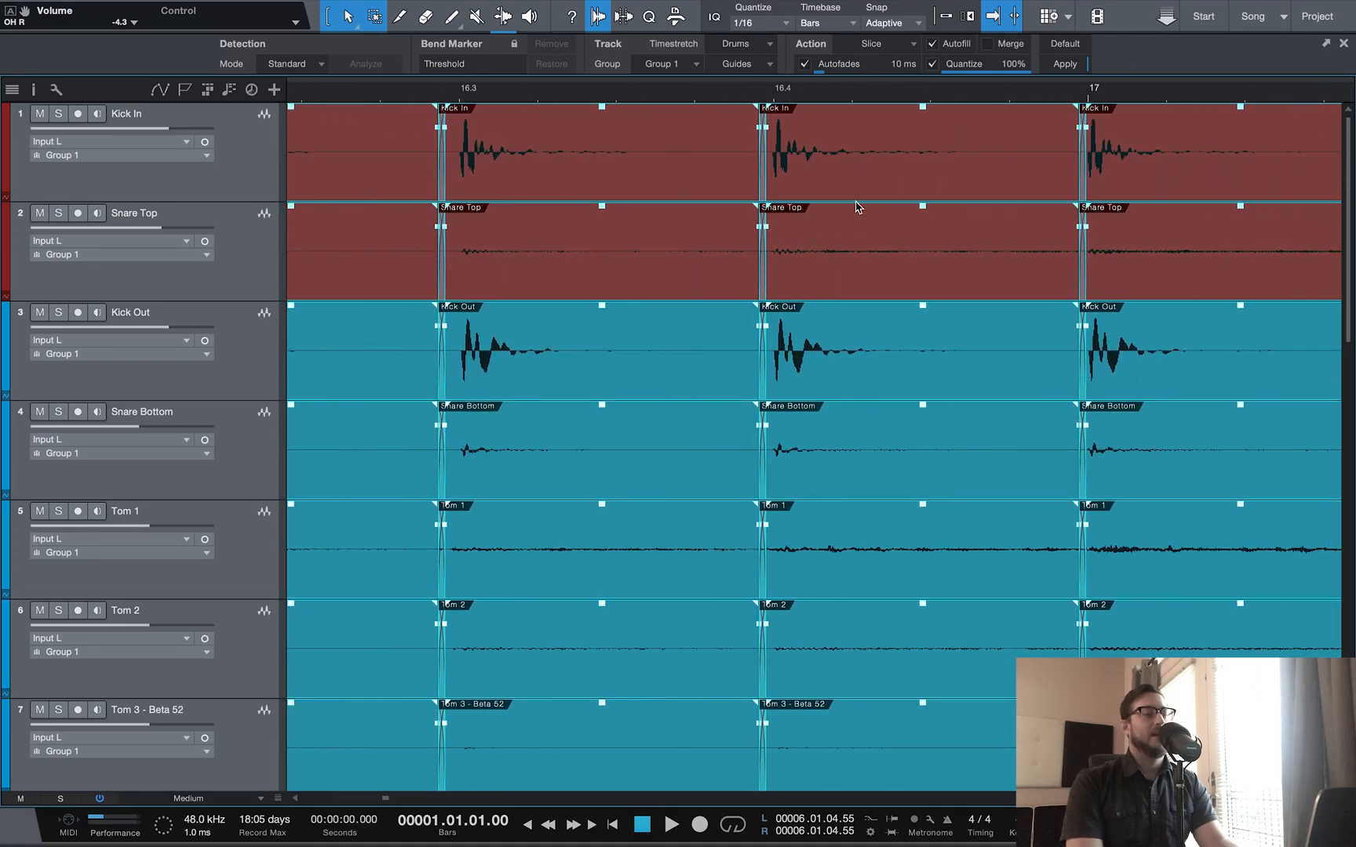
pyautogui.hscroll(3)
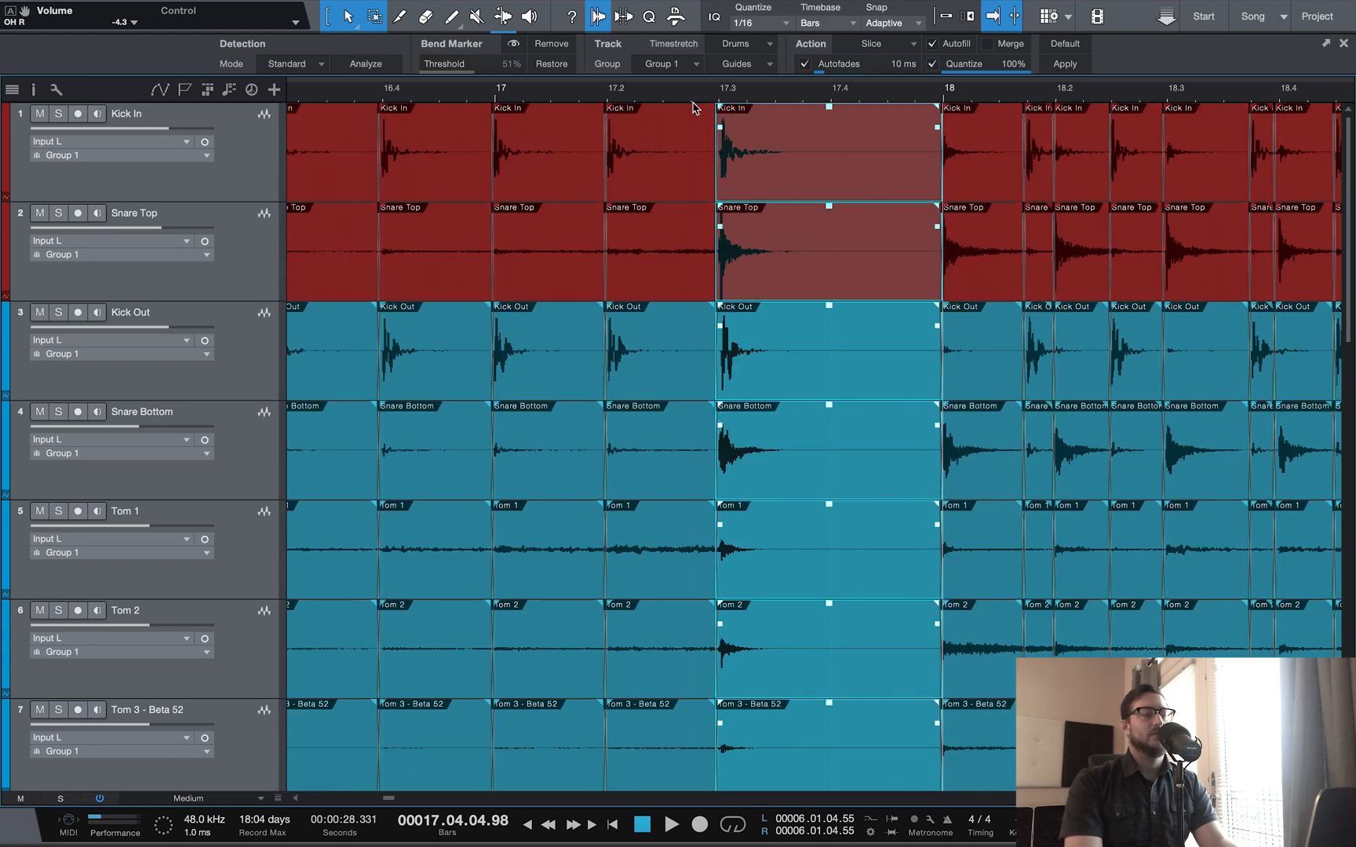
pyautogui.hscroll(3)
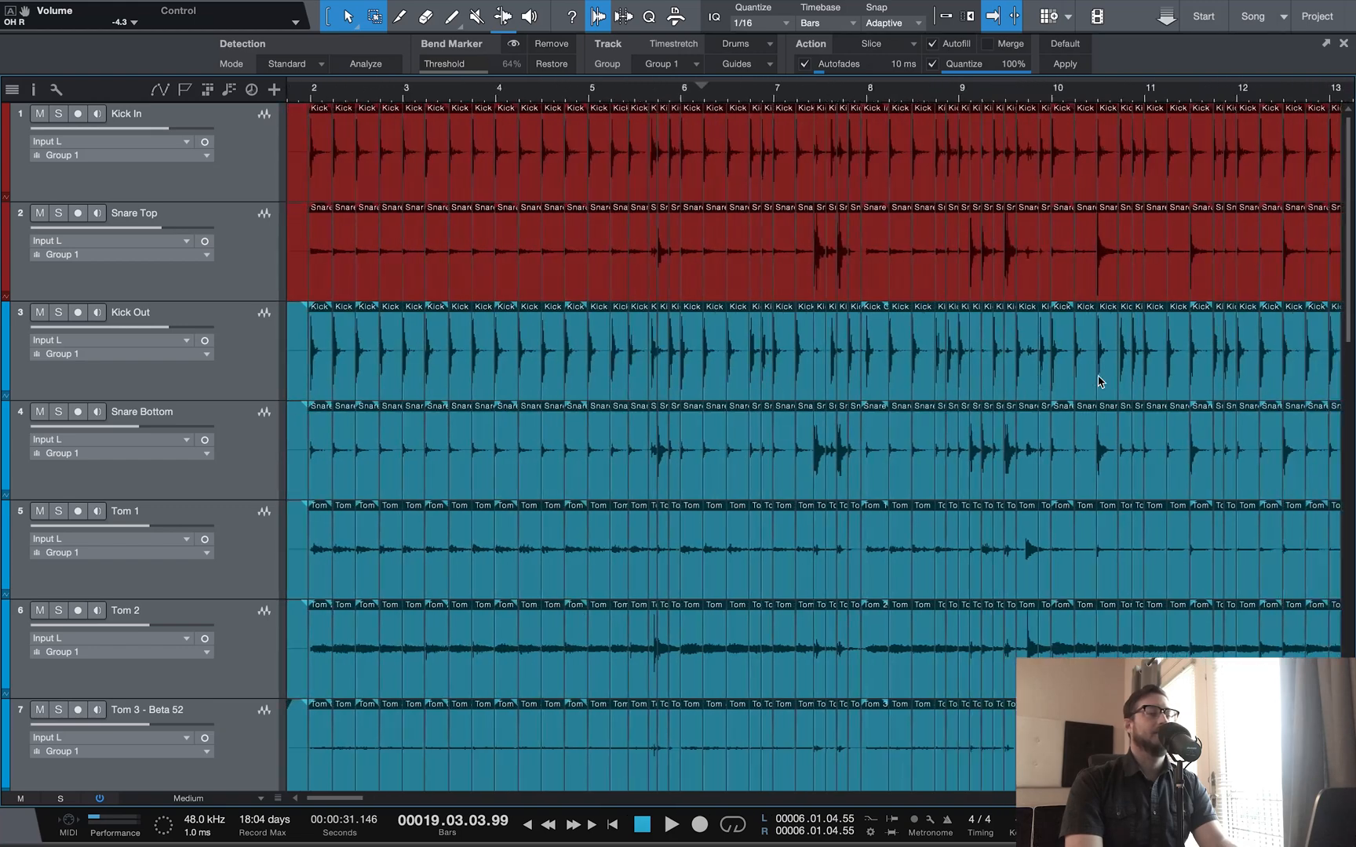
pyautogui.hscroll(3)
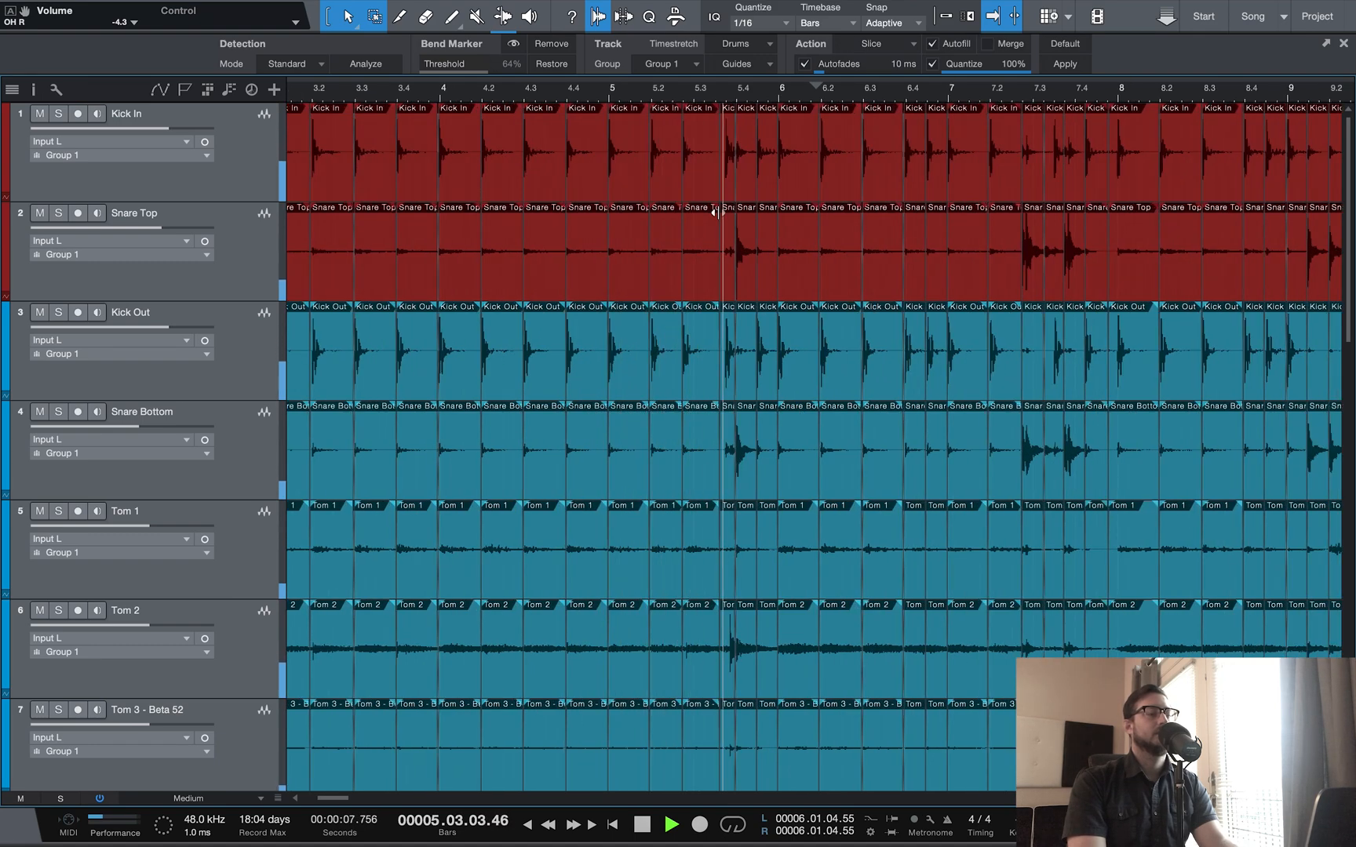
pyautogui.click(670, 824)
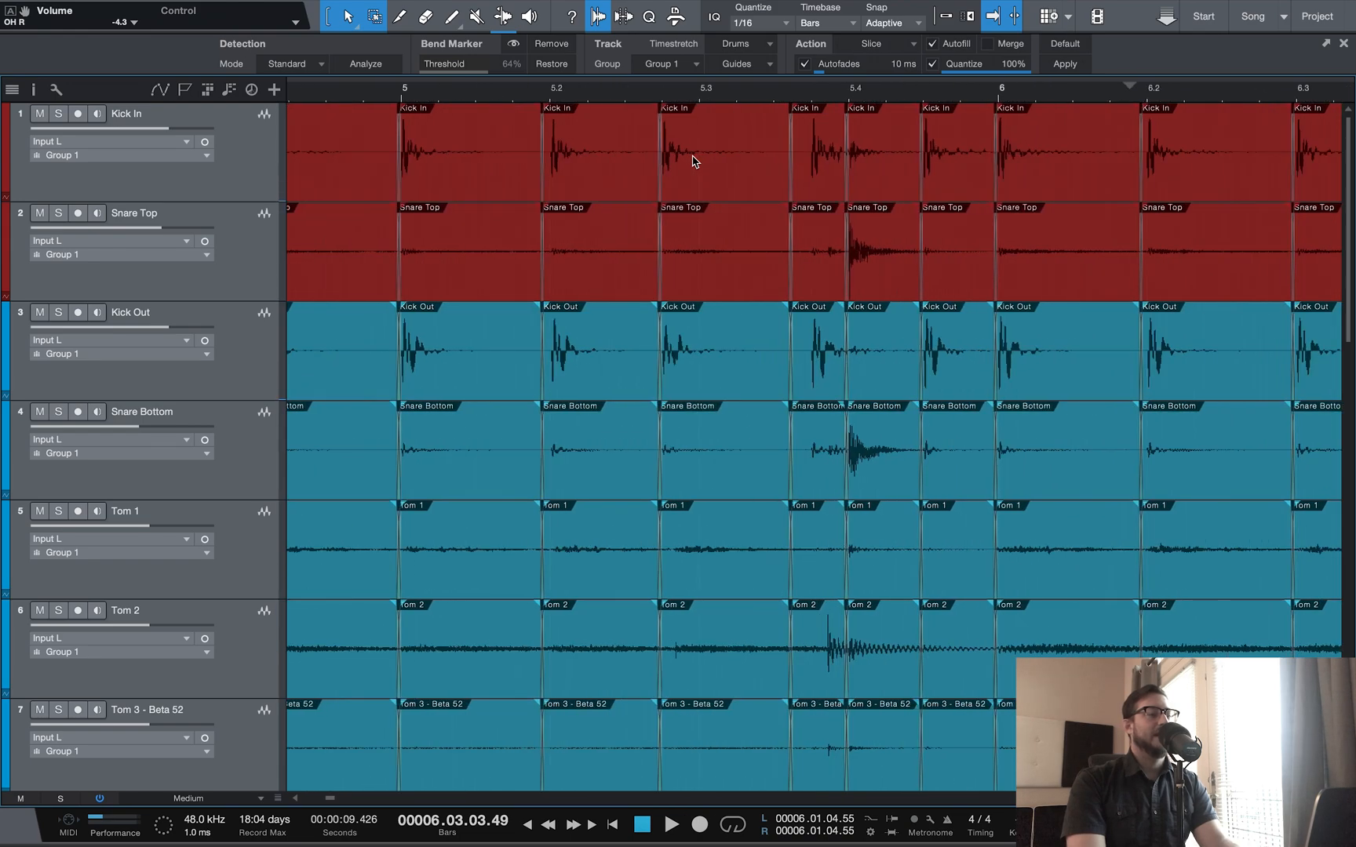
pyautogui.moveTo(688, 154)
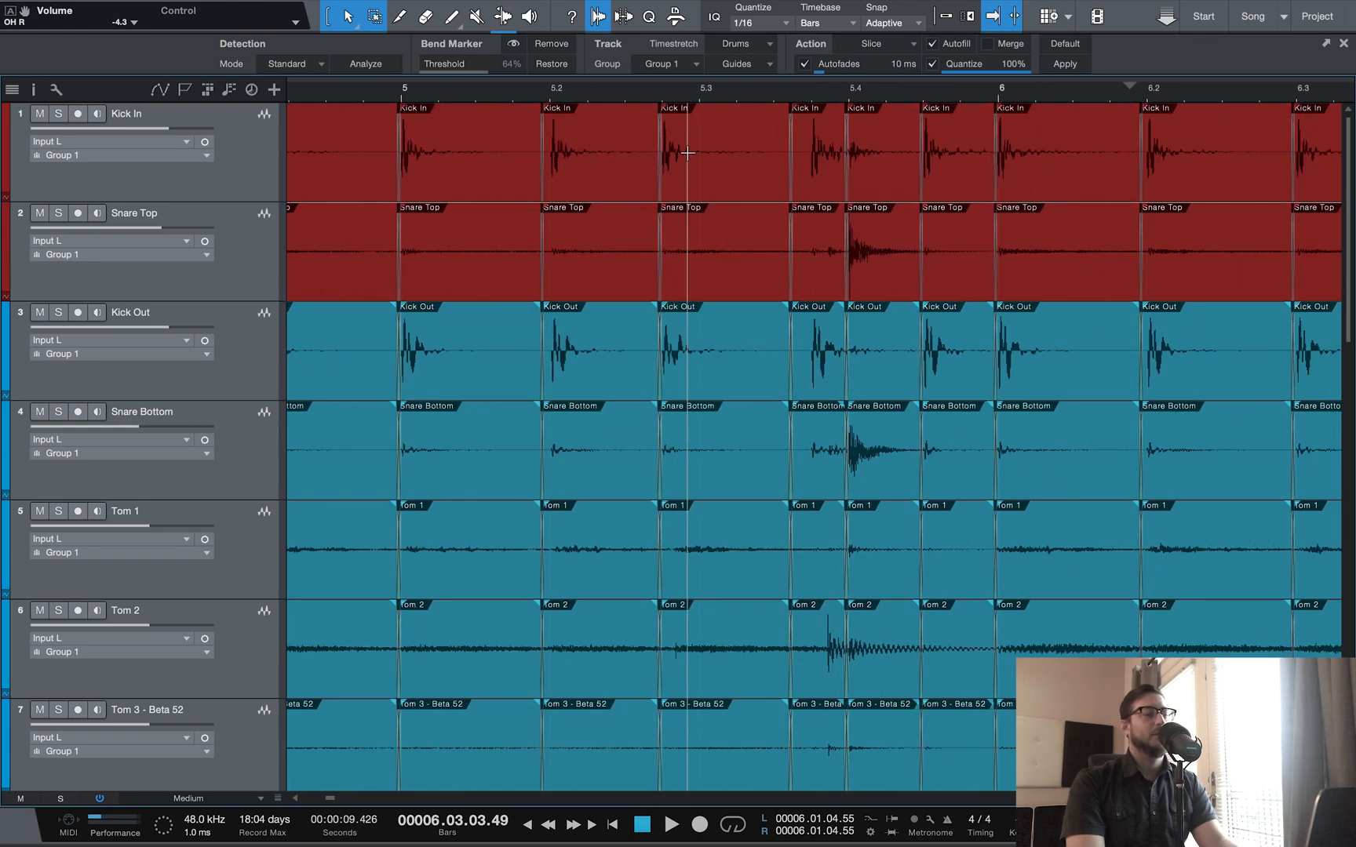
pyautogui.moveTo(715, 171)
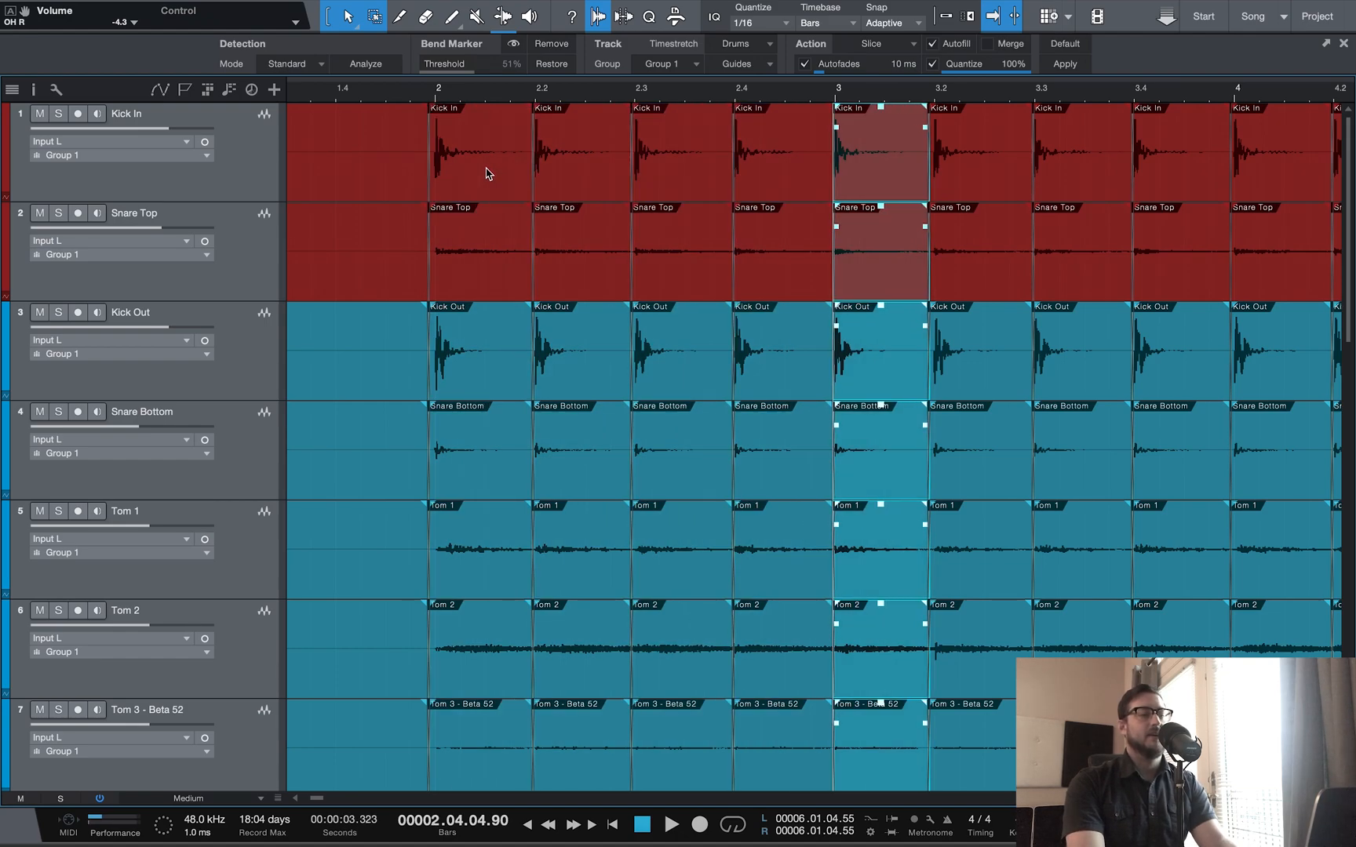
pyautogui.hscroll(3)
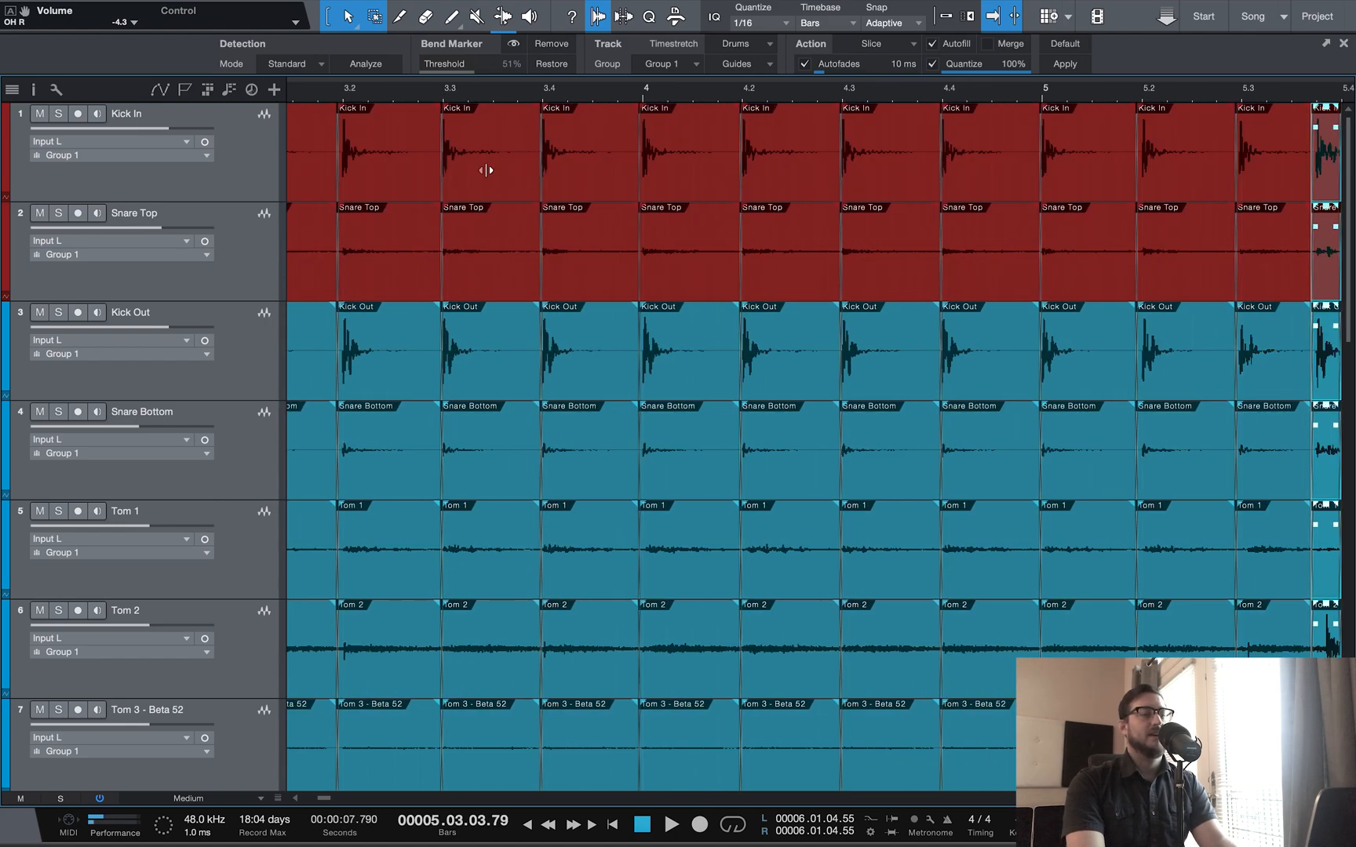
pyautogui.hscroll(3)
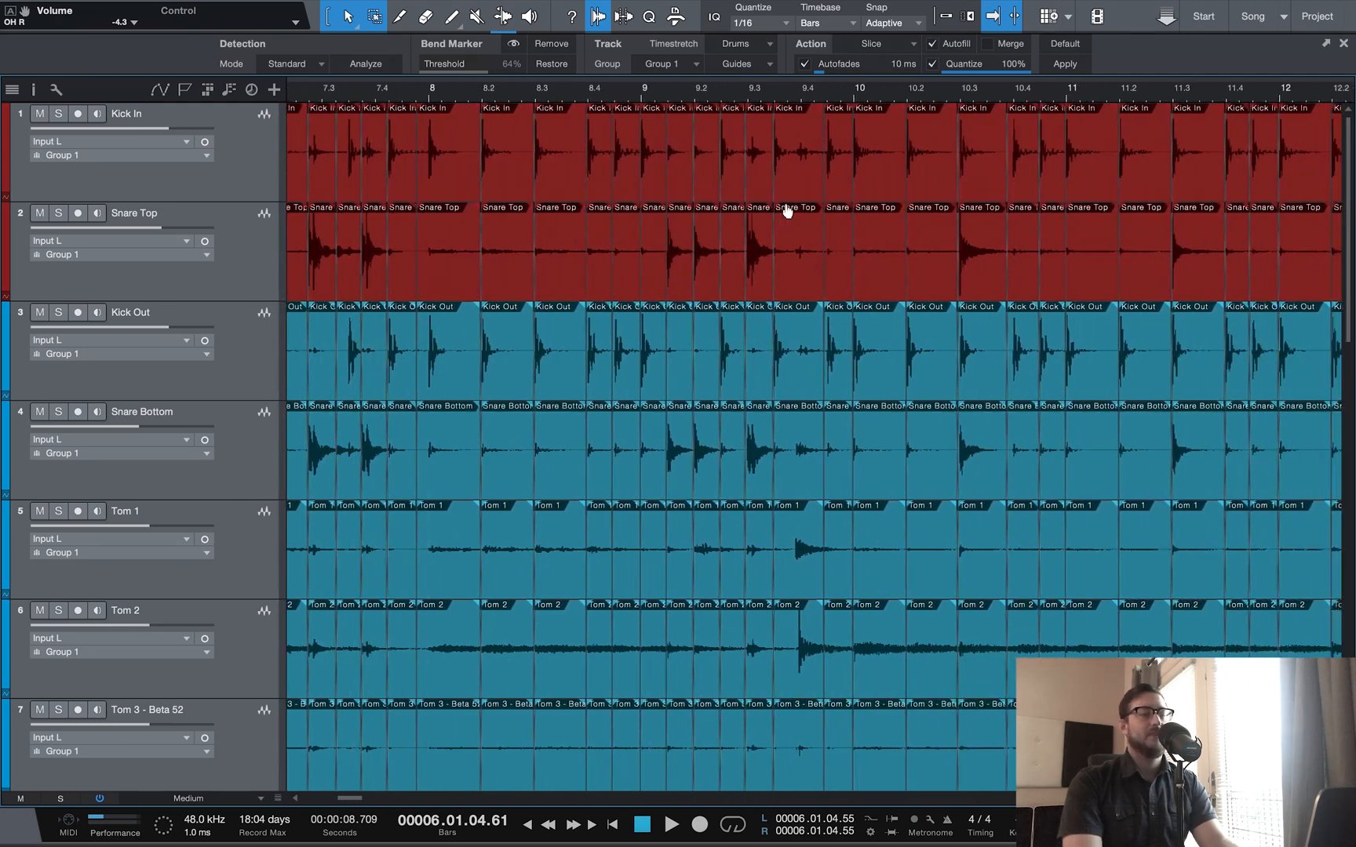
pyautogui.hscroll(3)
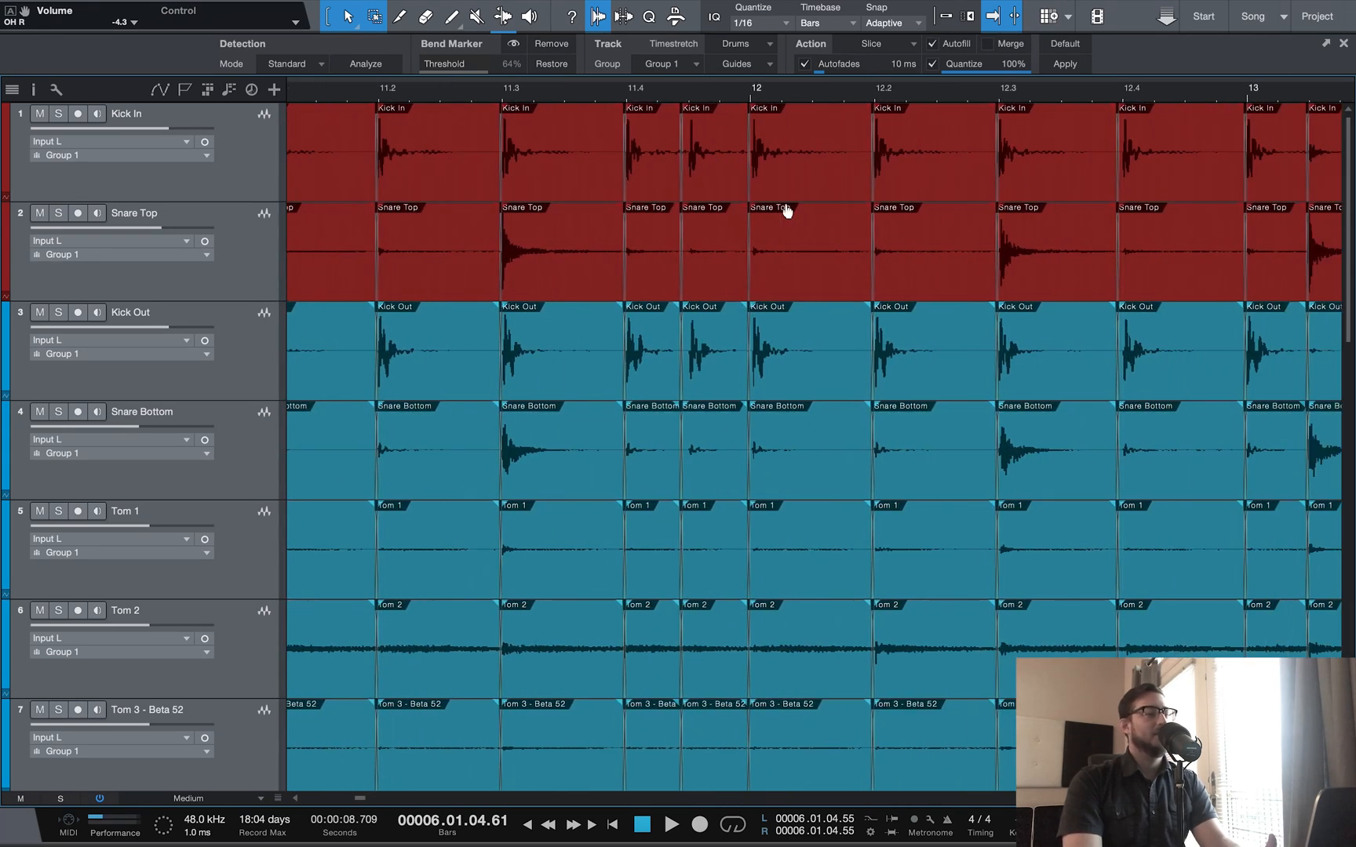
pyautogui.hscroll(3)
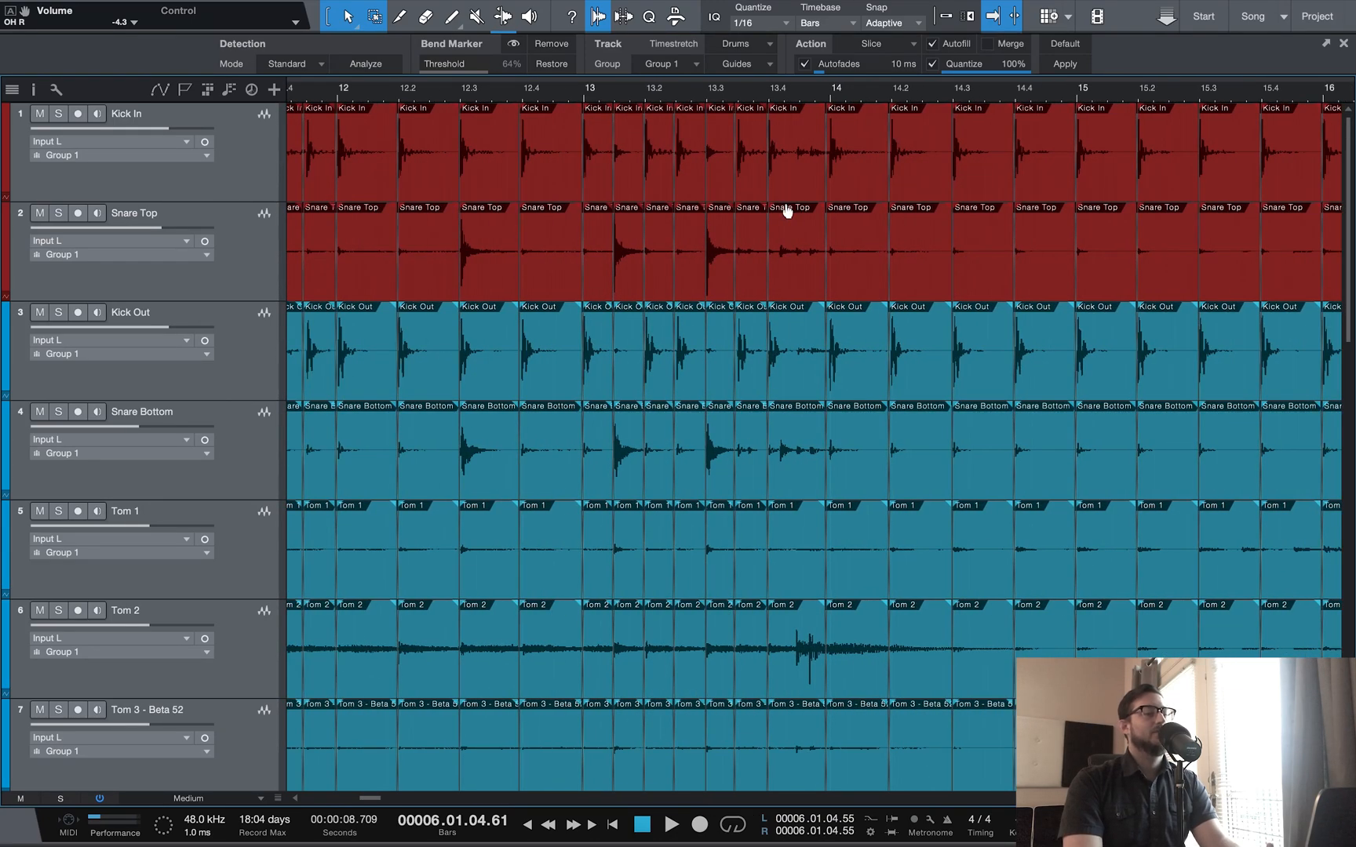
pyautogui.hscroll(3)
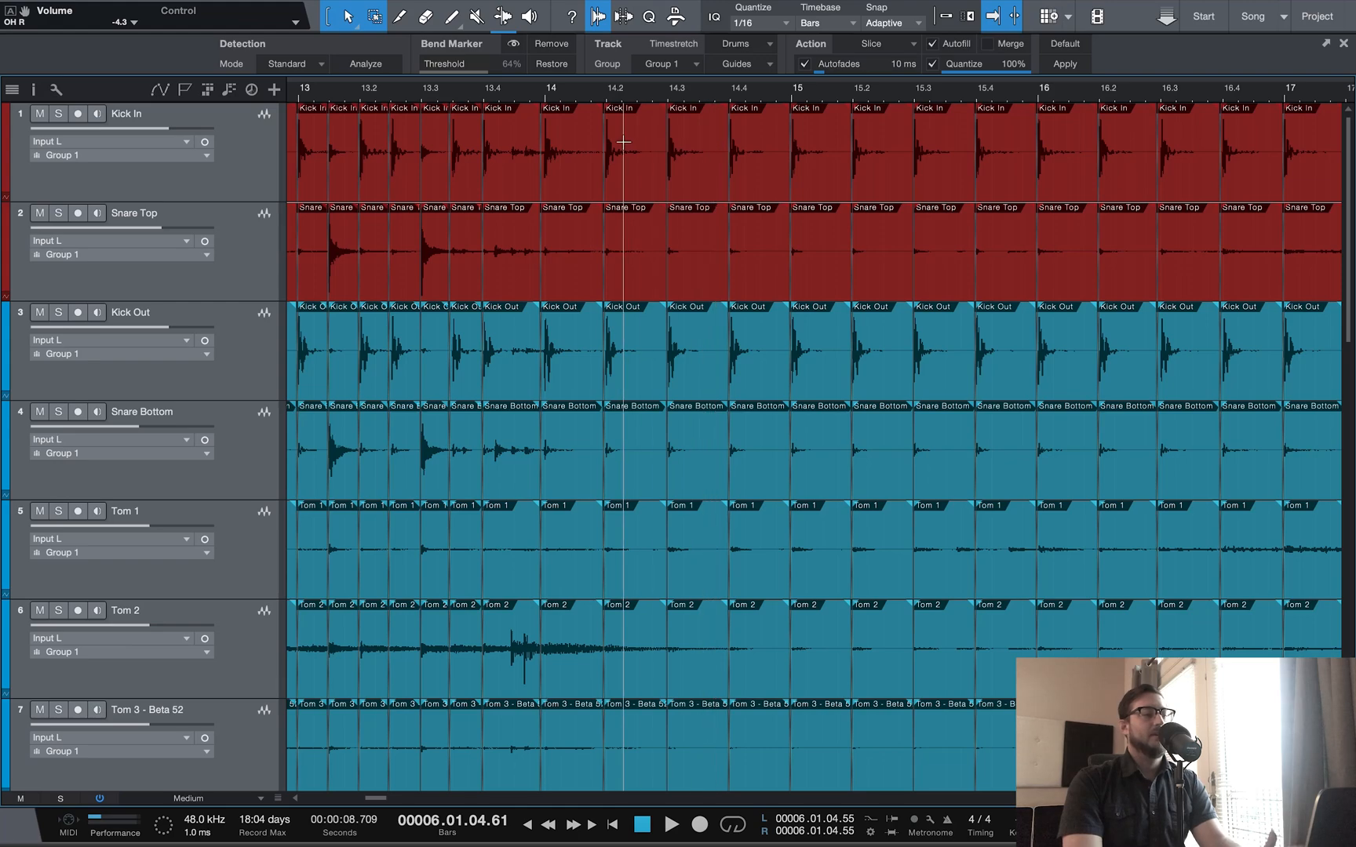
pyautogui.moveTo(546, 94)
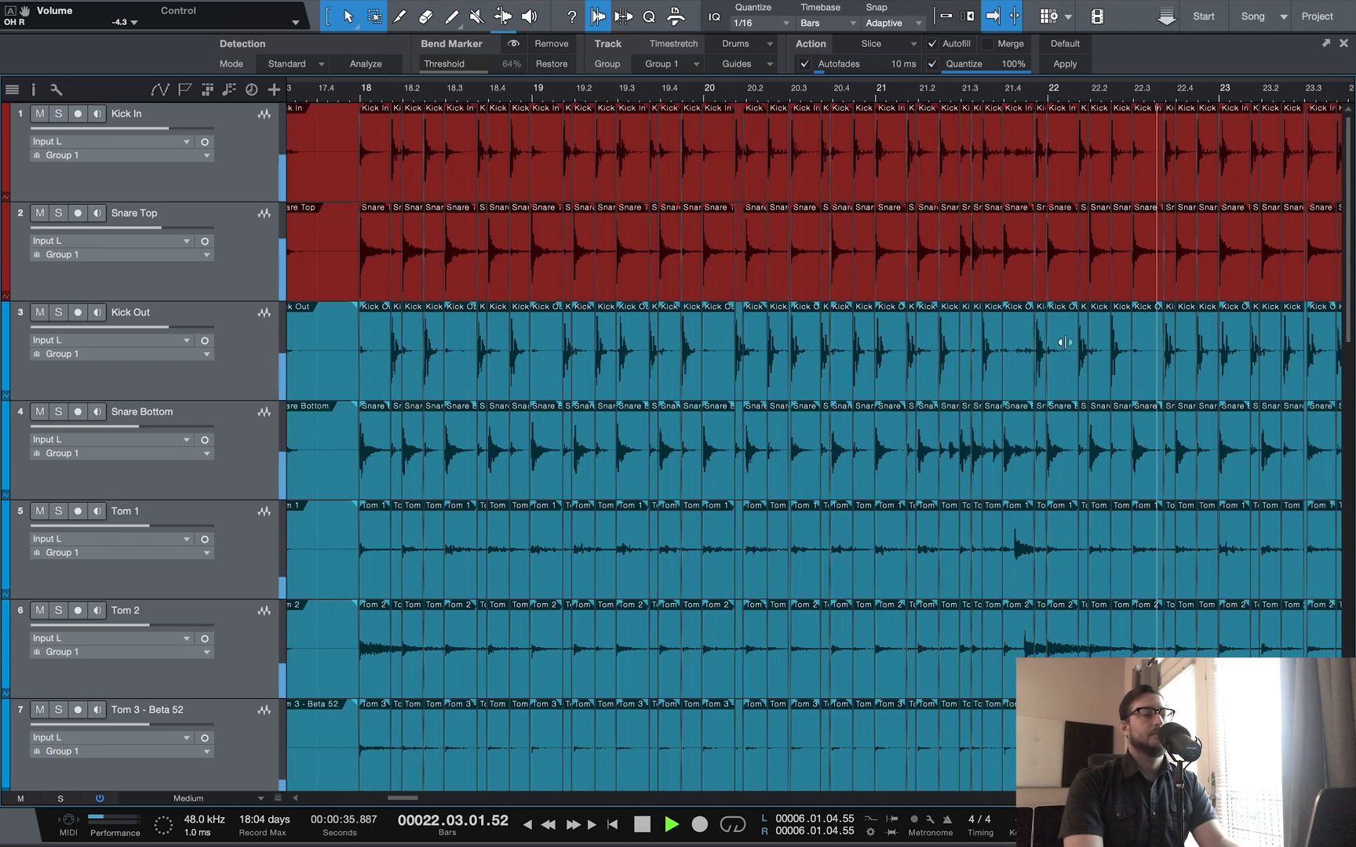
pyautogui.hscroll(3)
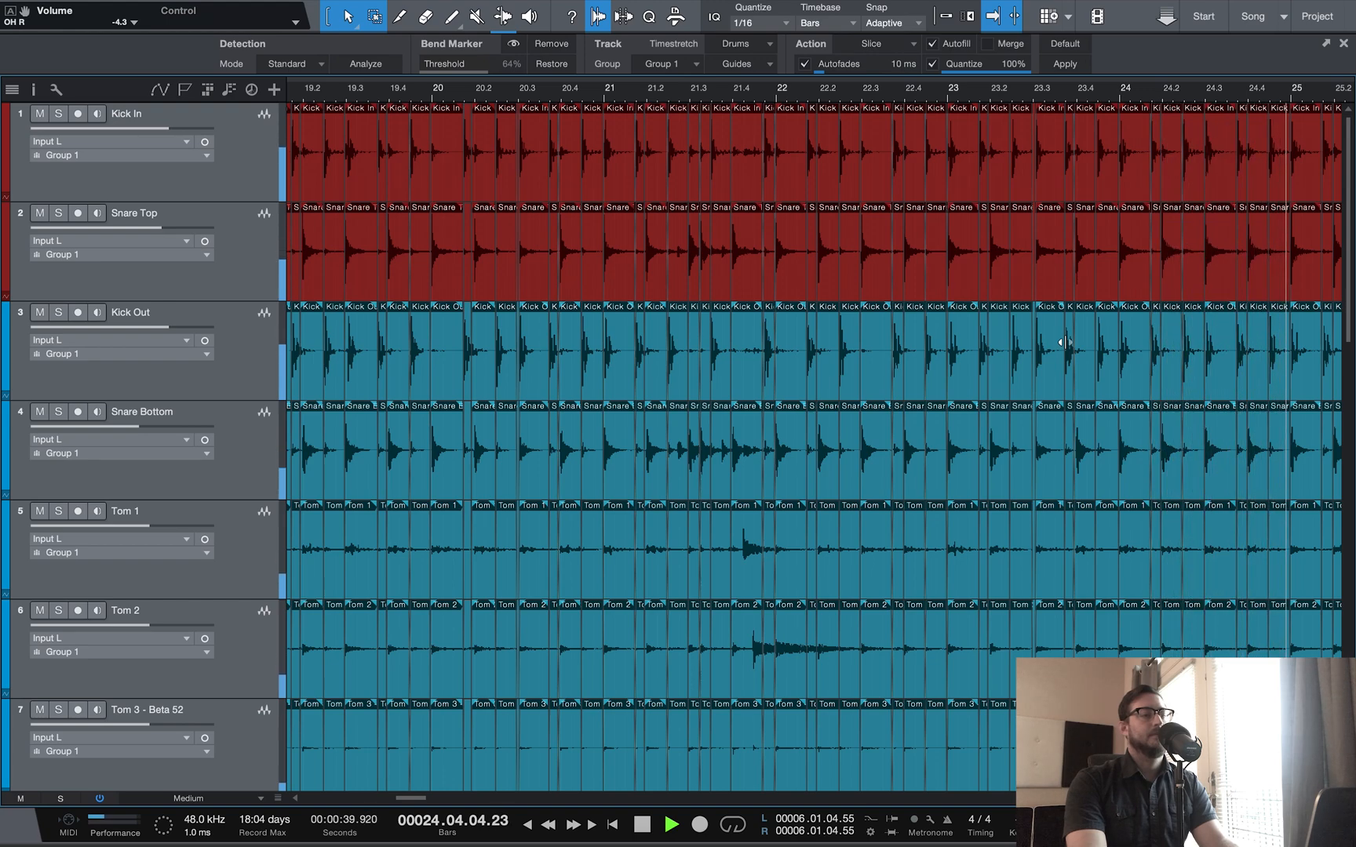
pyautogui.hscroll(3)
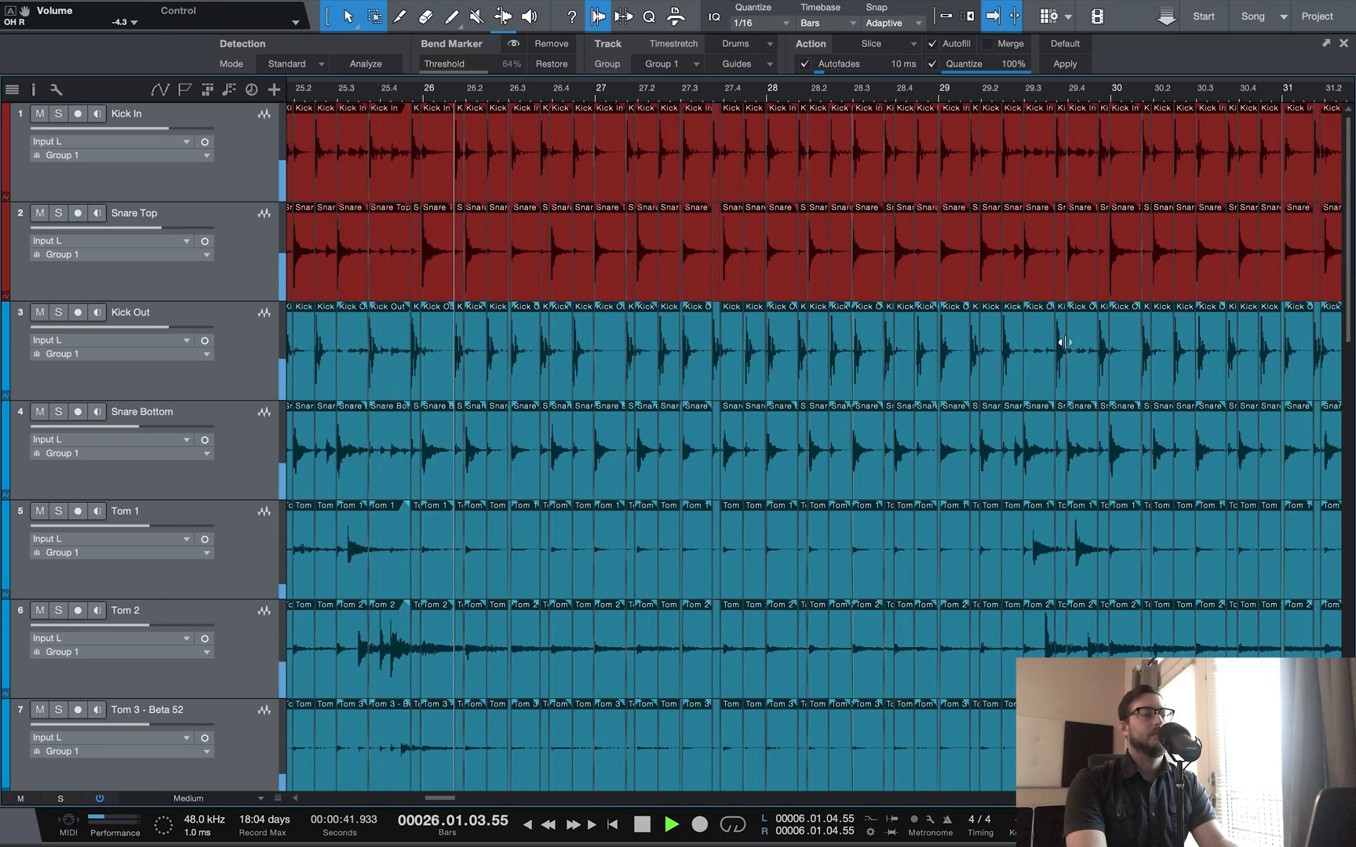
pyautogui.click(672, 824)
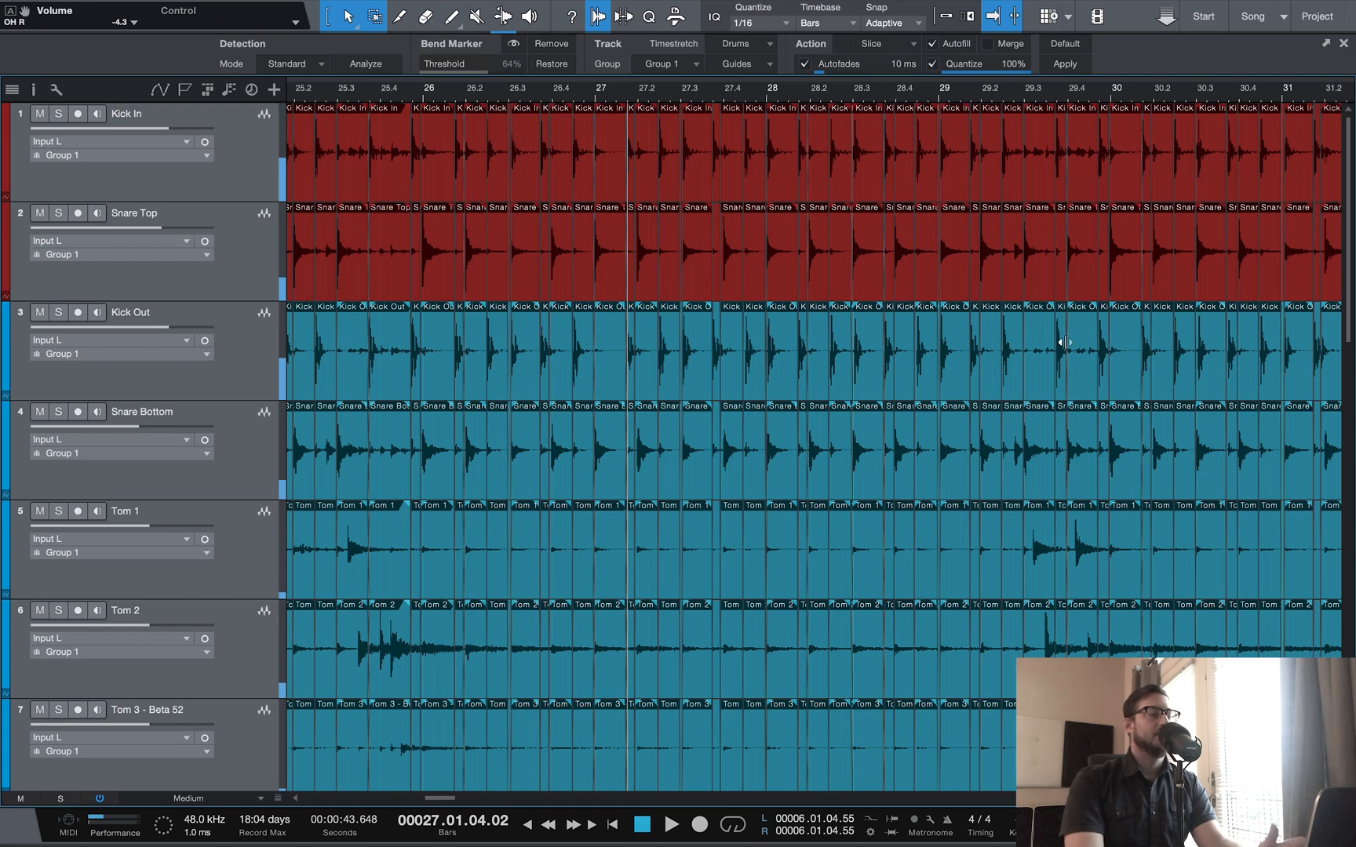
pyautogui.moveTo(1134, 400)
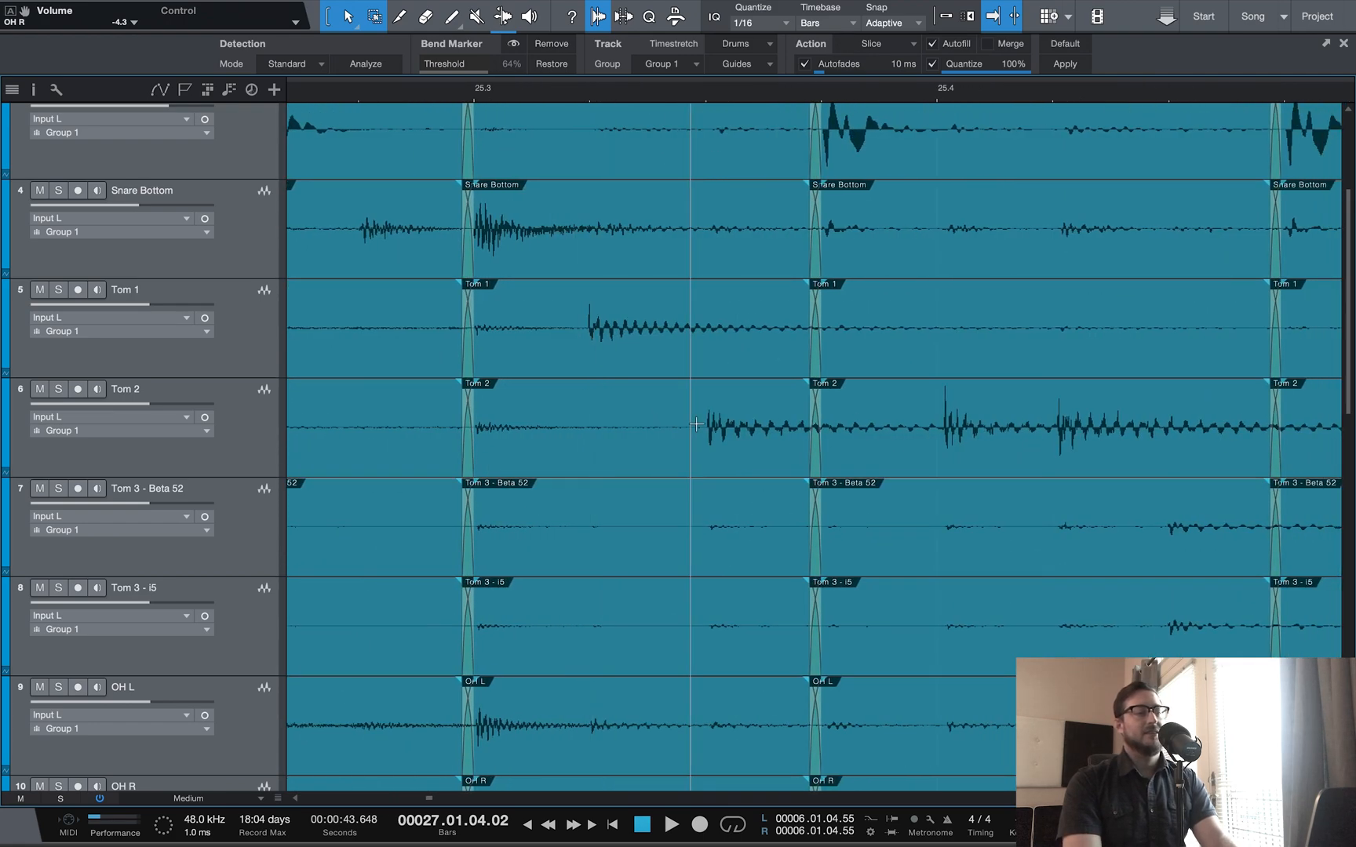
pyautogui.moveTo(594, 320)
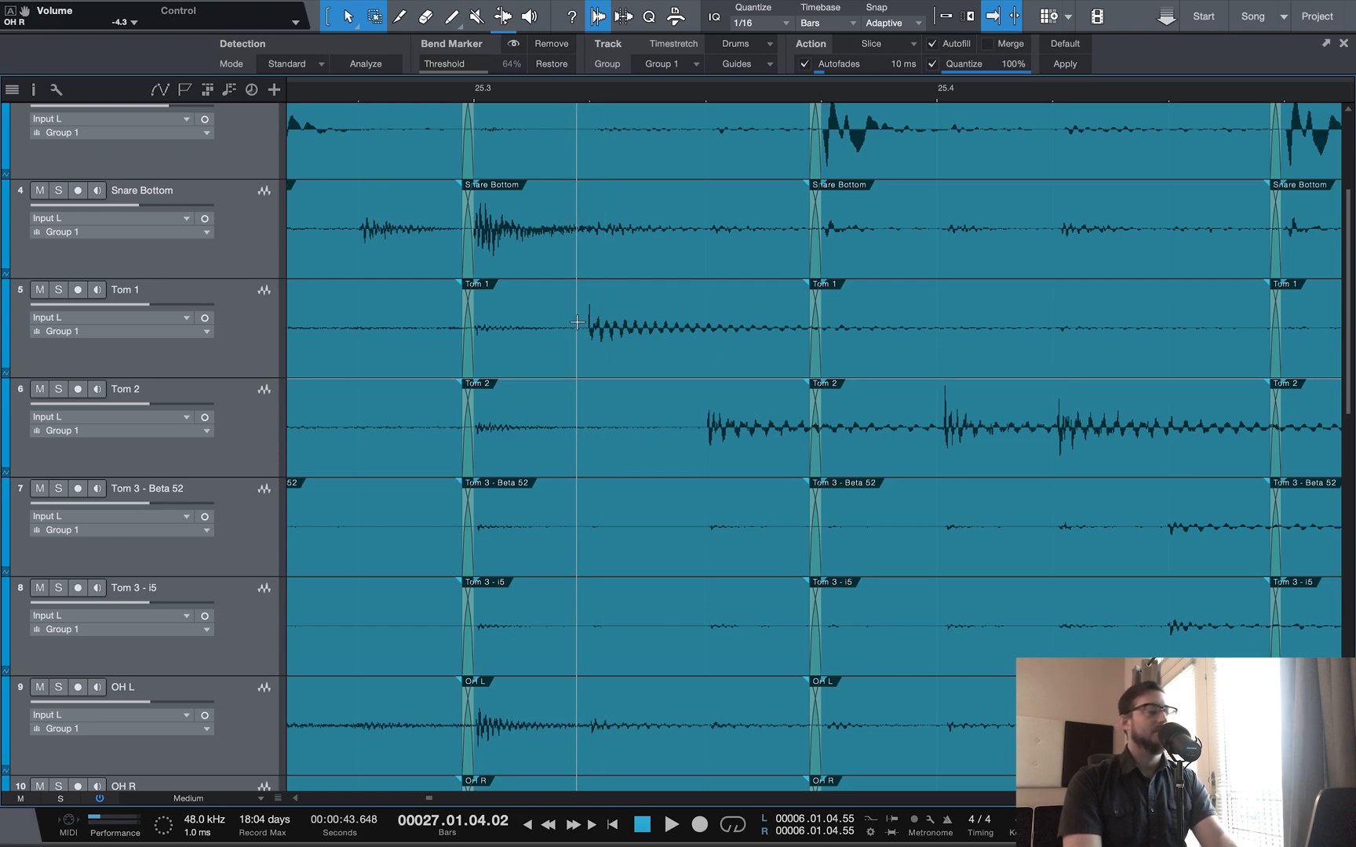
pyautogui.moveTo(626, 337)
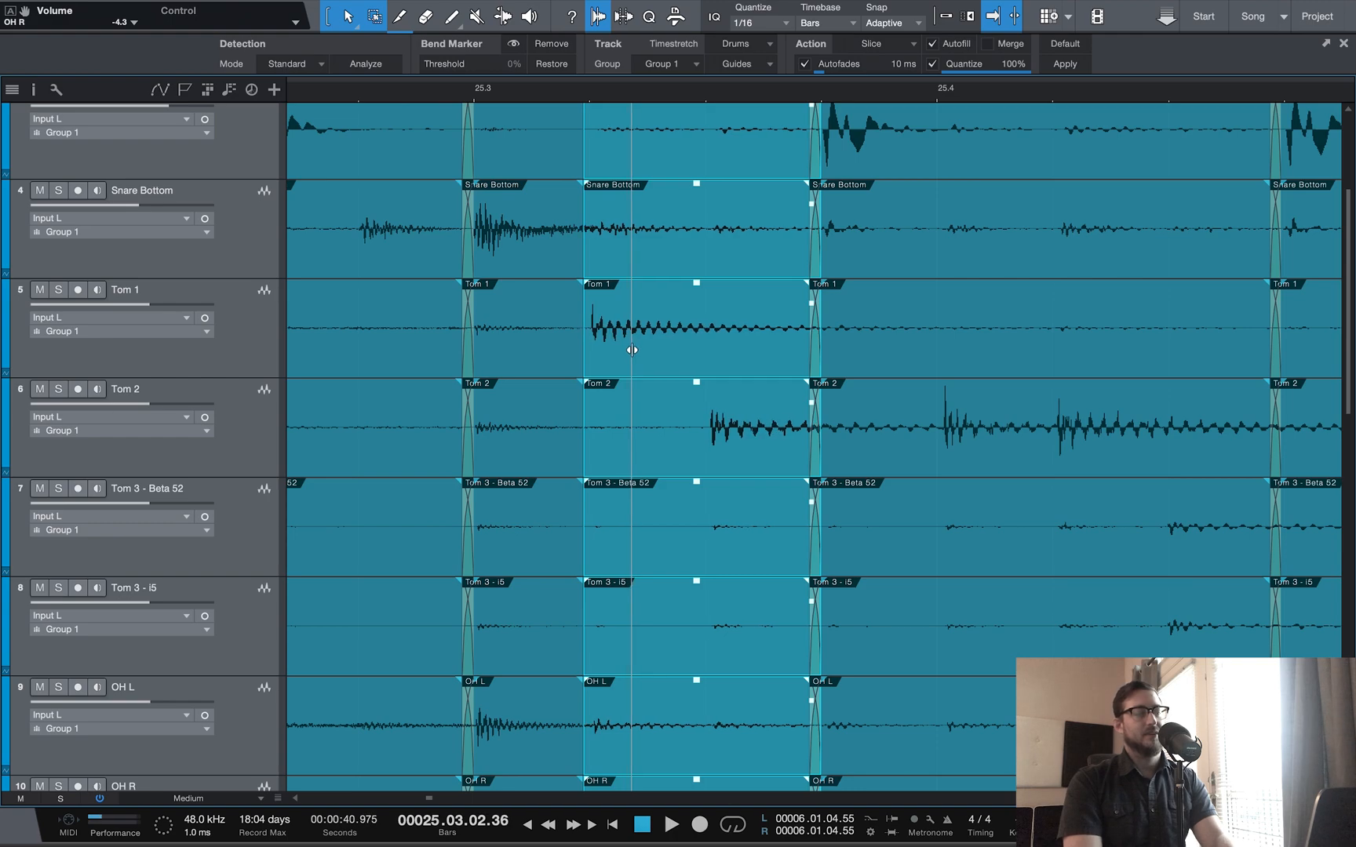
pyautogui.moveTo(638, 374)
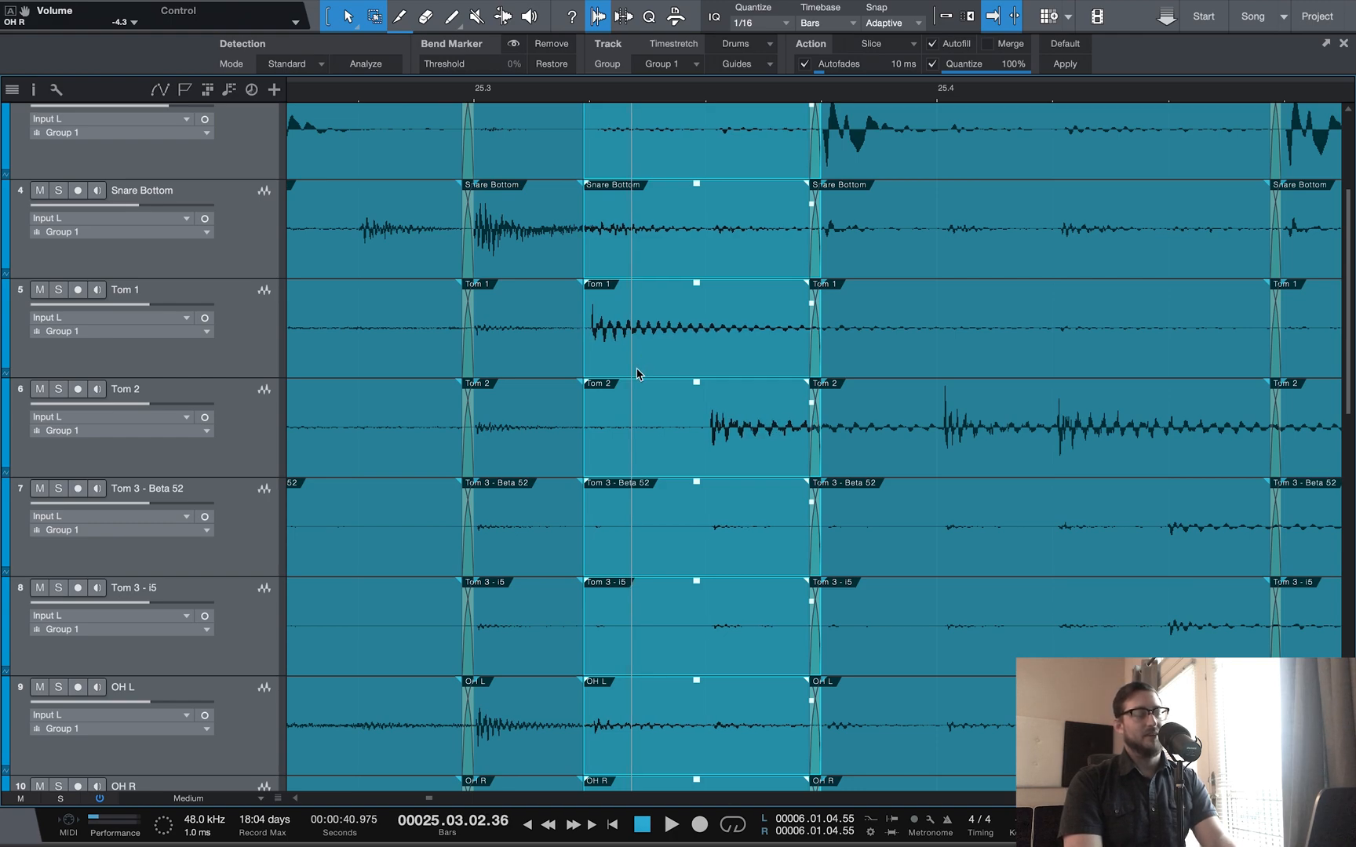
pyautogui.moveTo(657, 352)
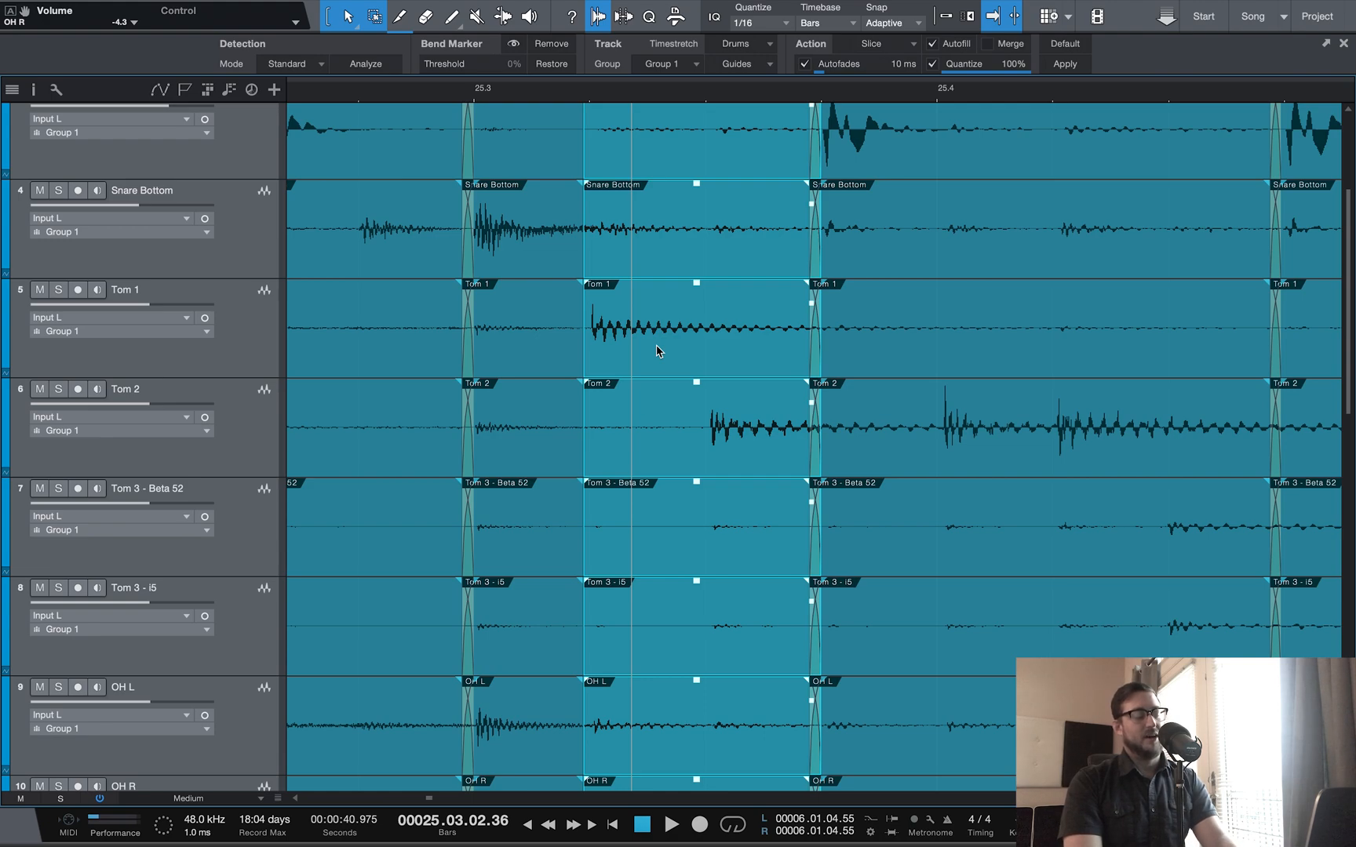
pyautogui.moveTo(700, 408)
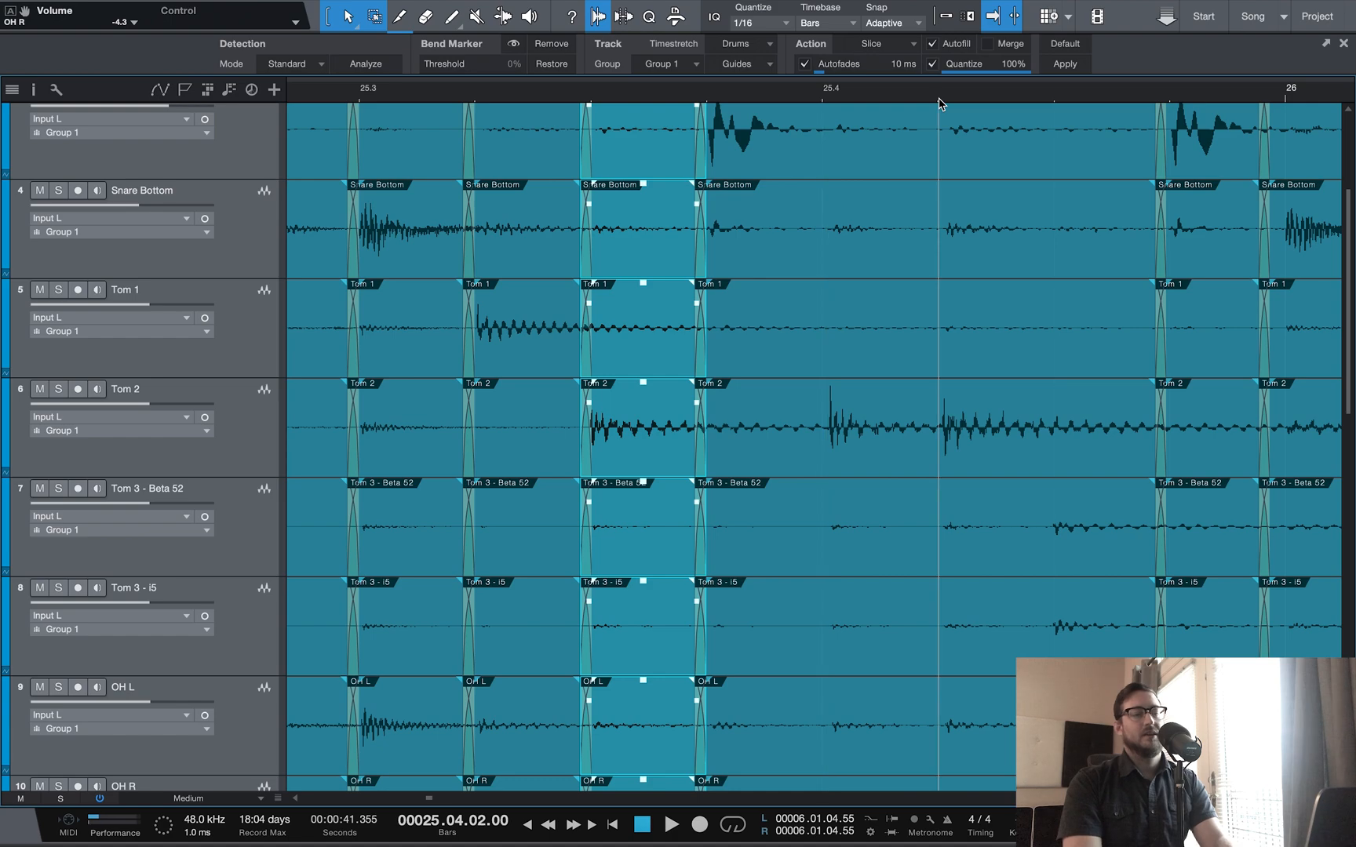
# Add a bend marker at the late tom hit between beats 25.3 and 25.4, slicing all grouped tracks.
pyautogui.hscroll(3)
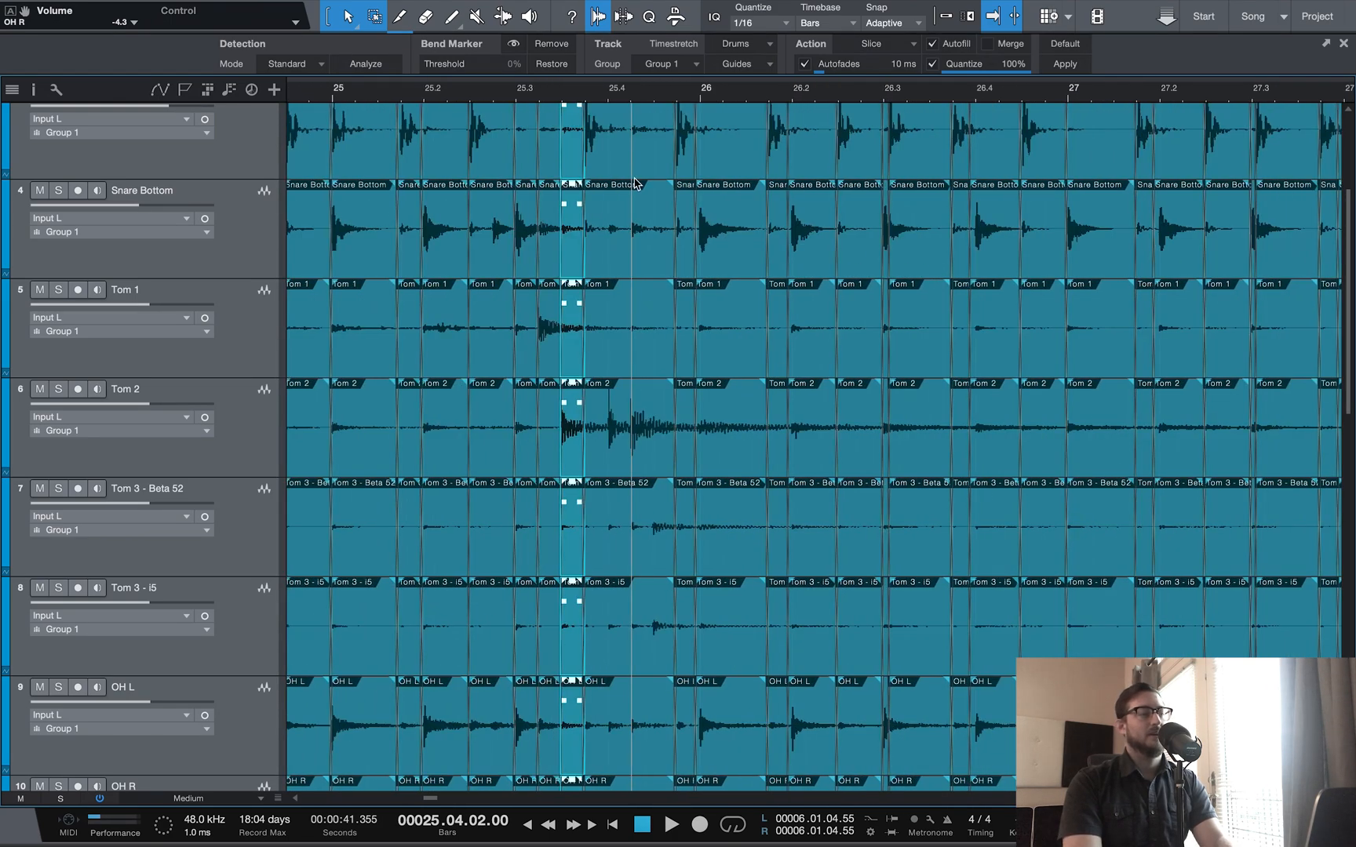
pyautogui.click(671, 824)
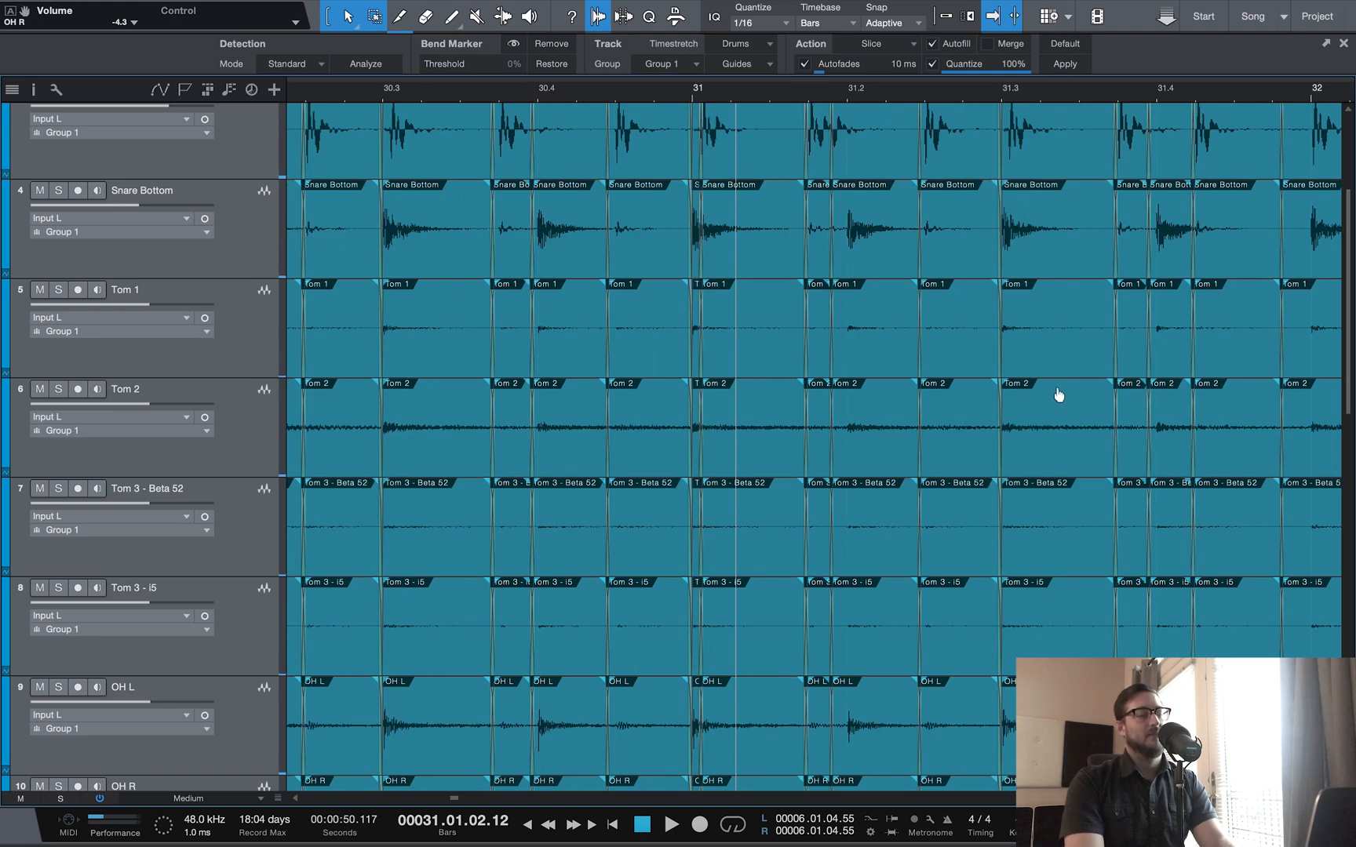
pyautogui.scroll(-3)
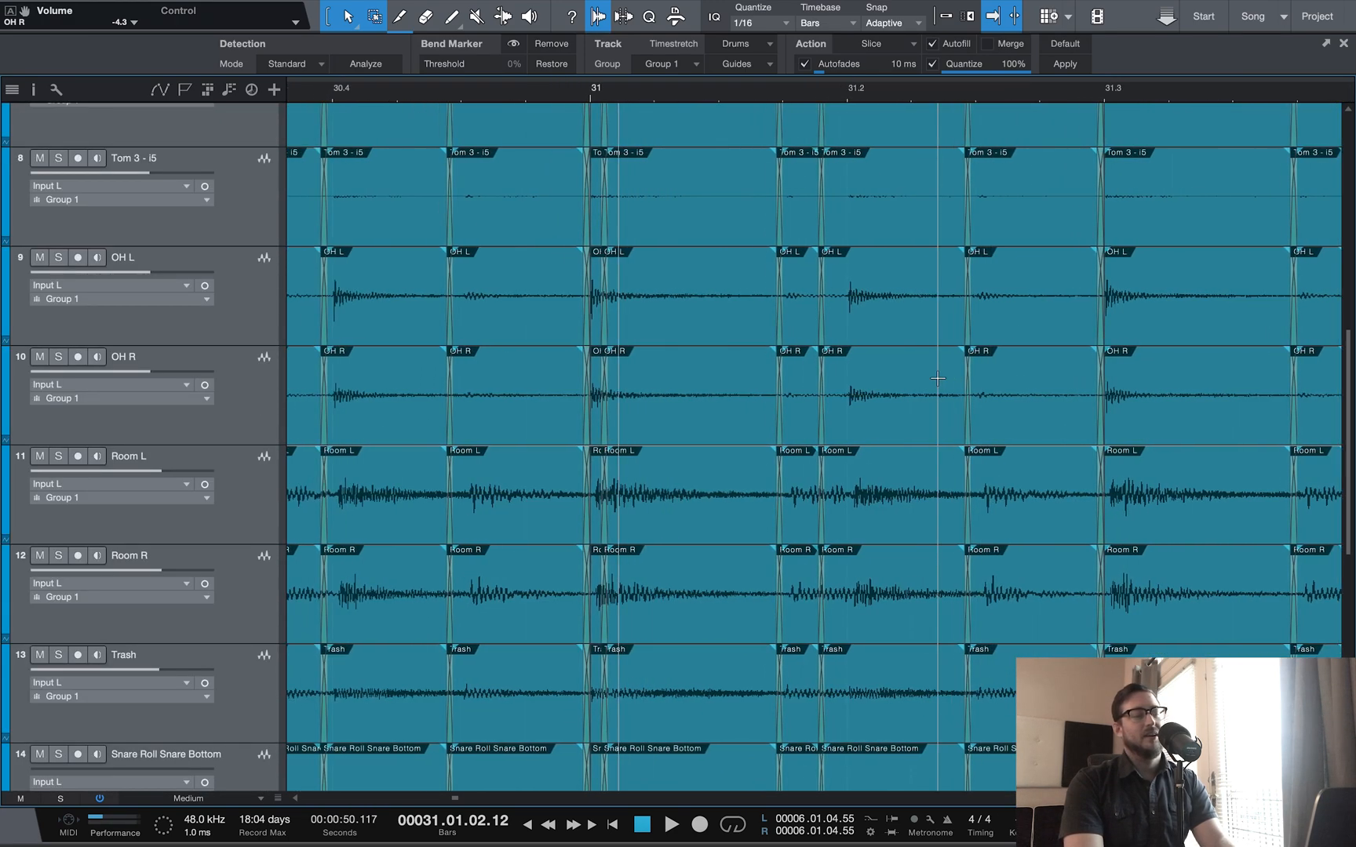
pyautogui.scroll(-3)
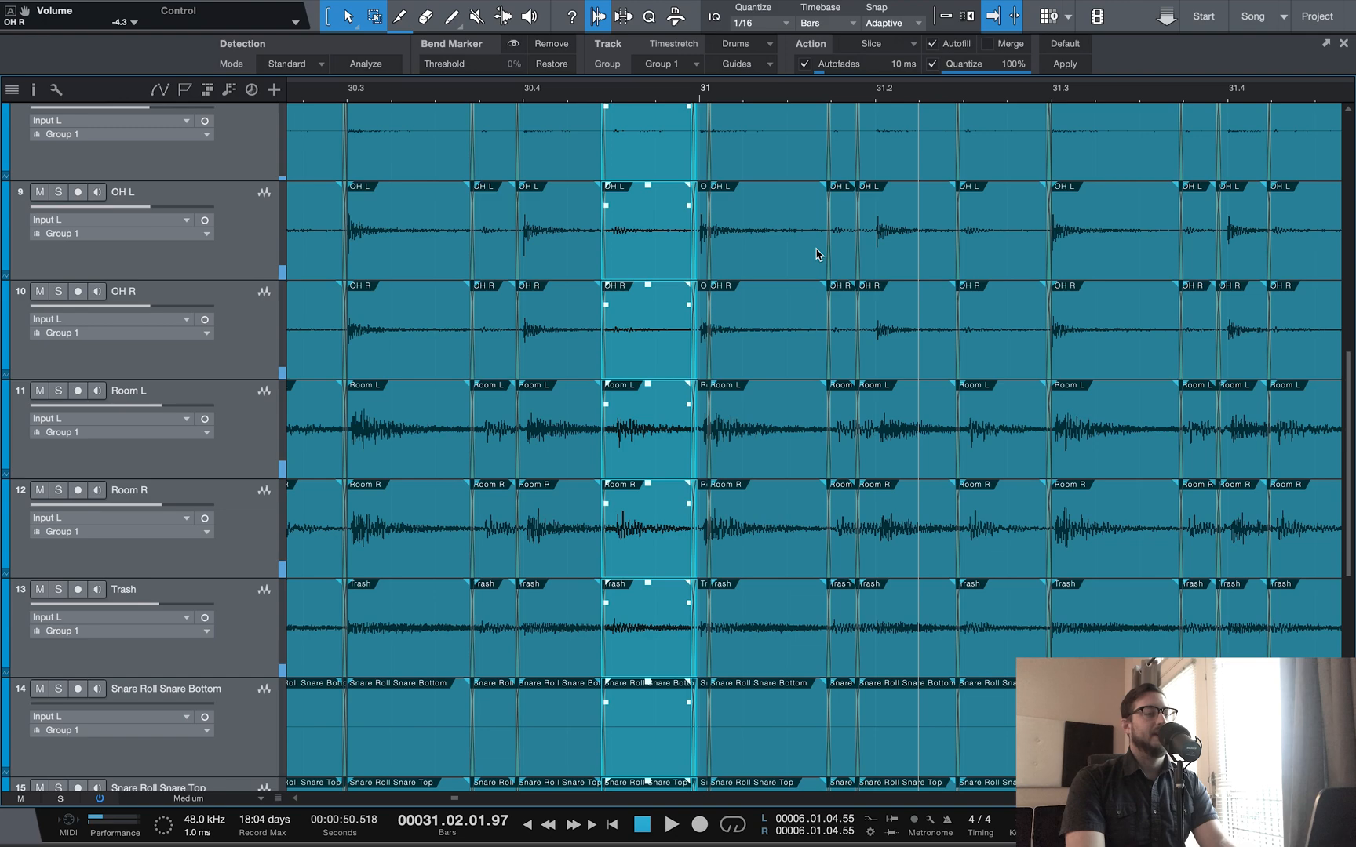
pyautogui.scroll(3)
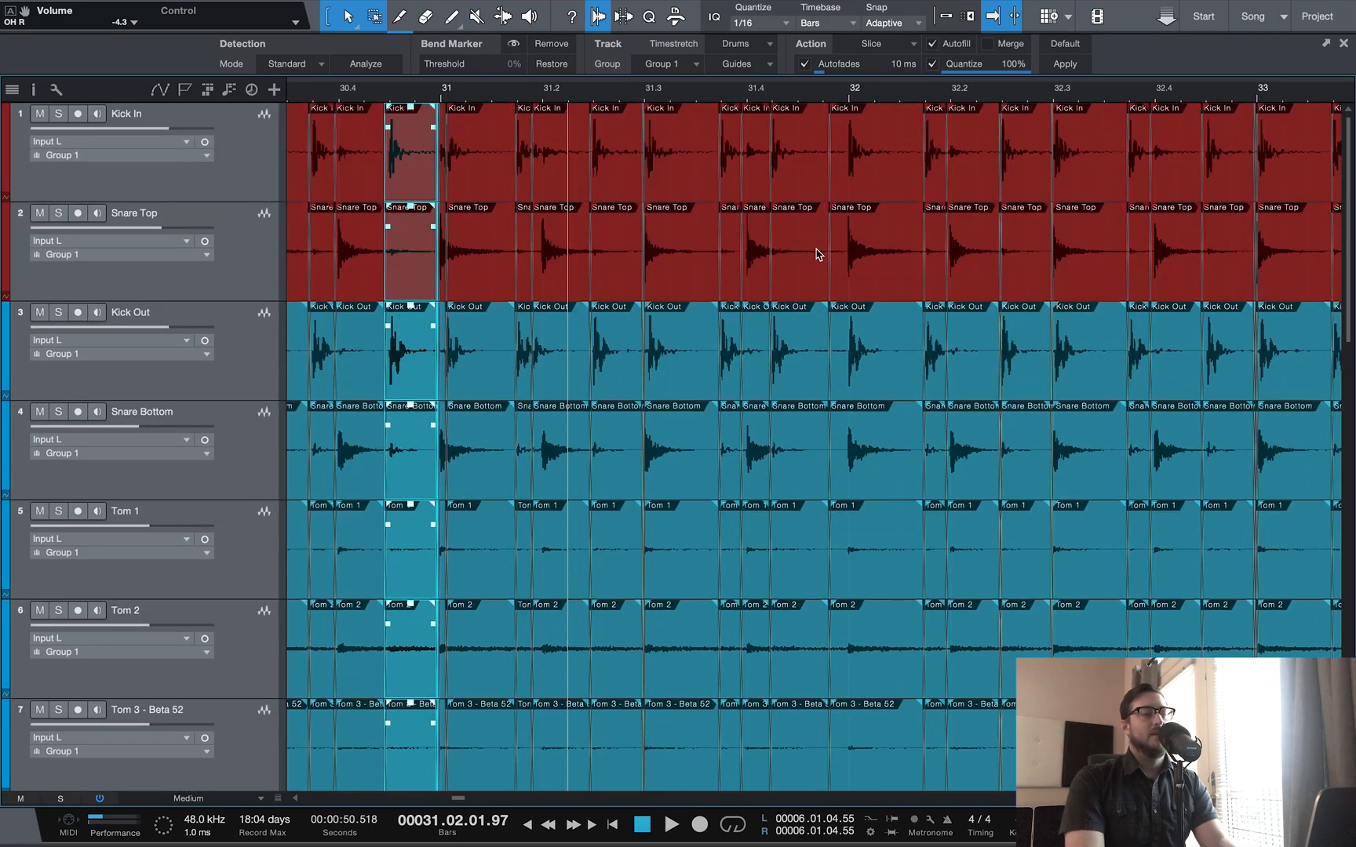
pyautogui.hscroll(3)
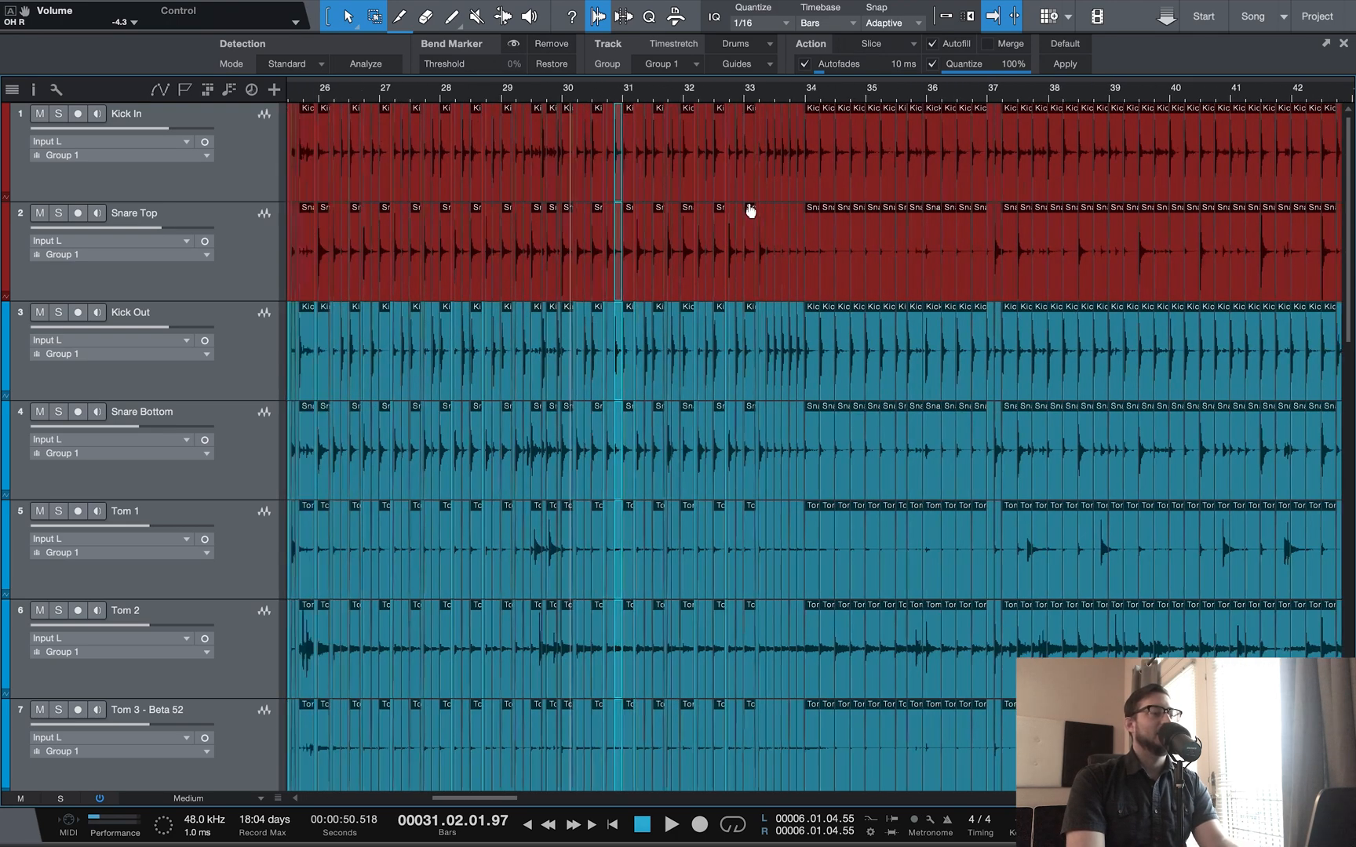
pyautogui.hscroll(-3)
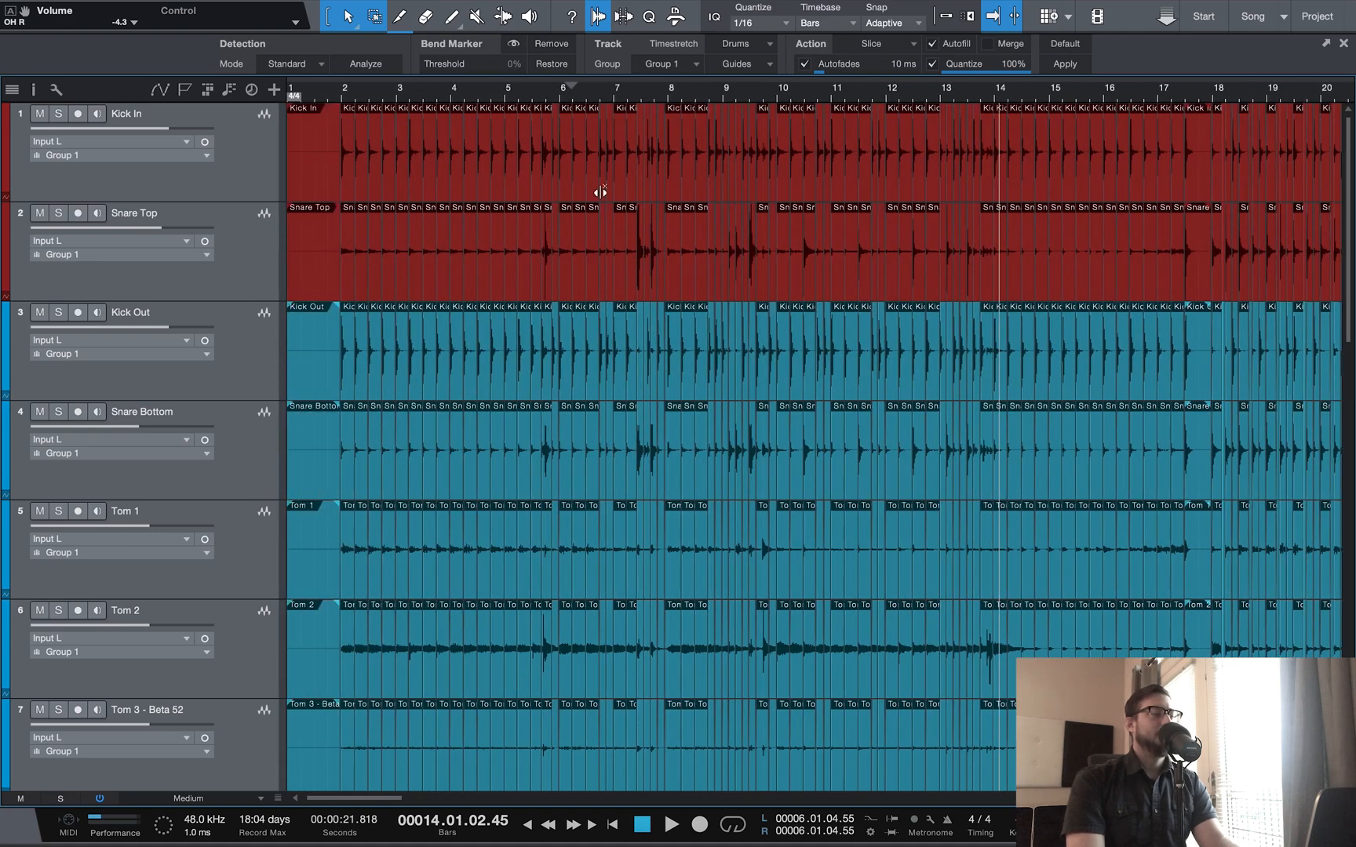
pyautogui.moveTo(529, 218)
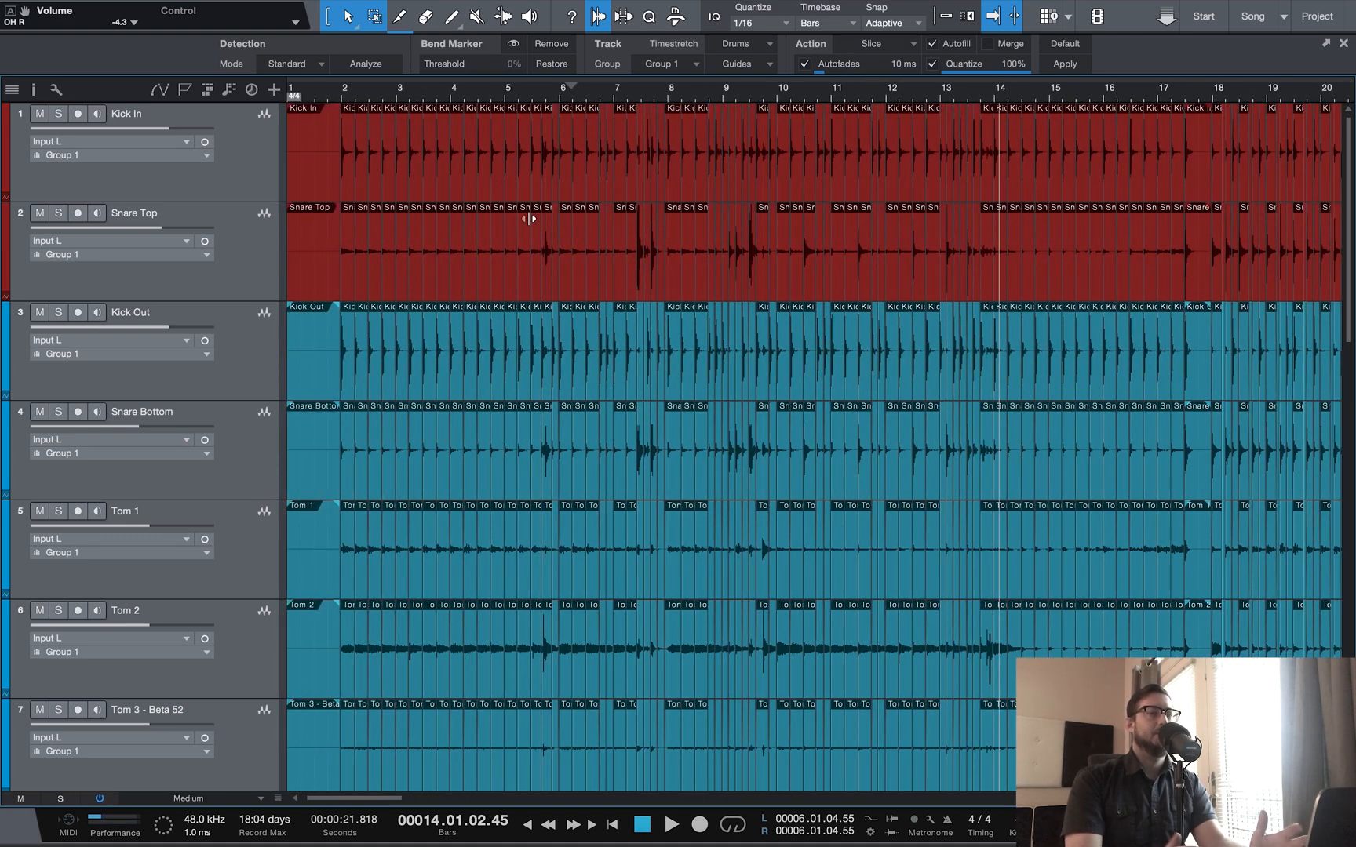